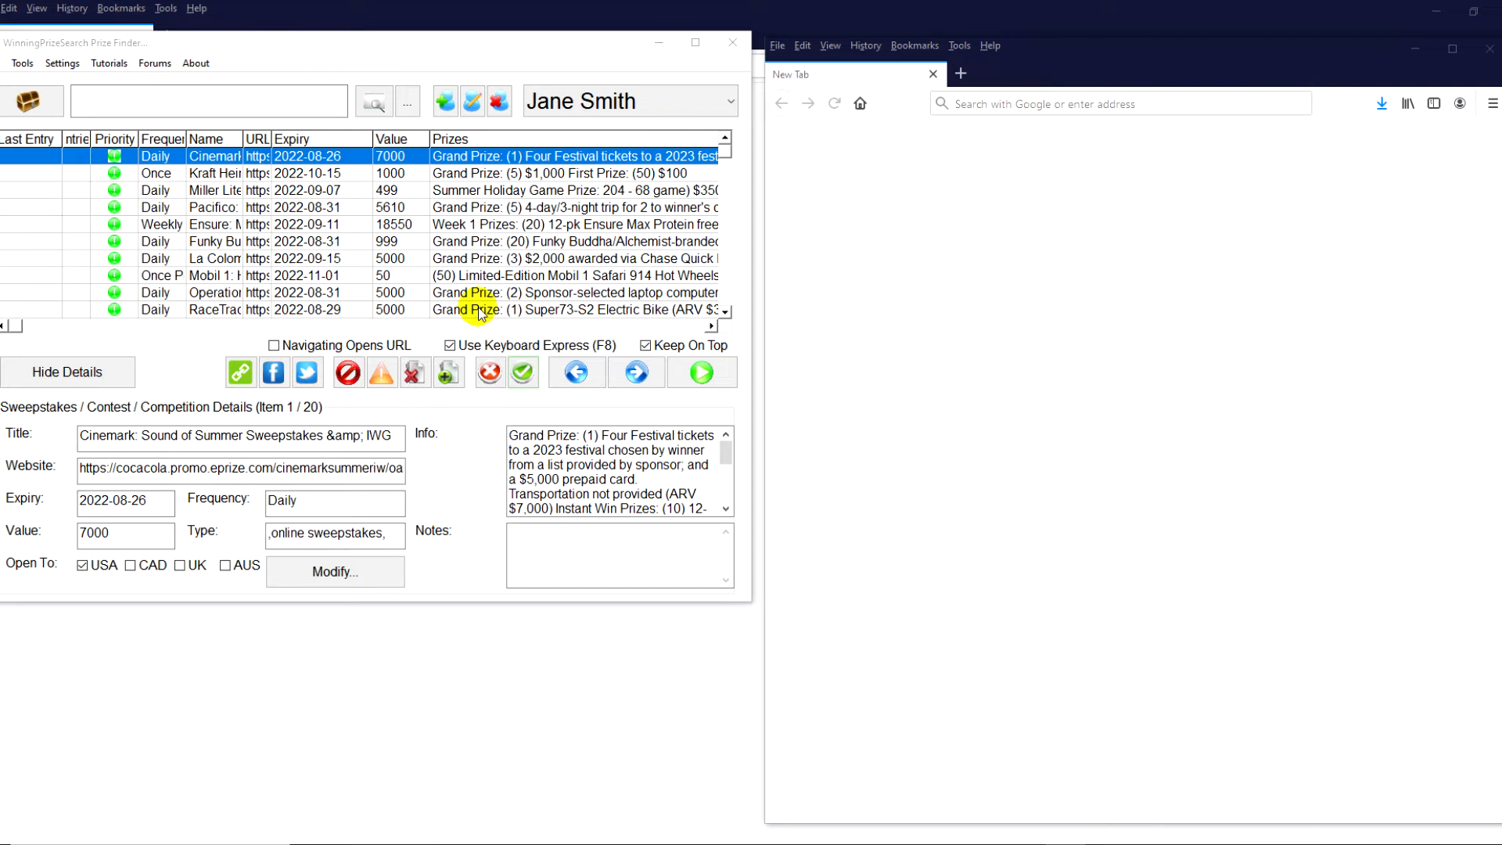
{"action": "mouse_move", "coordinate": [462, 174]}
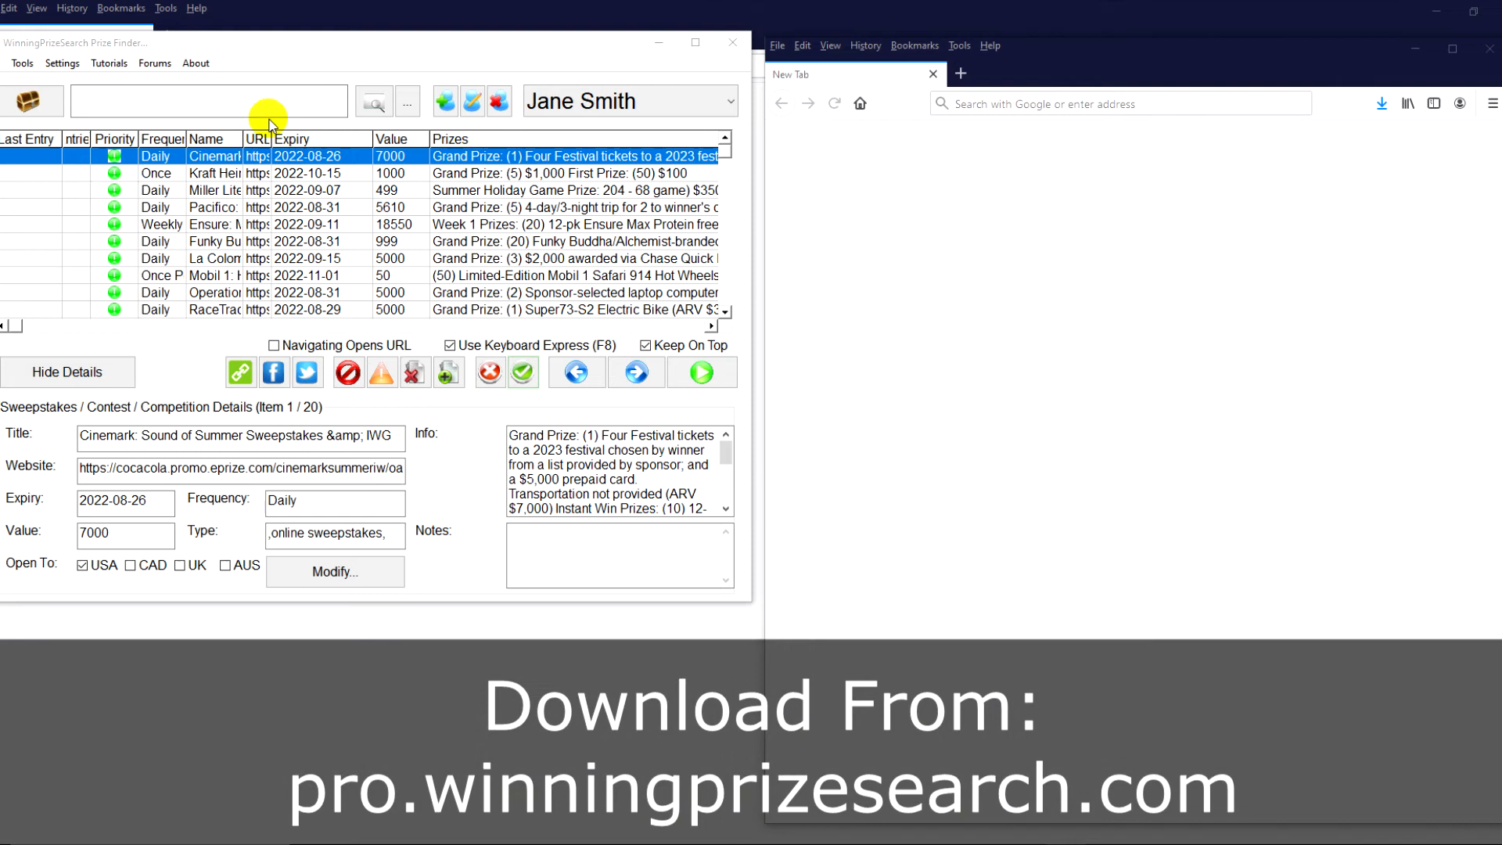
{"action": "mouse_move", "coordinate": [384, 72]}
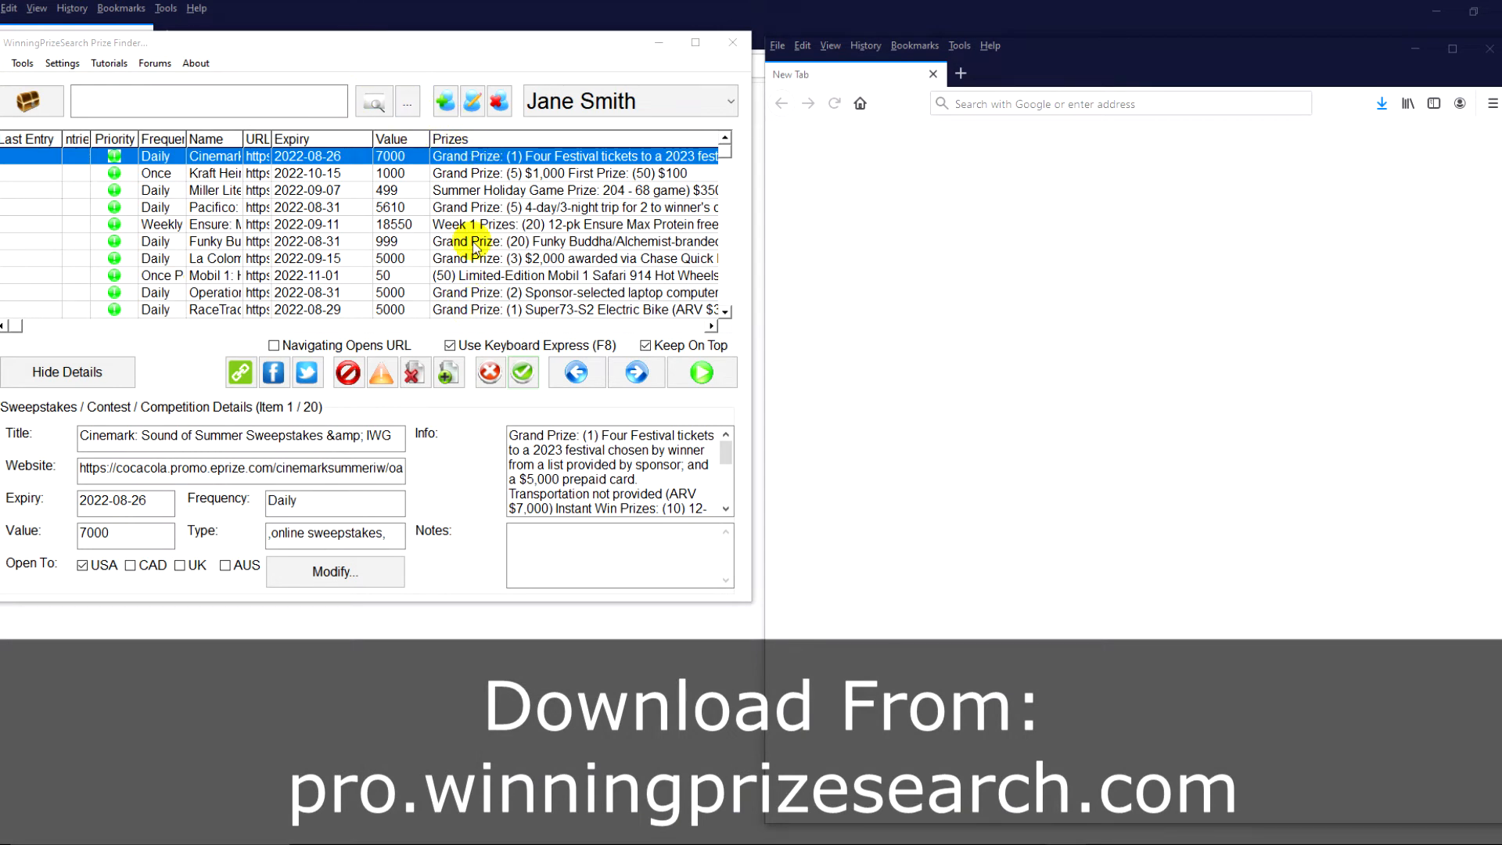
{"action": "mouse_move", "coordinate": [477, 157]}
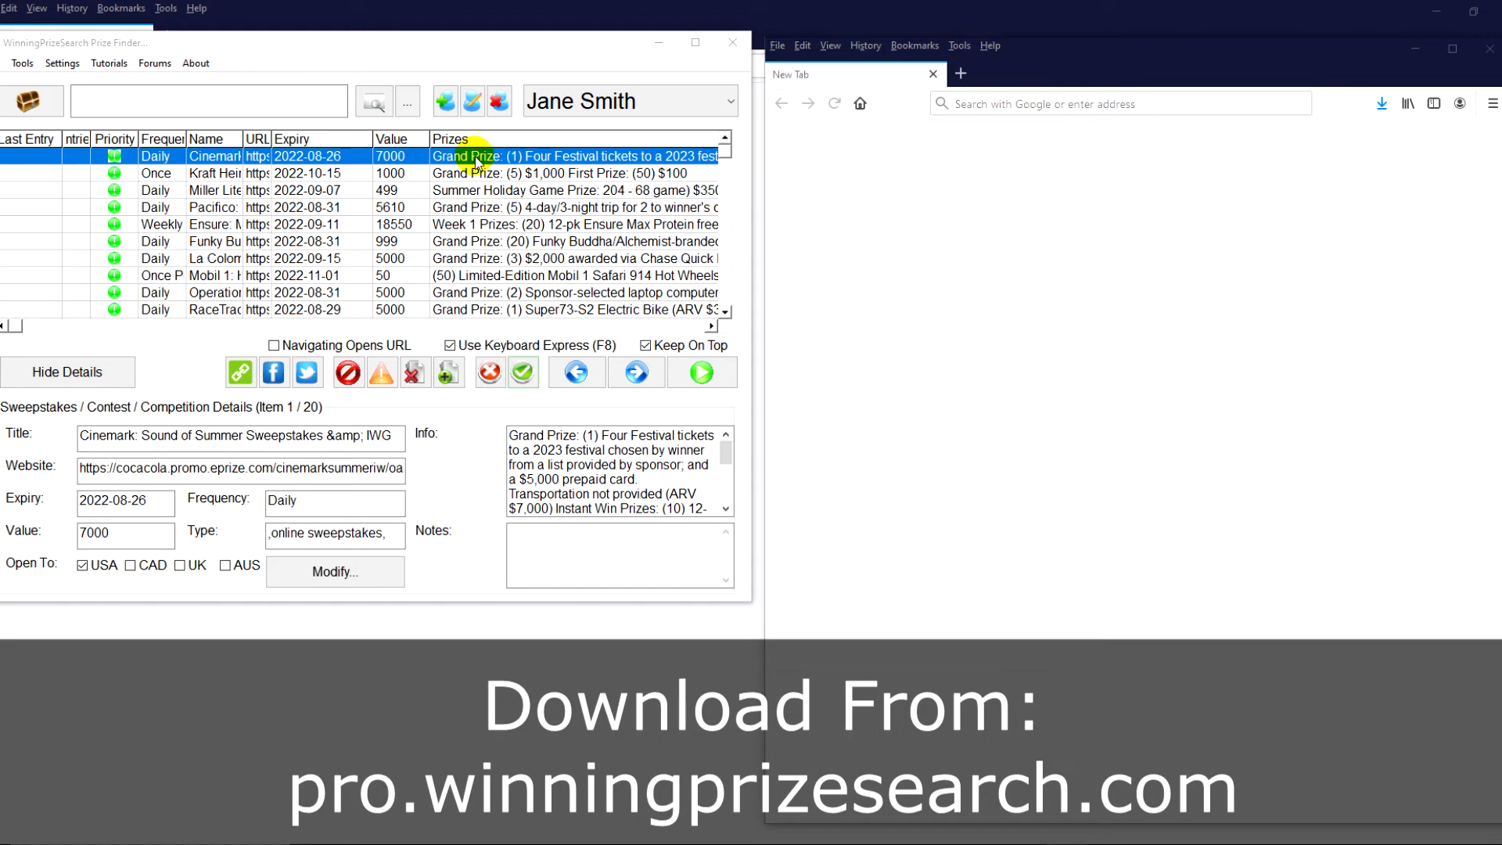
{"action": "mouse_move", "coordinate": [470, 197]}
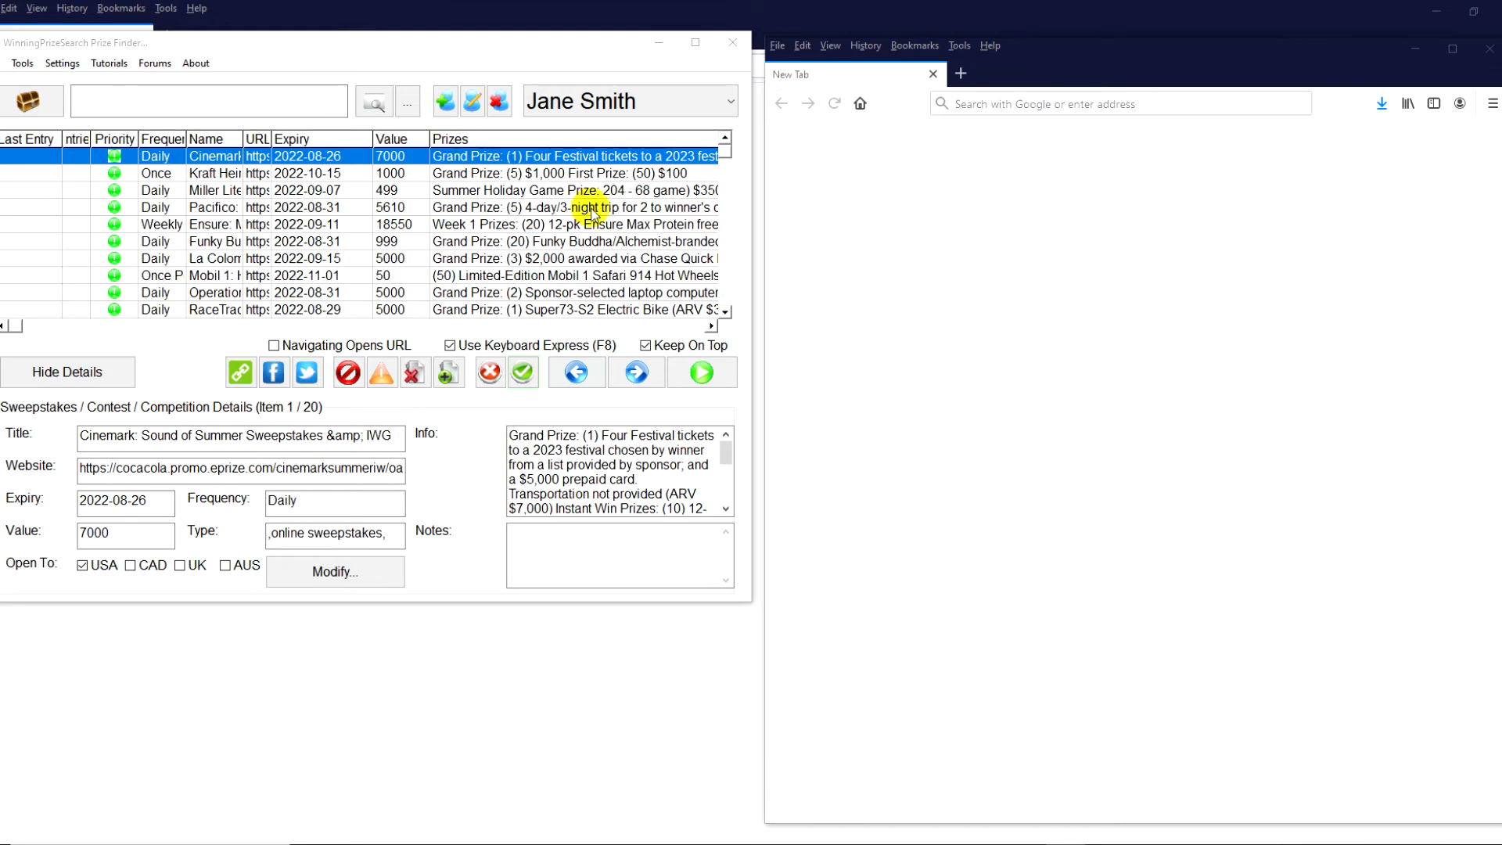
Scroll through the Cinemark Sound of Summer entry form to review its blank fields.
{"action": "scroll", "scroll_direction": "down", "scroll_amount": 3}
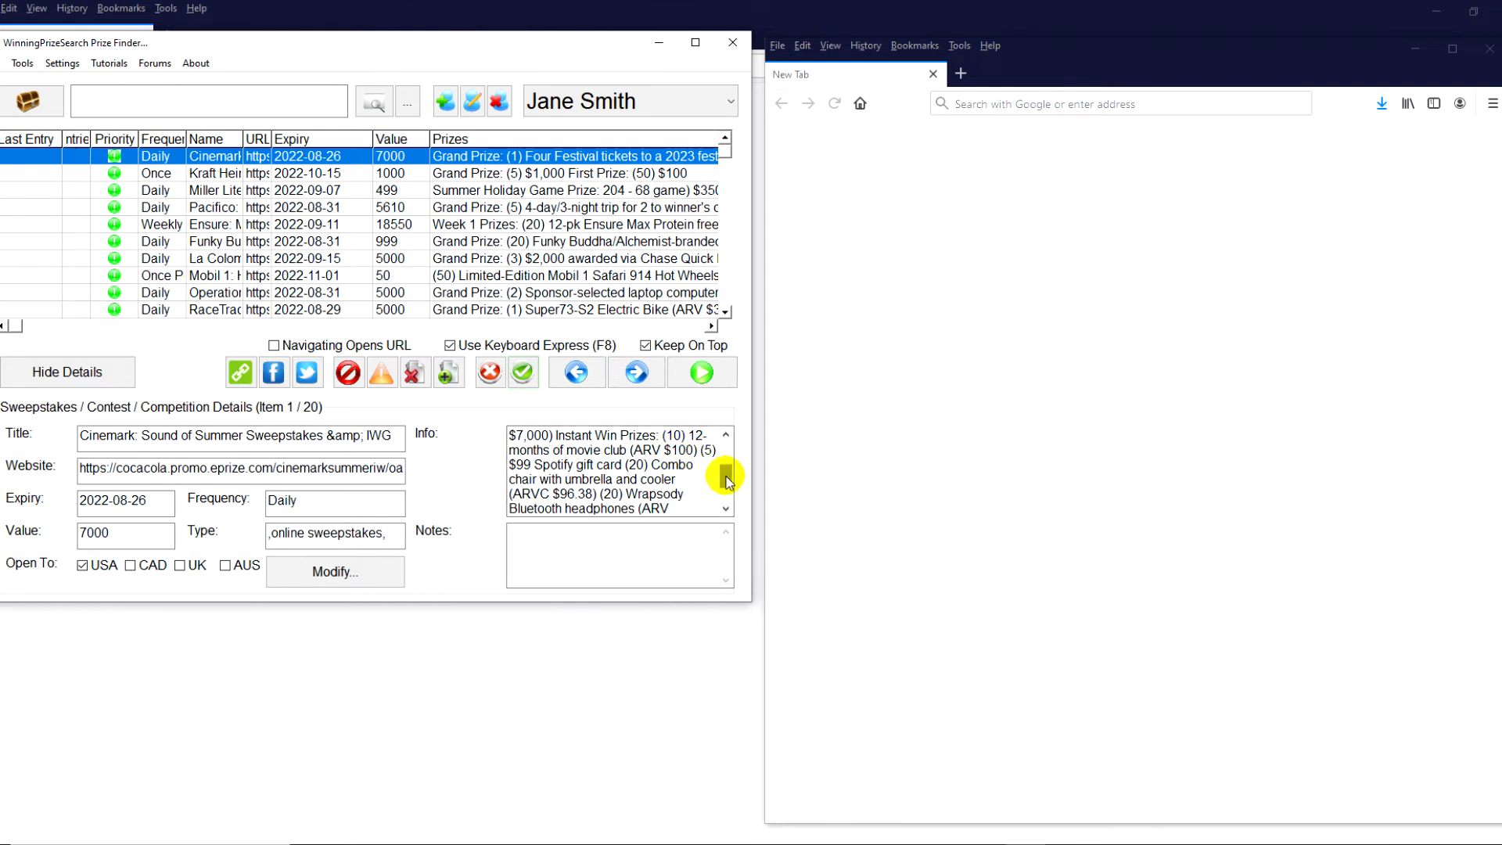
{"action": "scroll", "scroll_direction": "down", "scroll_amount": 3}
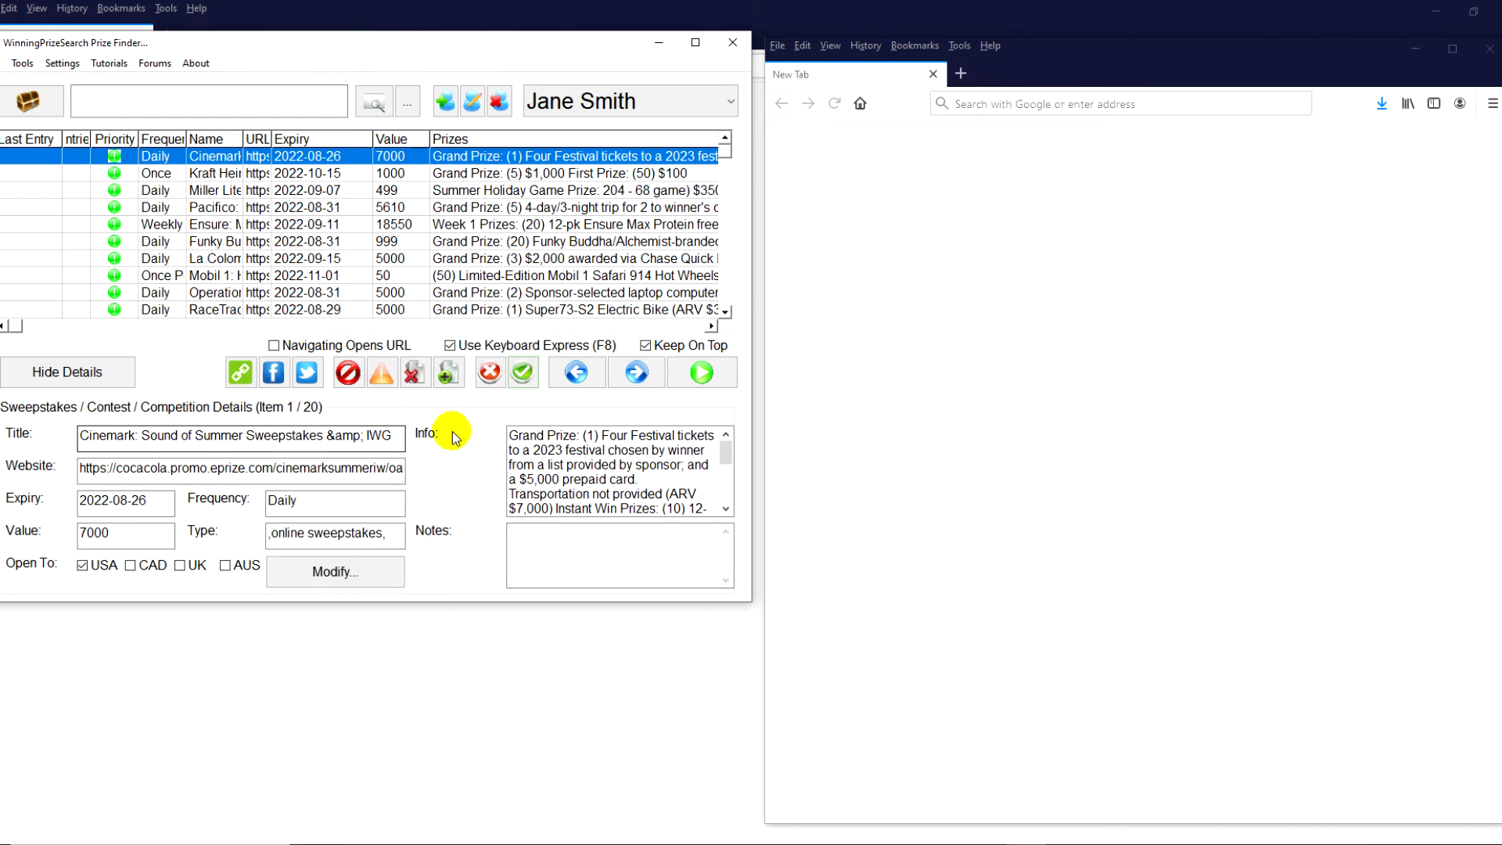
{"action": "mouse_move", "coordinate": [451, 161]}
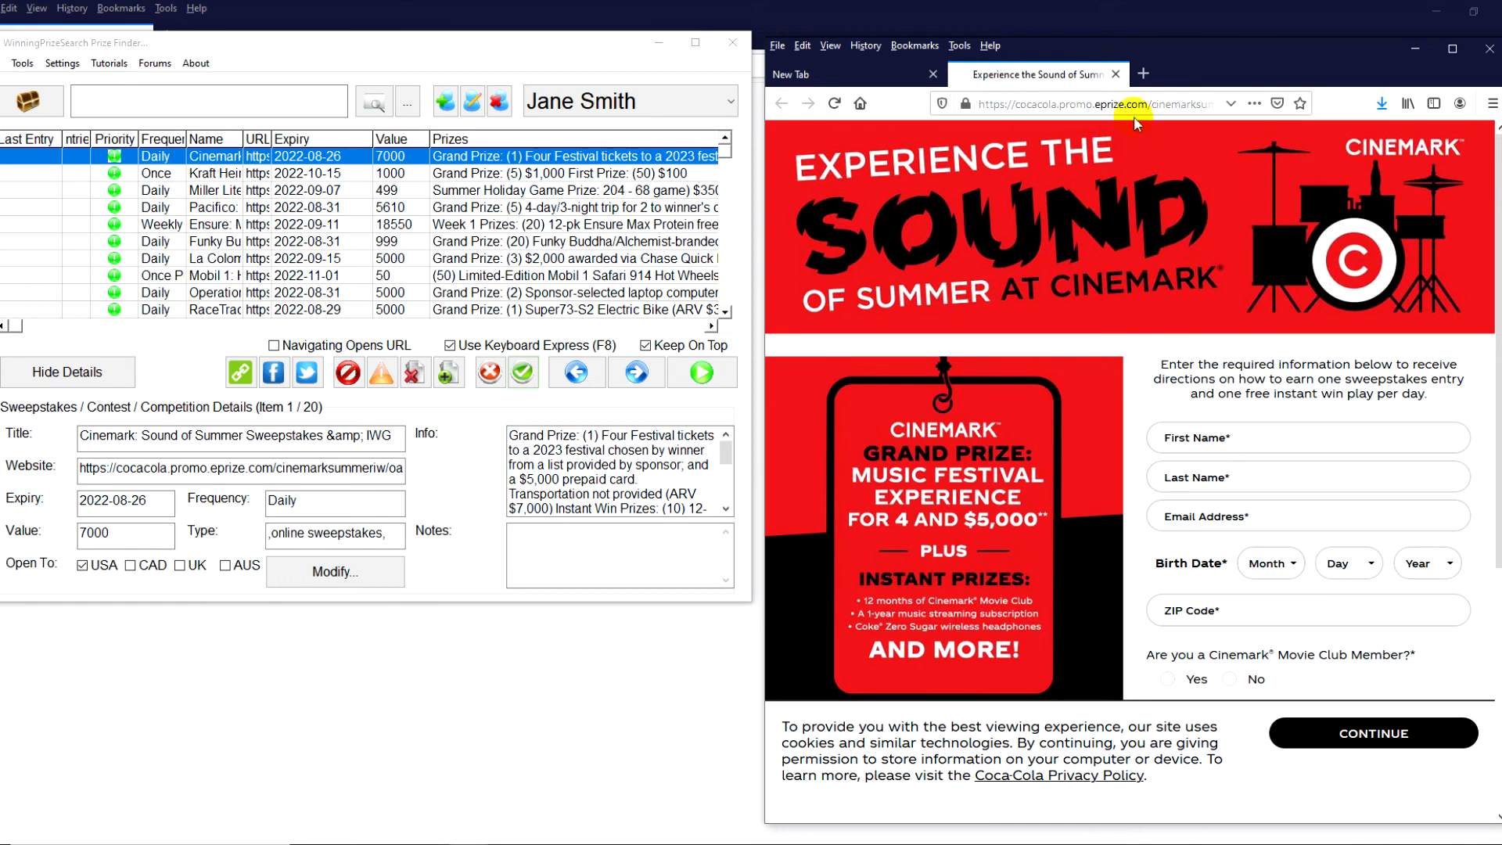
{"action": "mouse_move", "coordinate": [1096, 103]}
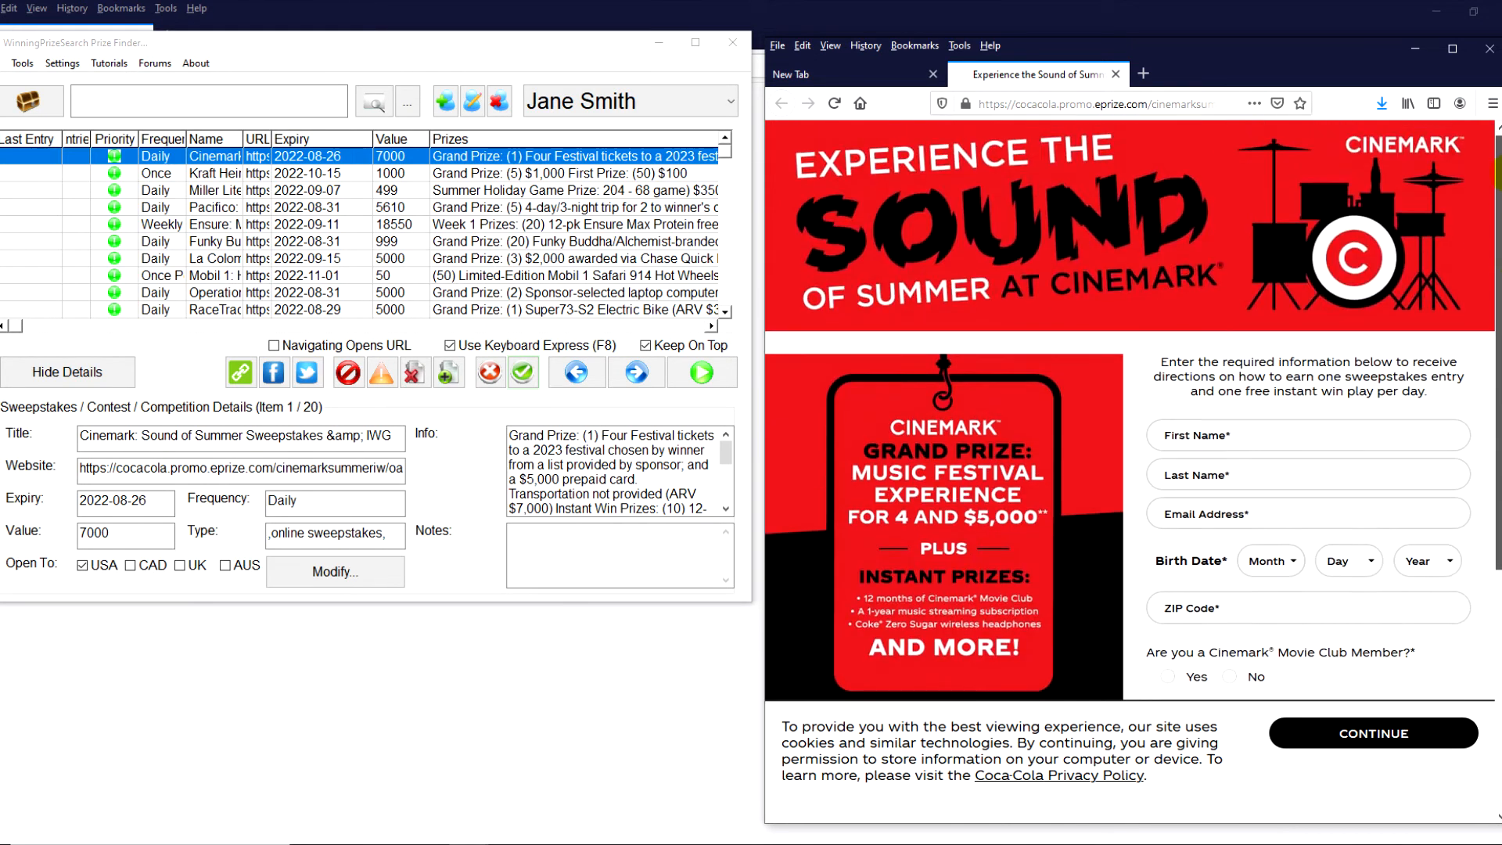
{"action": "scroll", "scroll_direction": "down", "scroll_amount": 3}
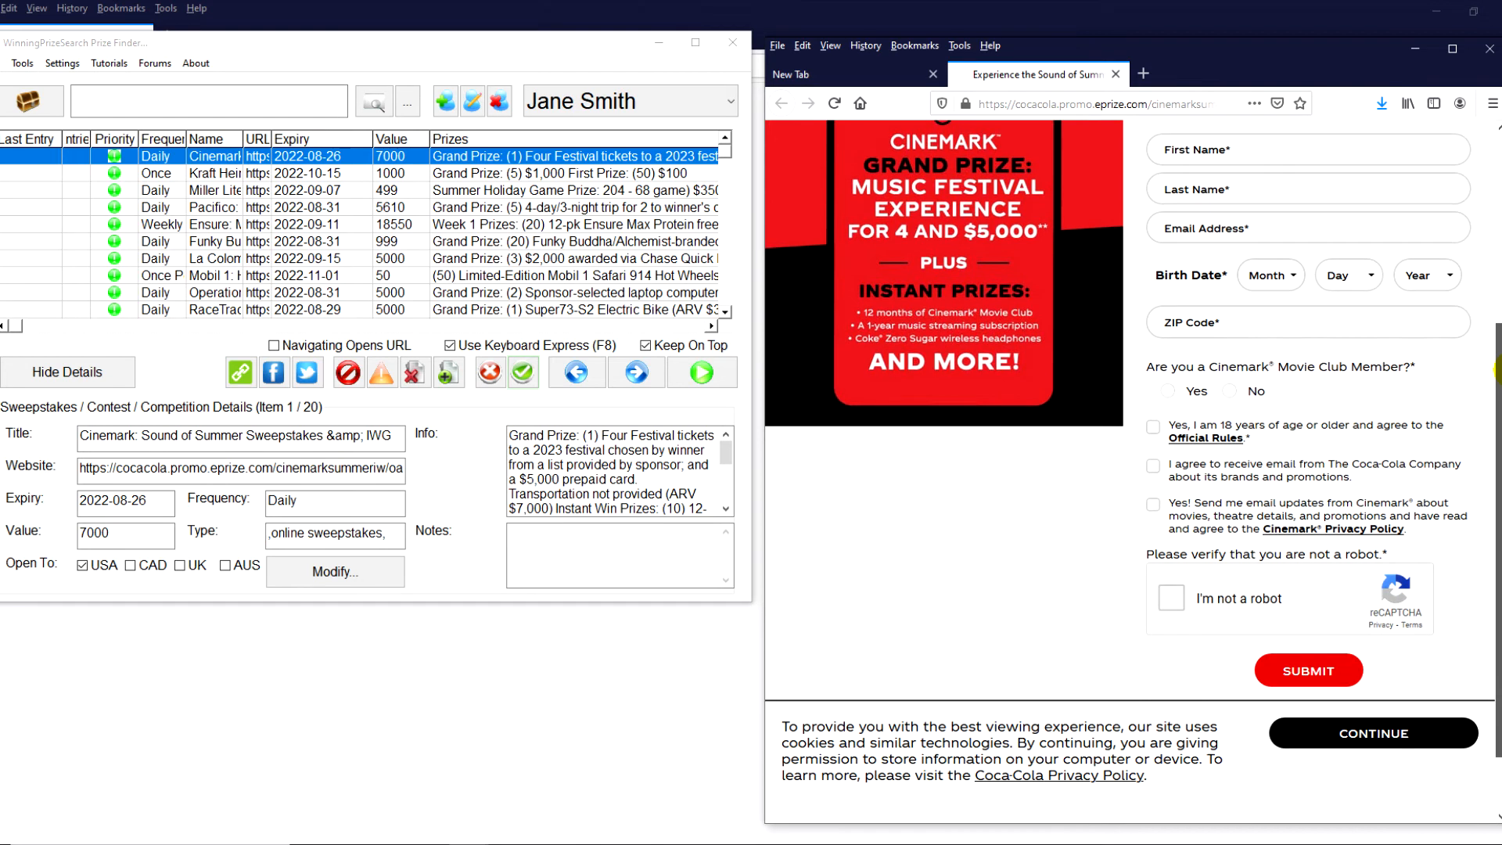
{"action": "scroll", "scroll_direction": "down", "scroll_amount": 3}
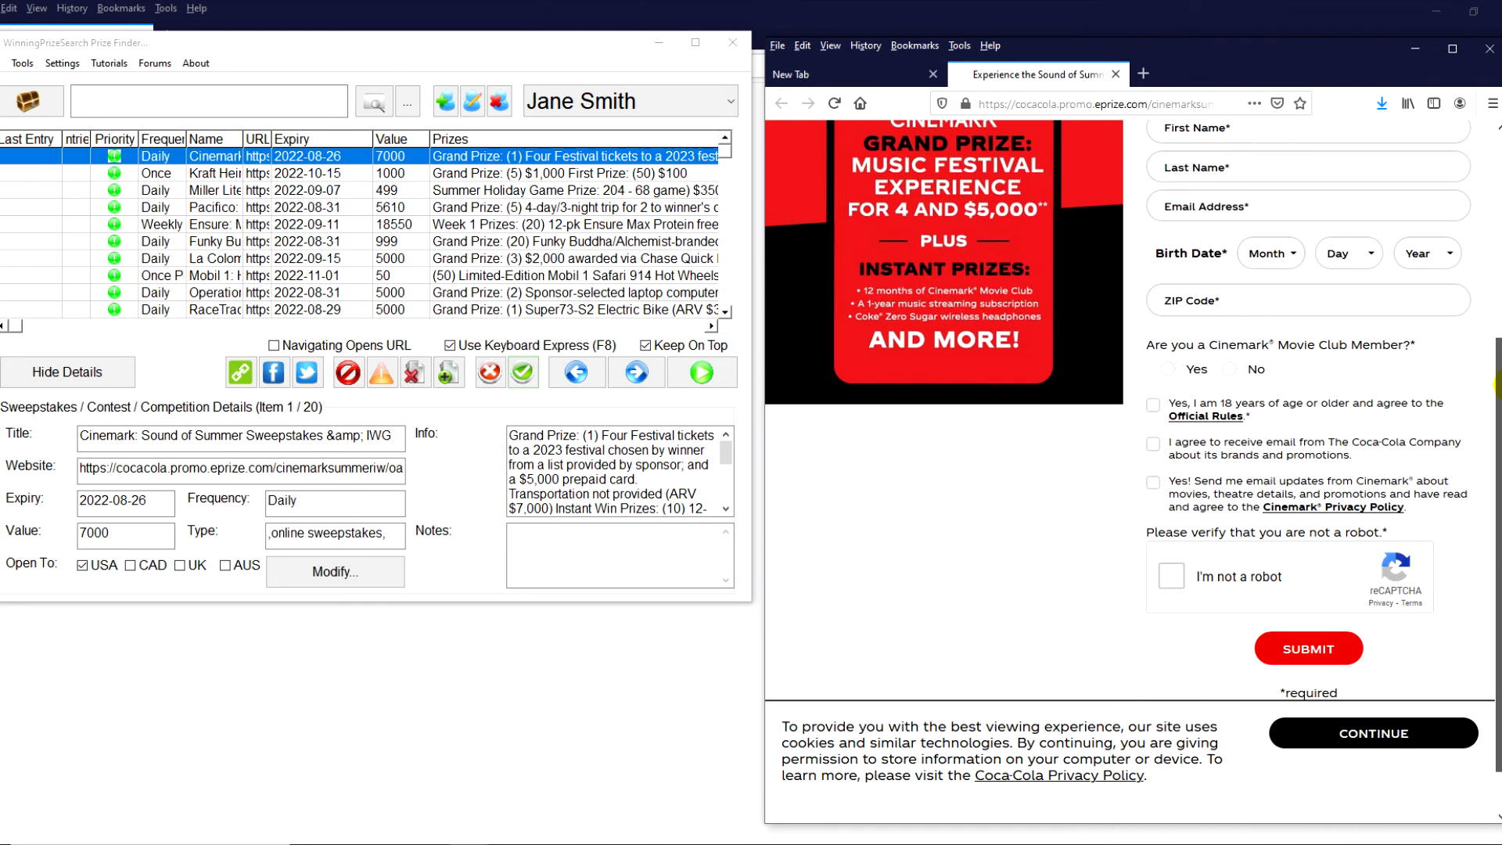
{"action": "scroll", "scroll_direction": "up", "scroll_amount": 3}
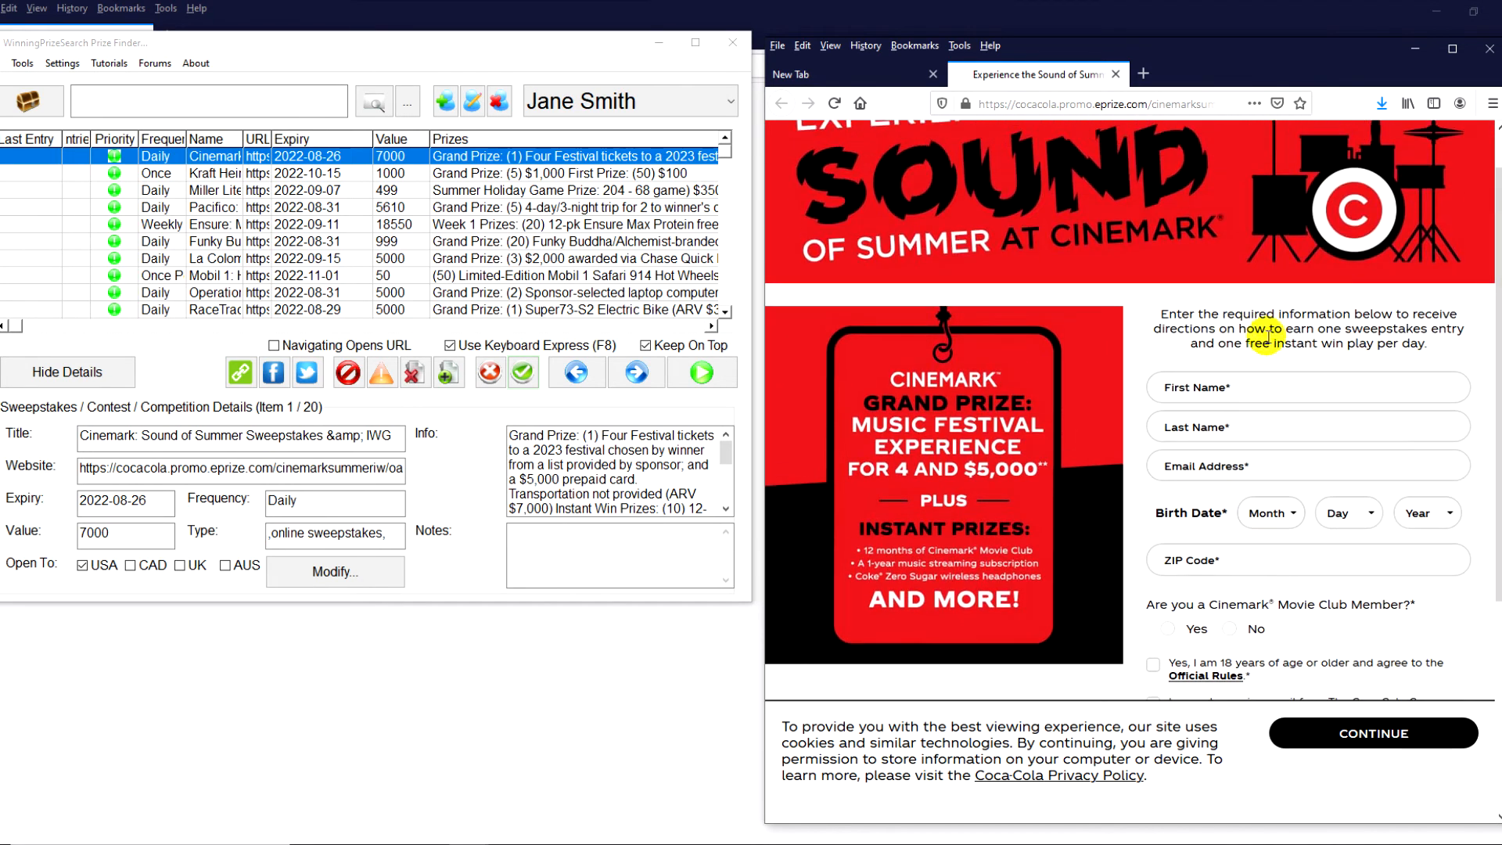
{"action": "mouse_move", "coordinate": [1087, 432]}
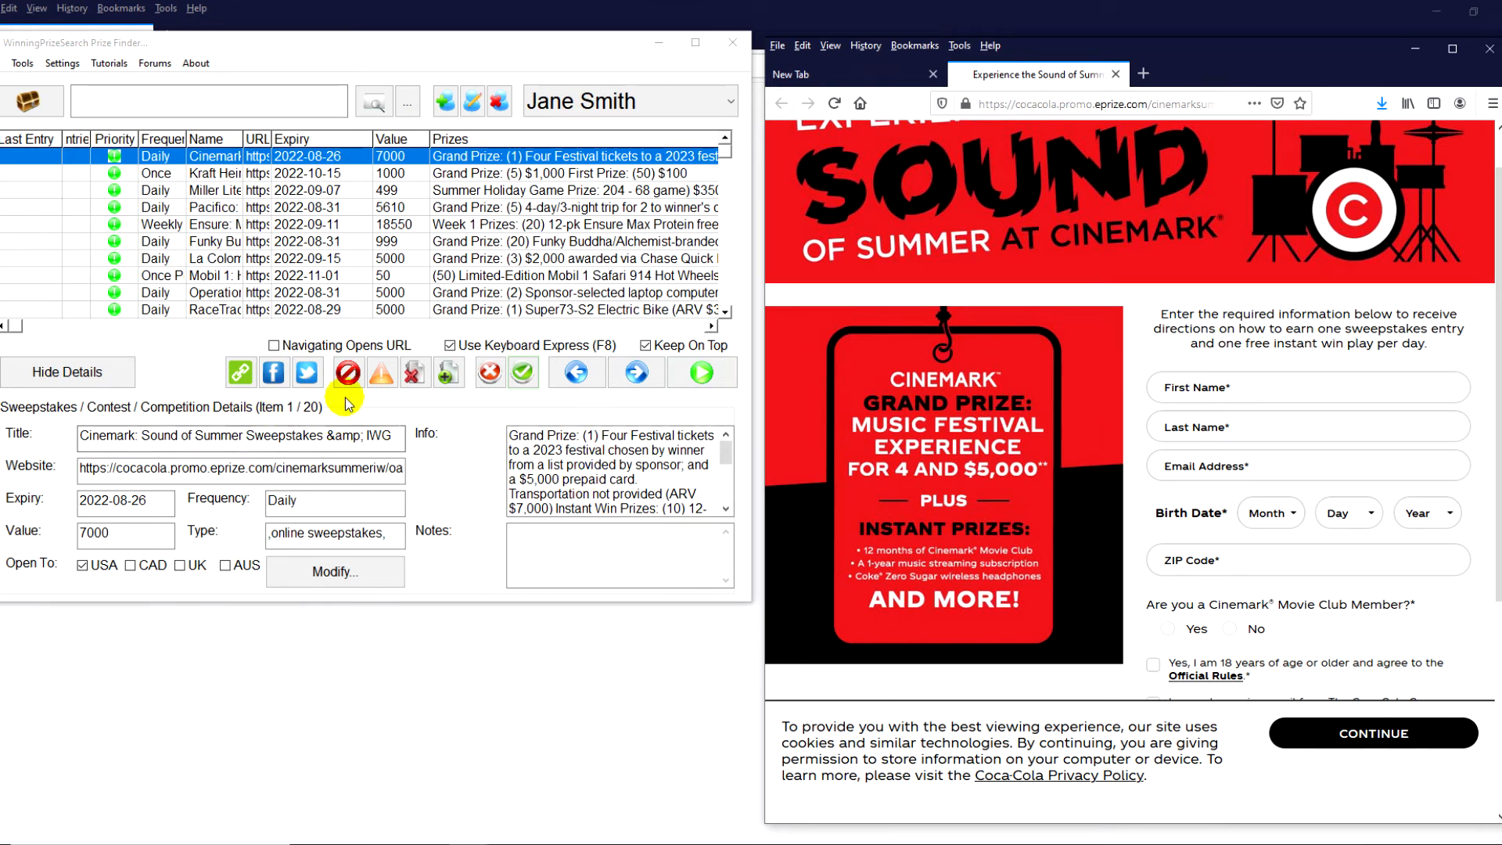
{"action": "mouse_move", "coordinate": [605, 352]}
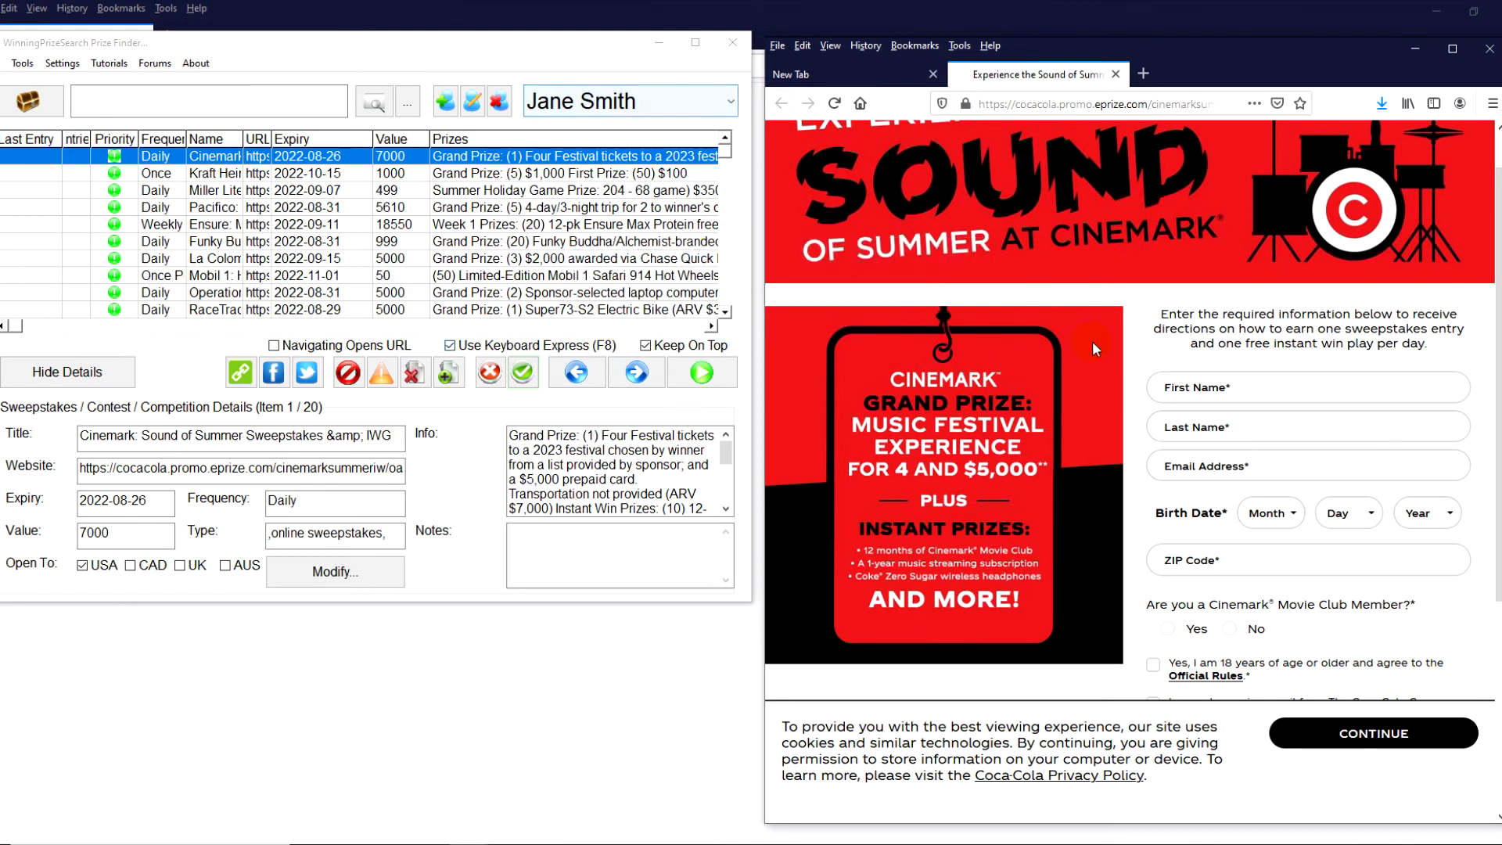
Autofill the Cinemark form's first name, last name and email from the saved Name identity.
{"action": "left_click", "coordinate": [1214, 387]}
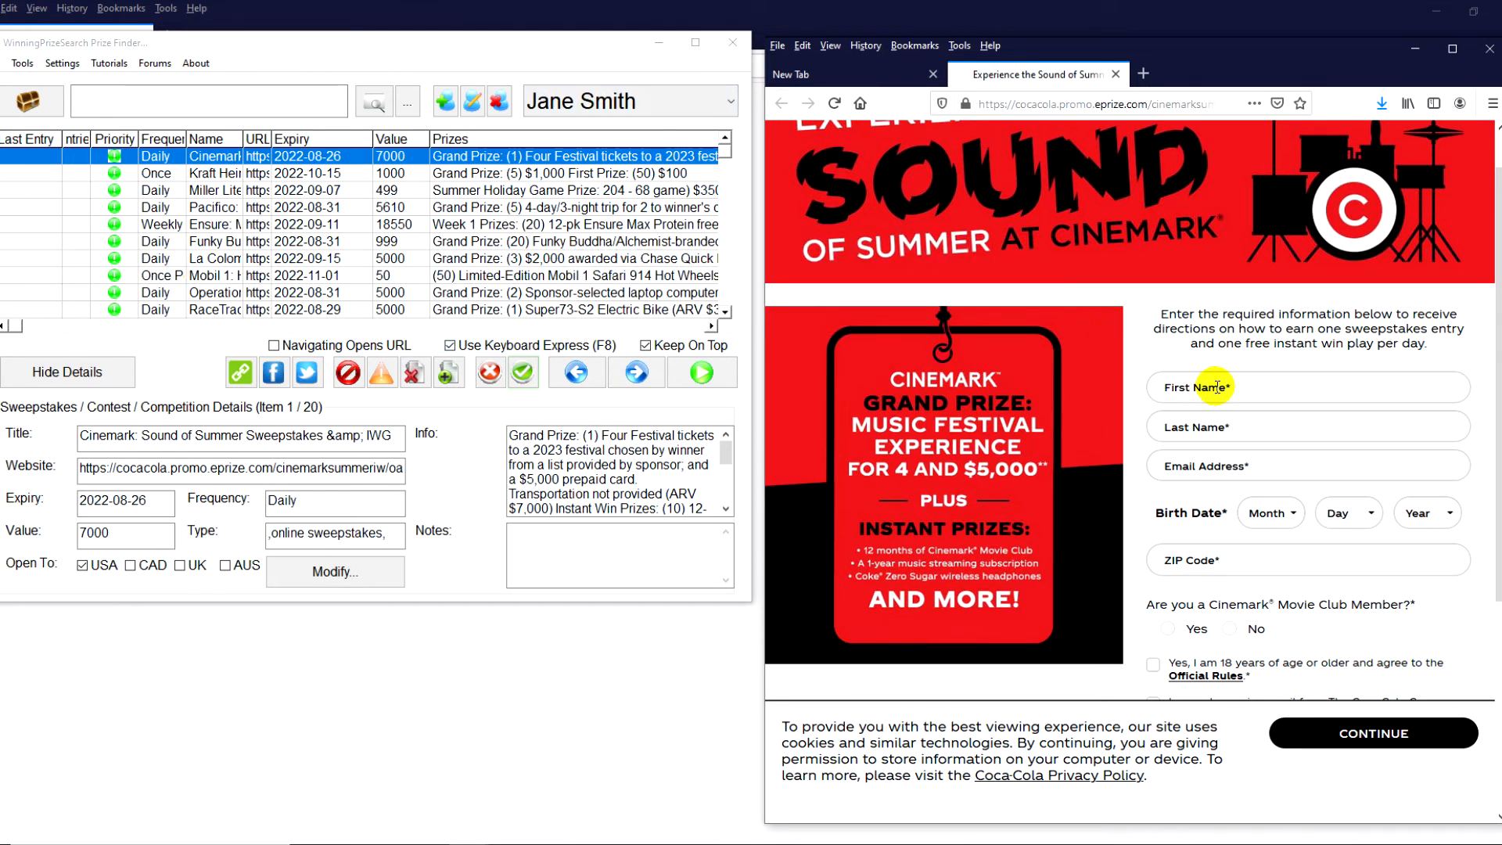
{"action": "mouse_move", "coordinate": [1215, 387]}
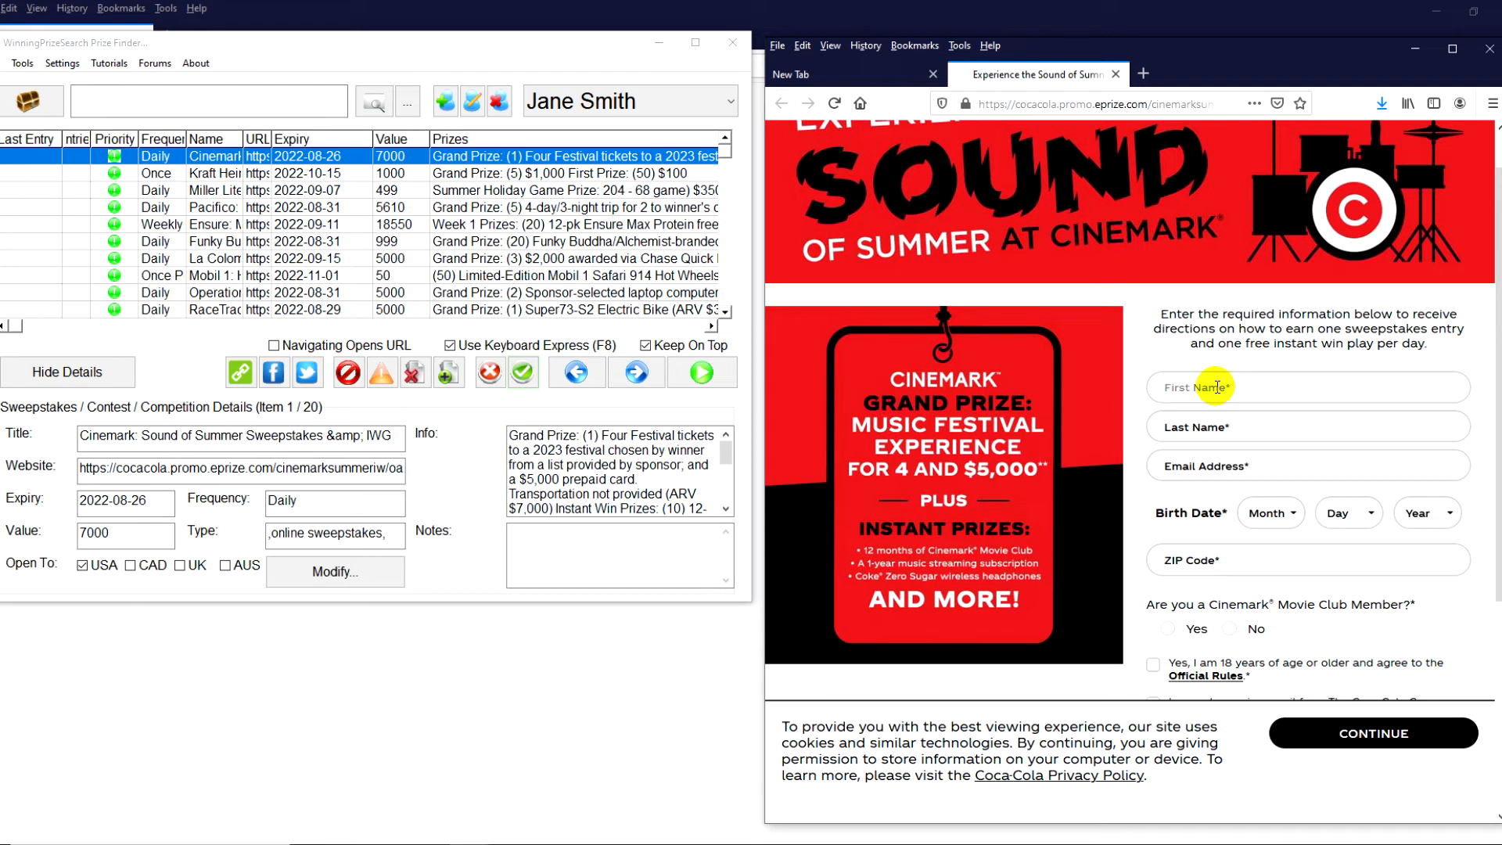
{"action": "right_click", "coordinate": [1216, 387]}
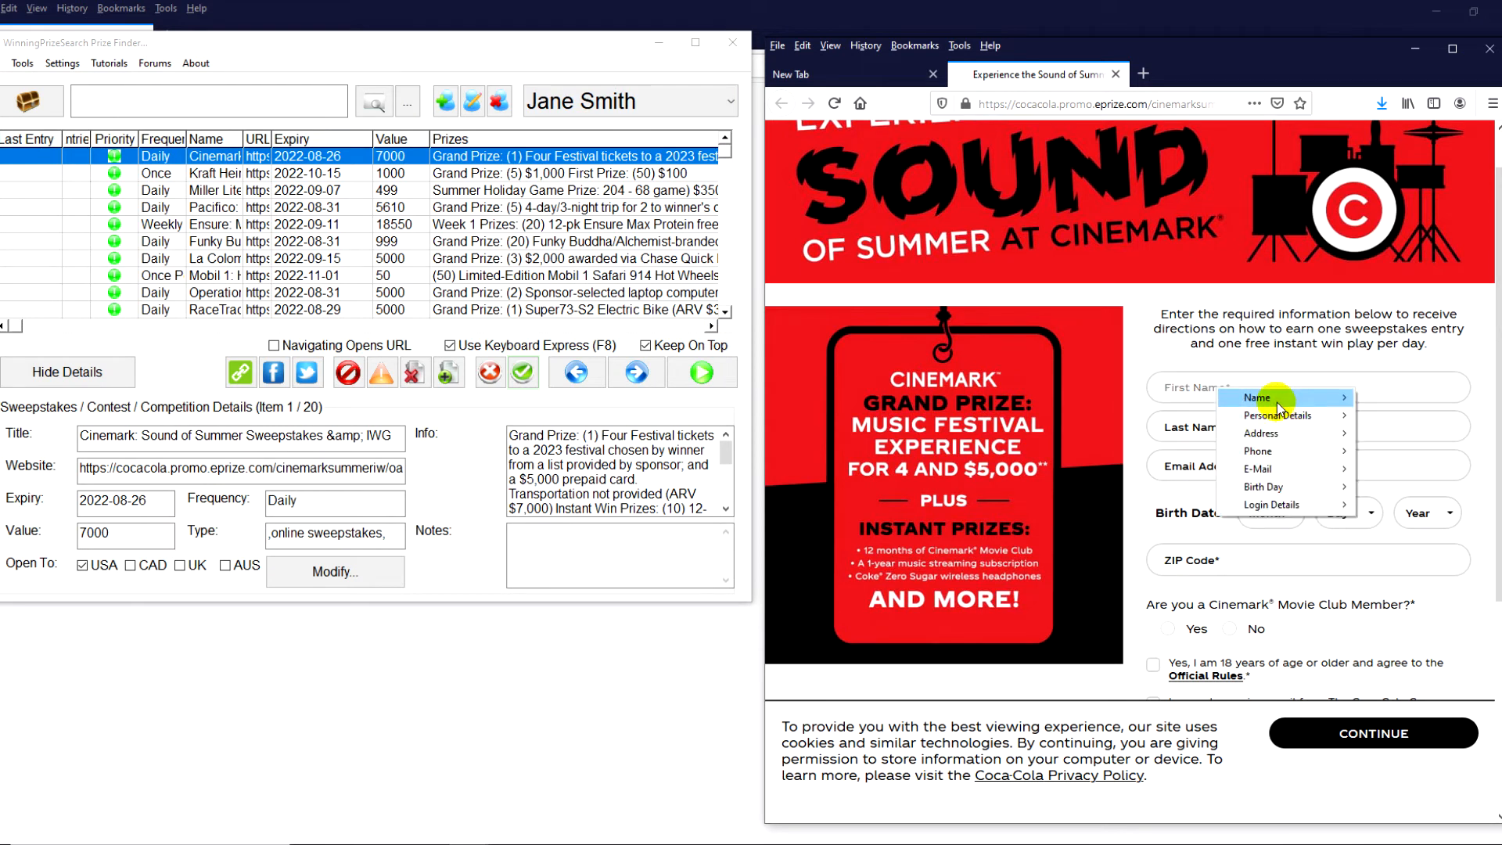
{"action": "left_click", "coordinate": [1257, 397]}
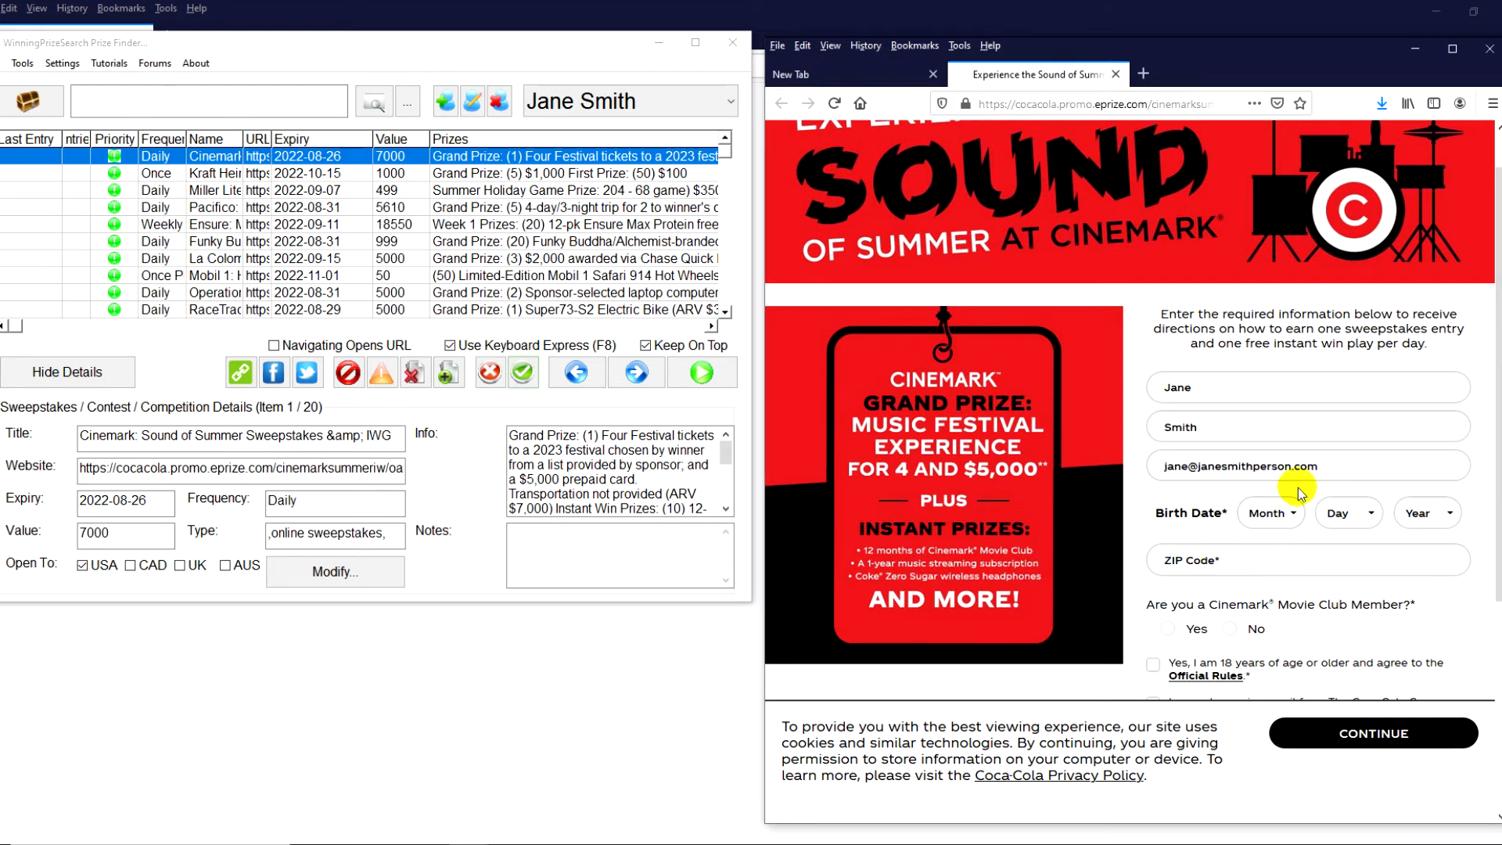
{"action": "mouse_move", "coordinate": [1211, 402]}
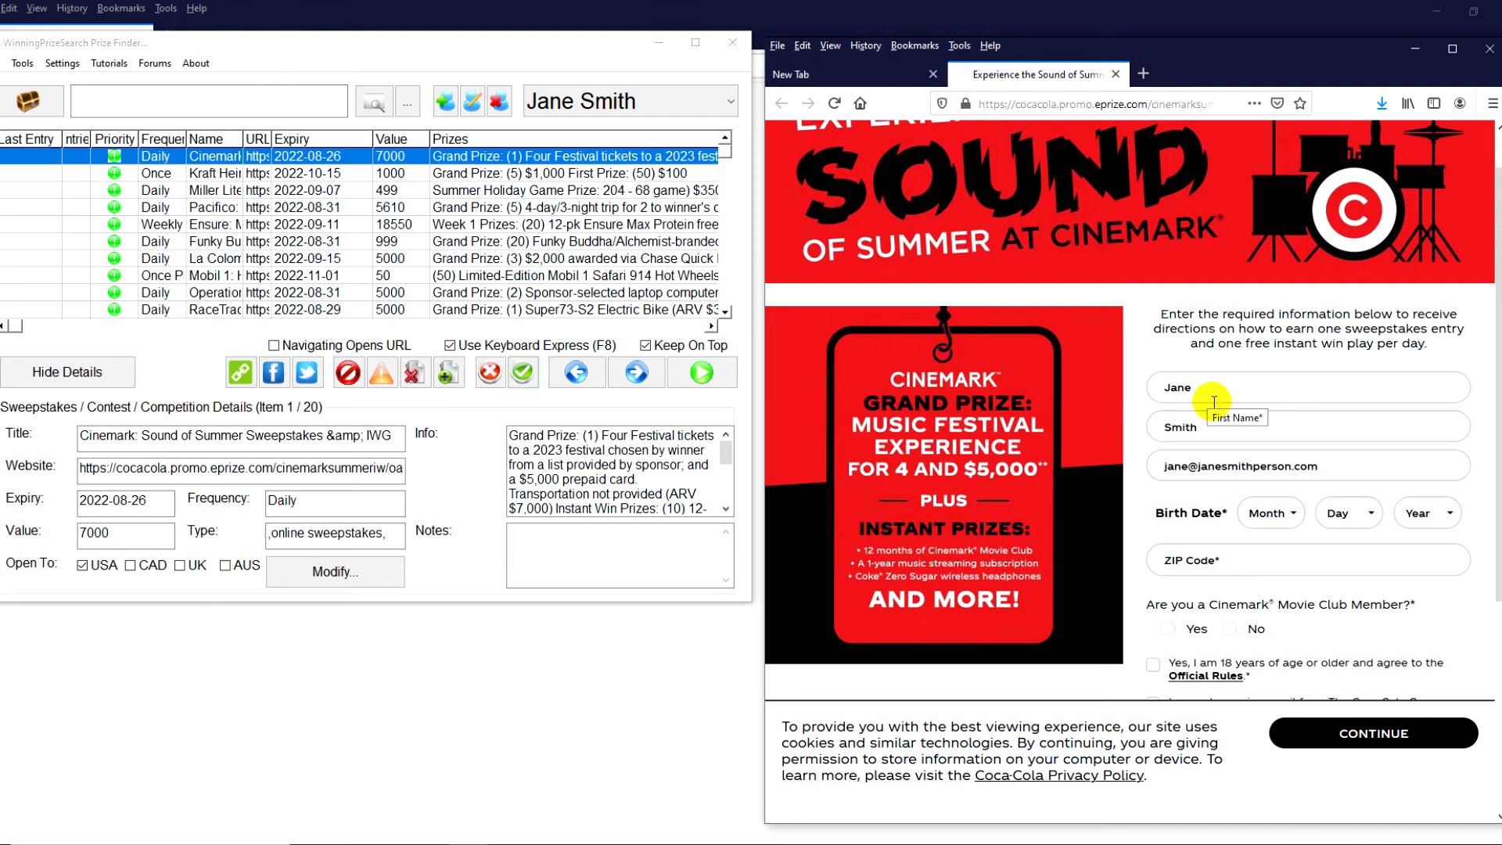
{"action": "mouse_move", "coordinate": [1239, 422]}
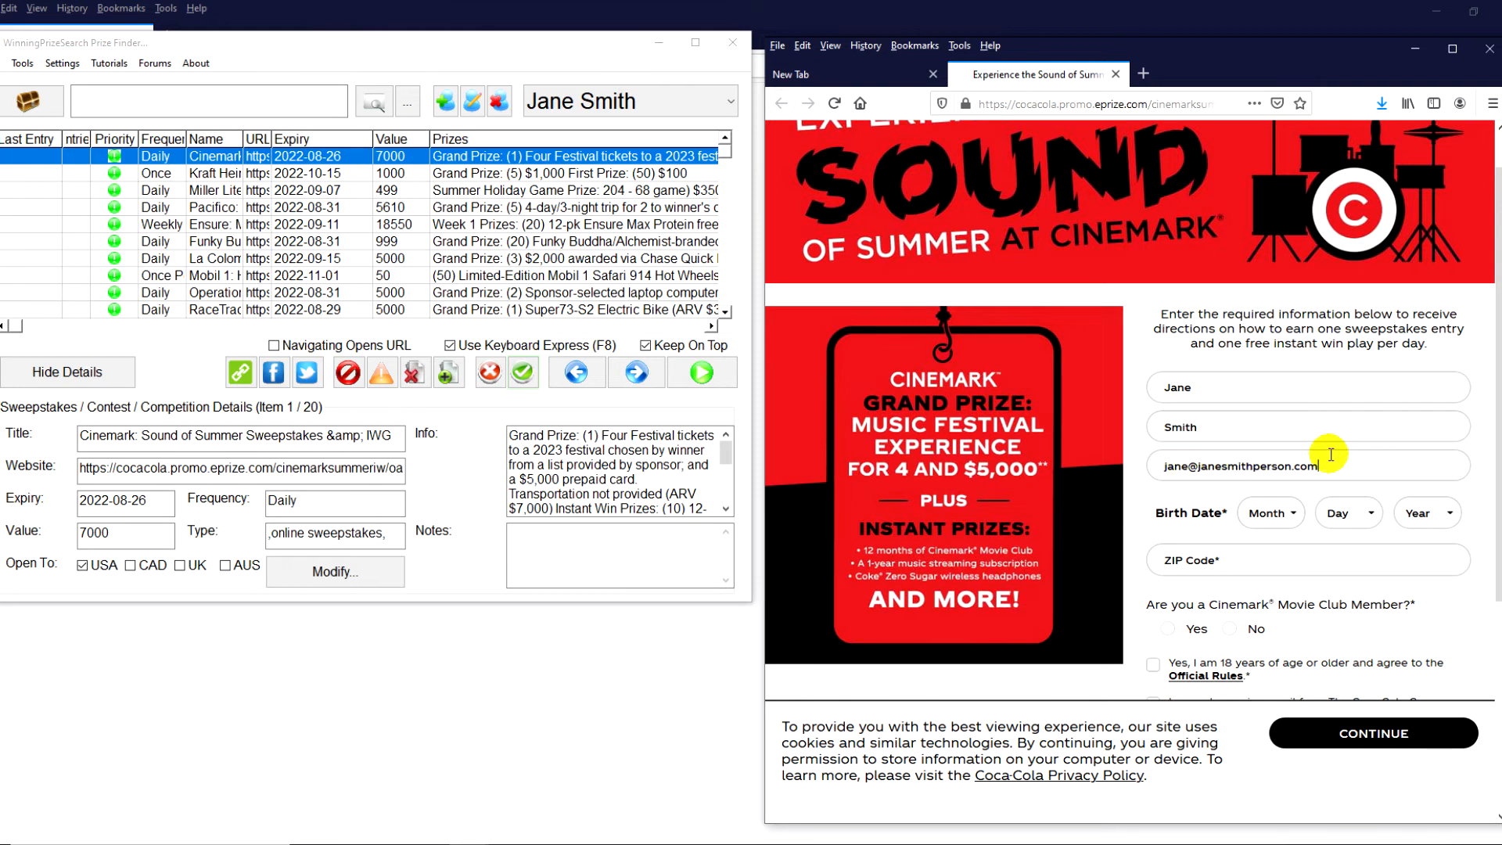
{"action": "mouse_move", "coordinate": [1255, 479]}
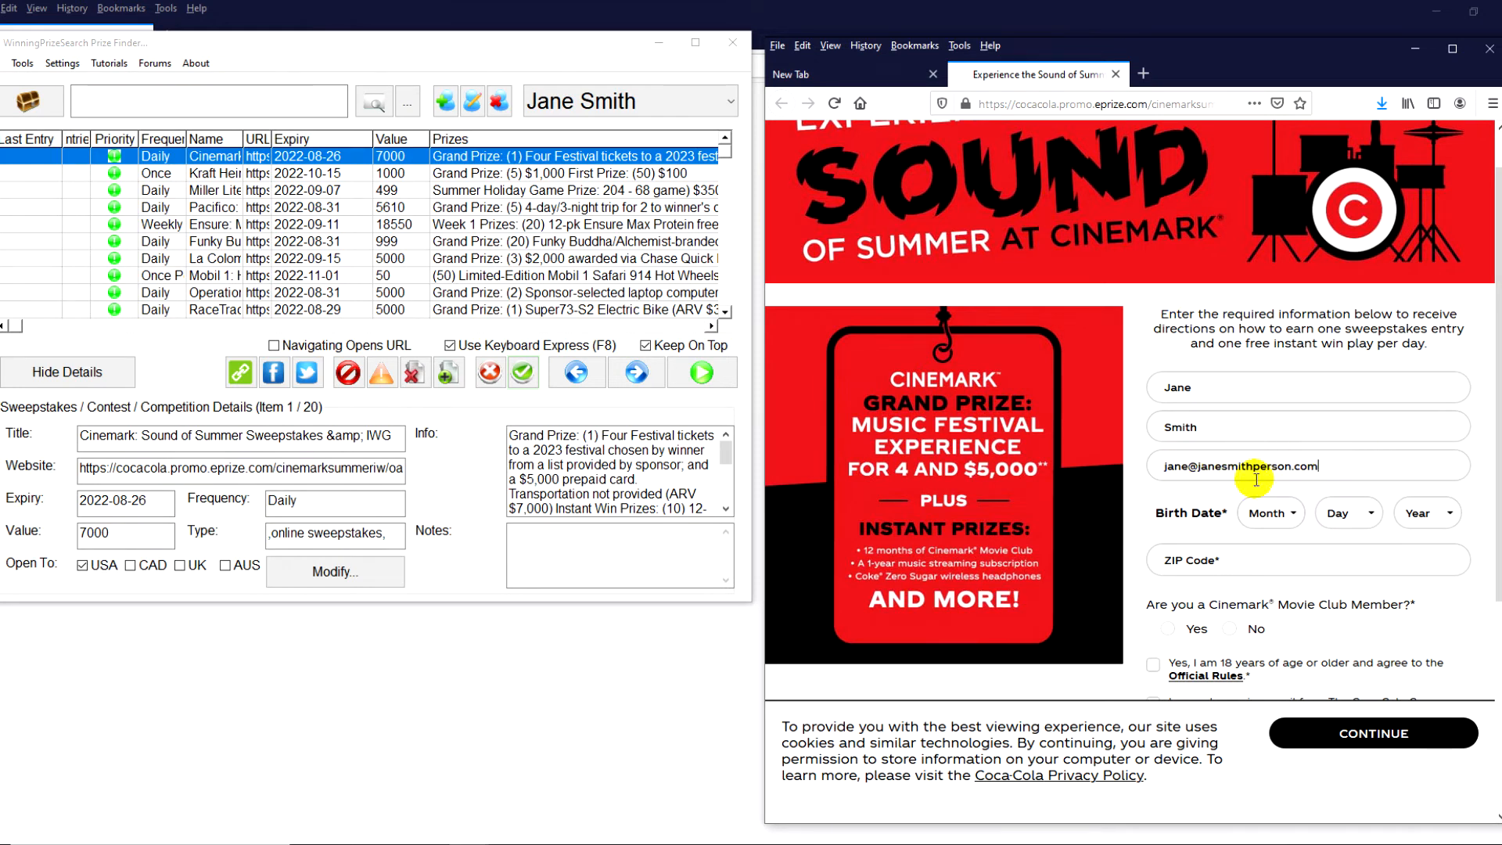
{"action": "mouse_move", "coordinate": [1042, 219]}
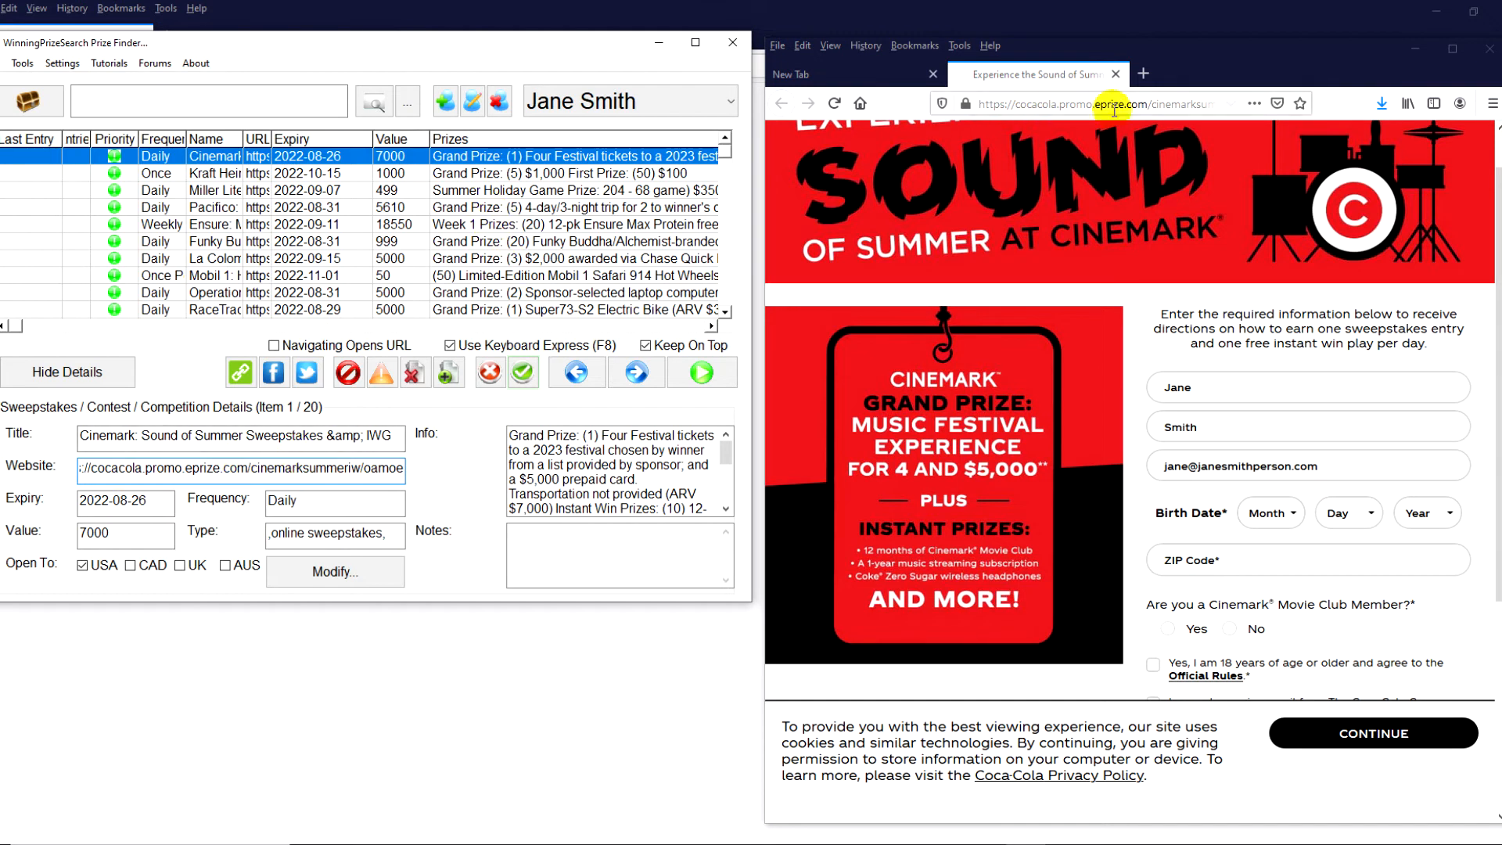
Close the Cinemark tab, then open, scroll through and close the Kraft Heinz contest page.
{"action": "left_click", "coordinate": [1121, 73]}
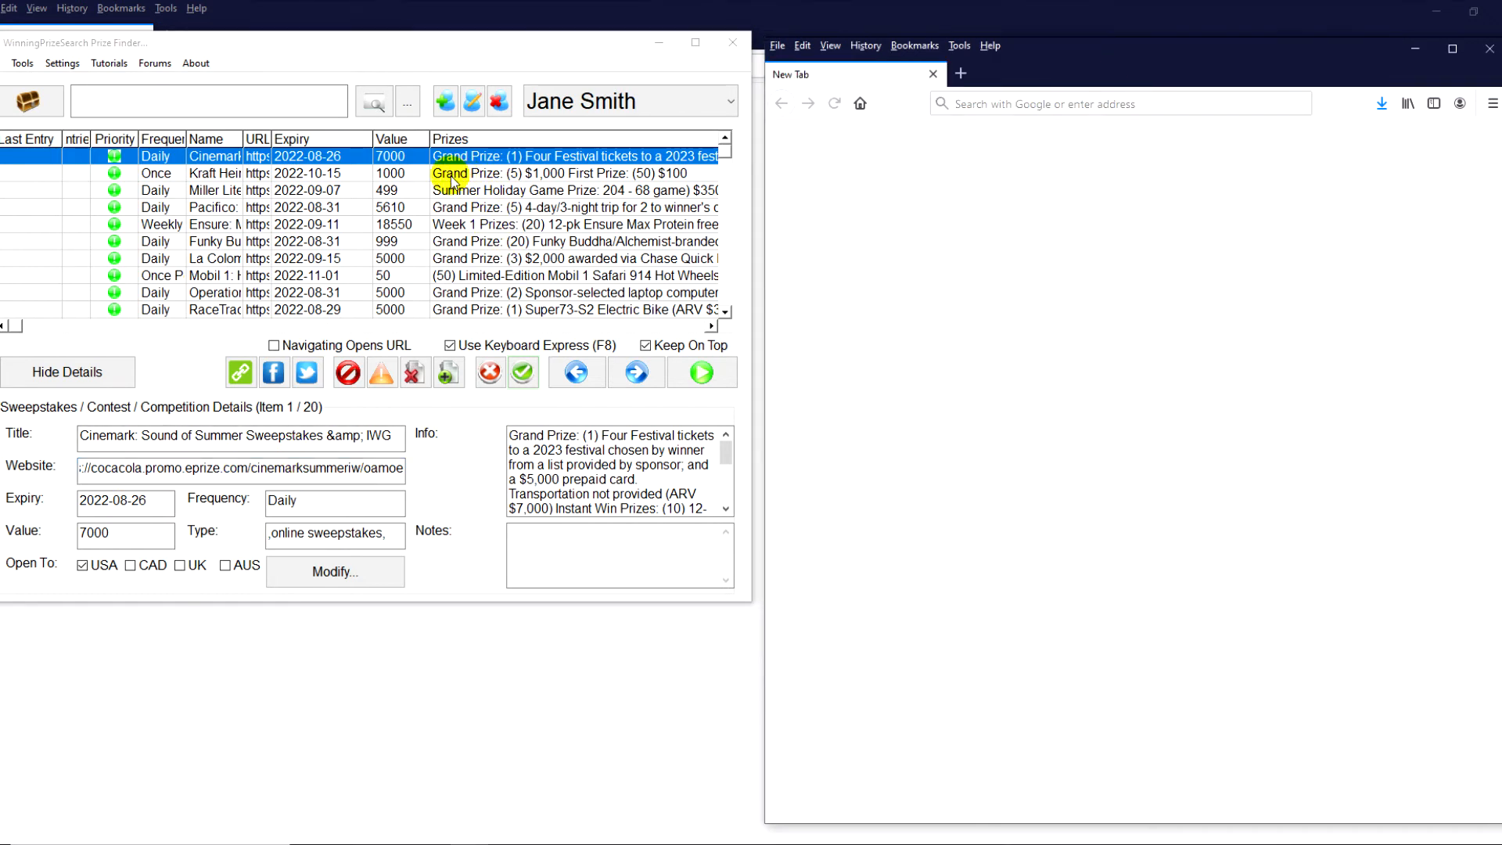
{"action": "left_click", "coordinate": [214, 174]}
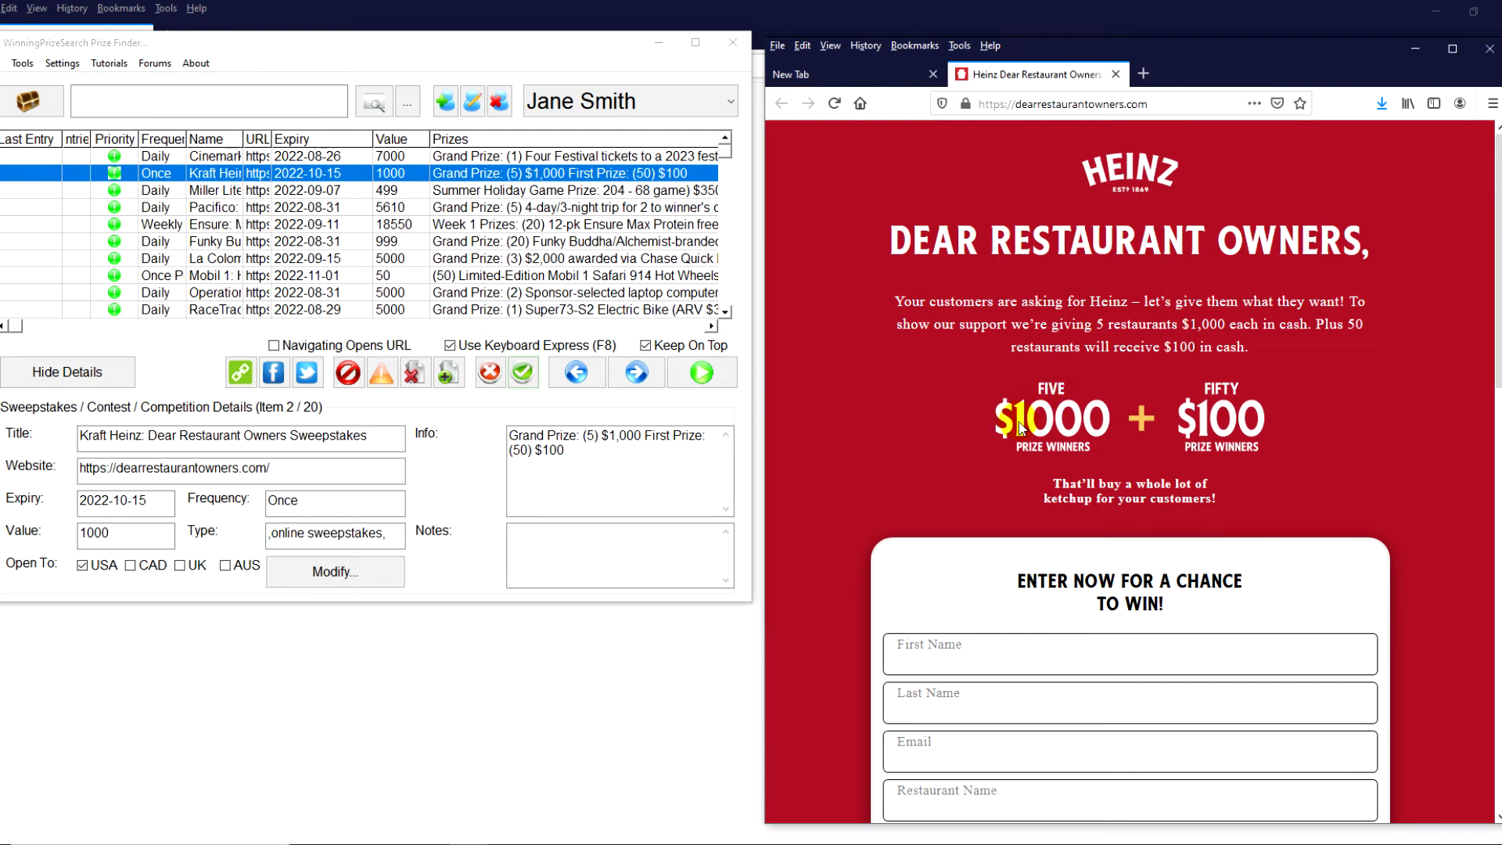
{"action": "mouse_move", "coordinate": [1166, 419]}
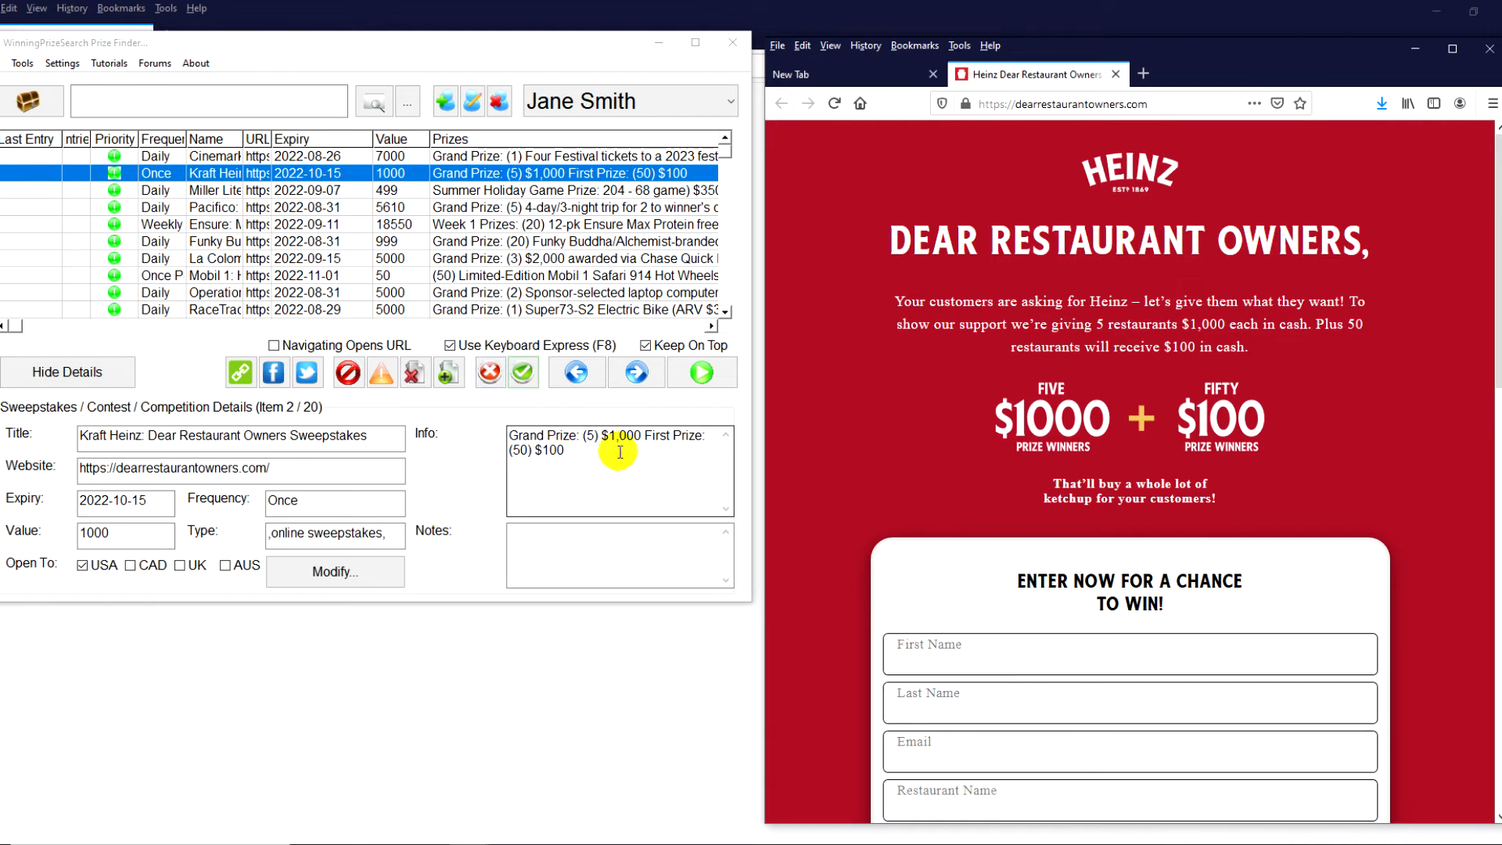
{"action": "scroll", "scroll_direction": "down", "scroll_amount": 3}
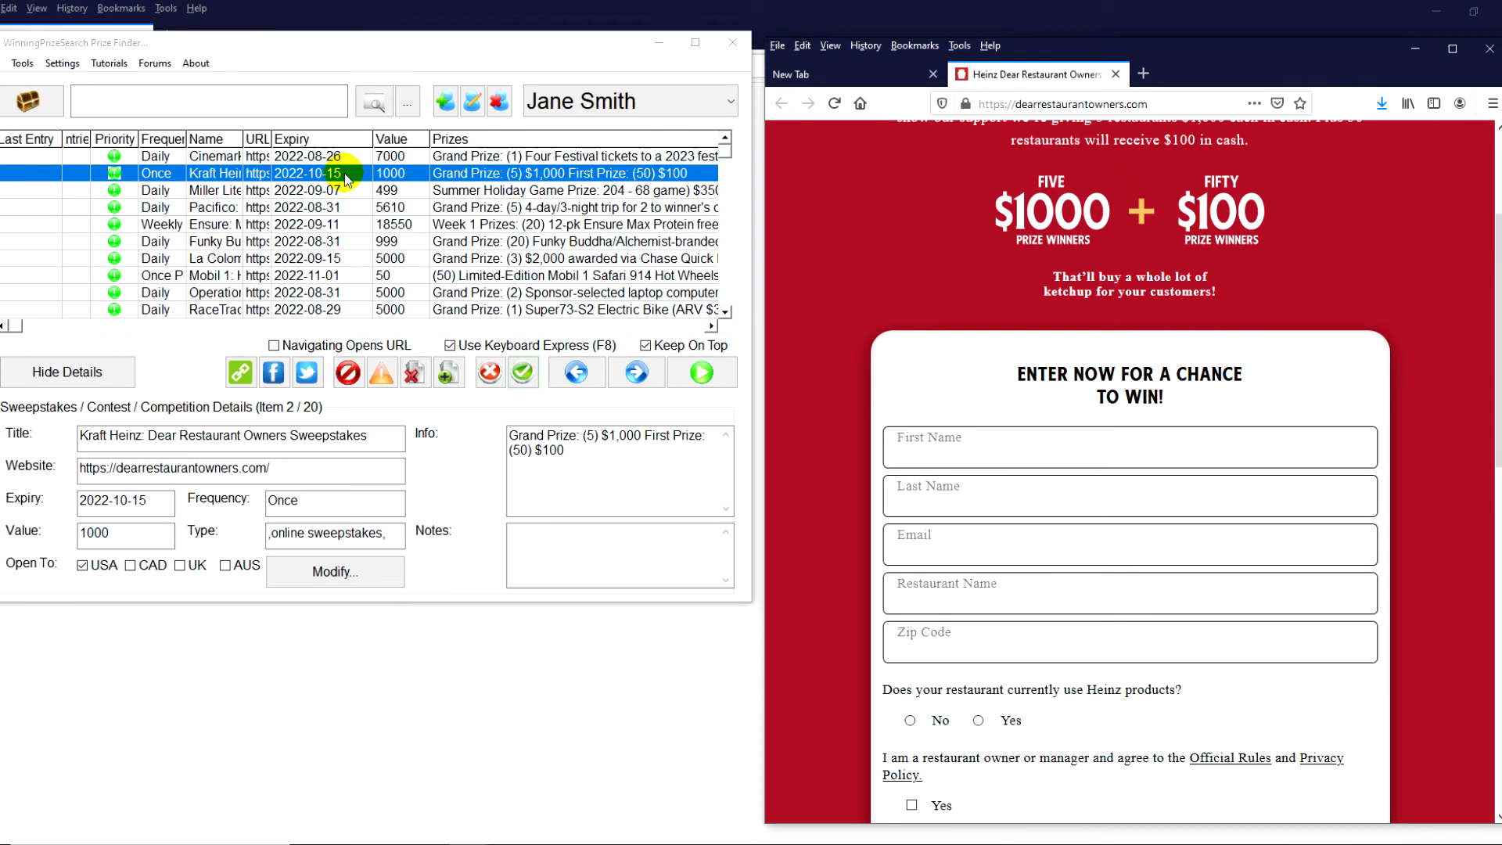
{"action": "scroll", "scroll_direction": "down", "scroll_amount": 3}
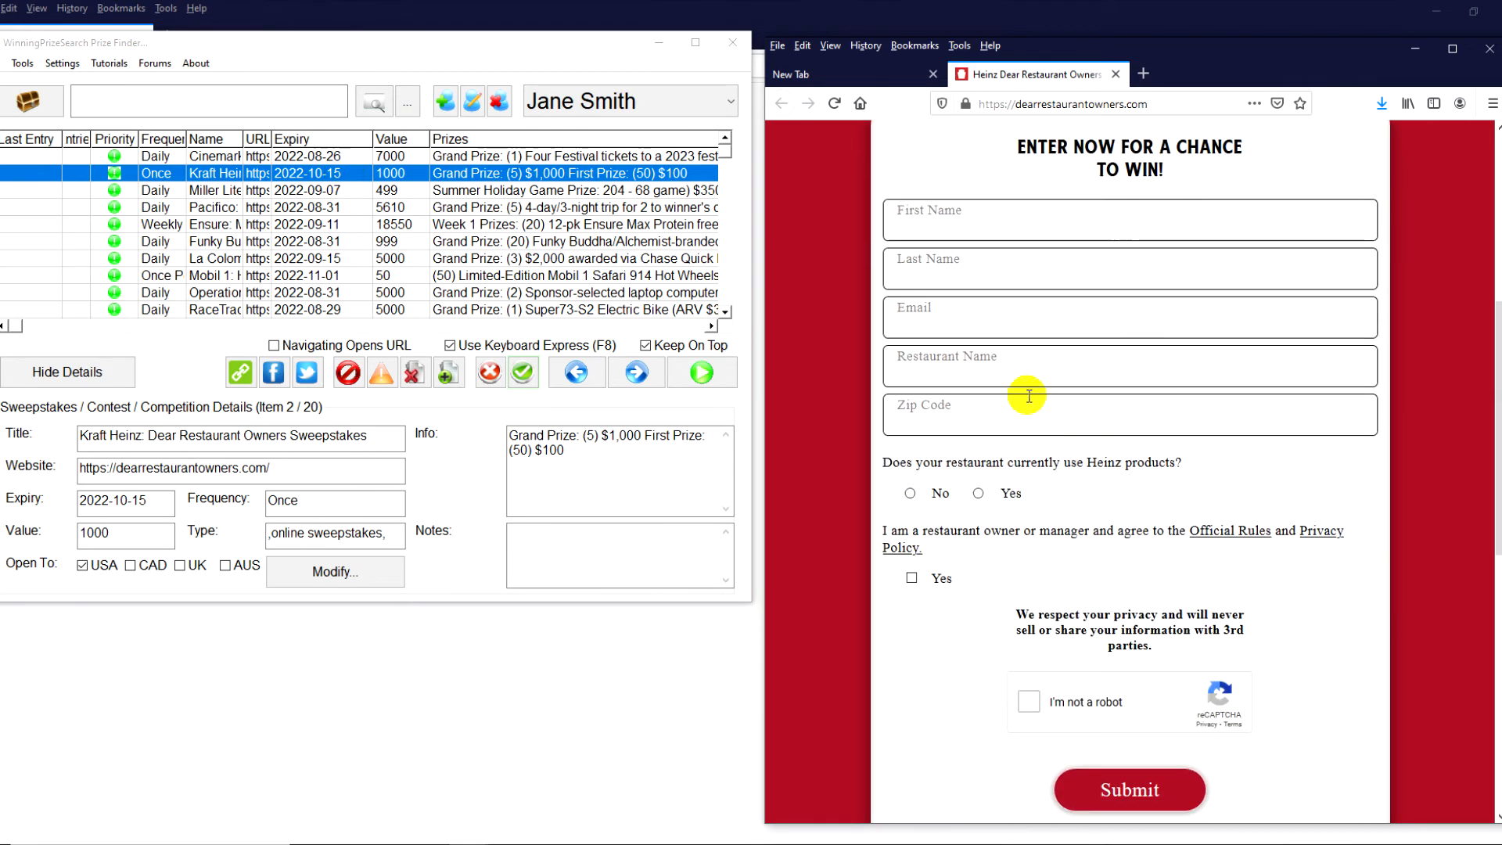
{"action": "mouse_move", "coordinate": [1040, 397]}
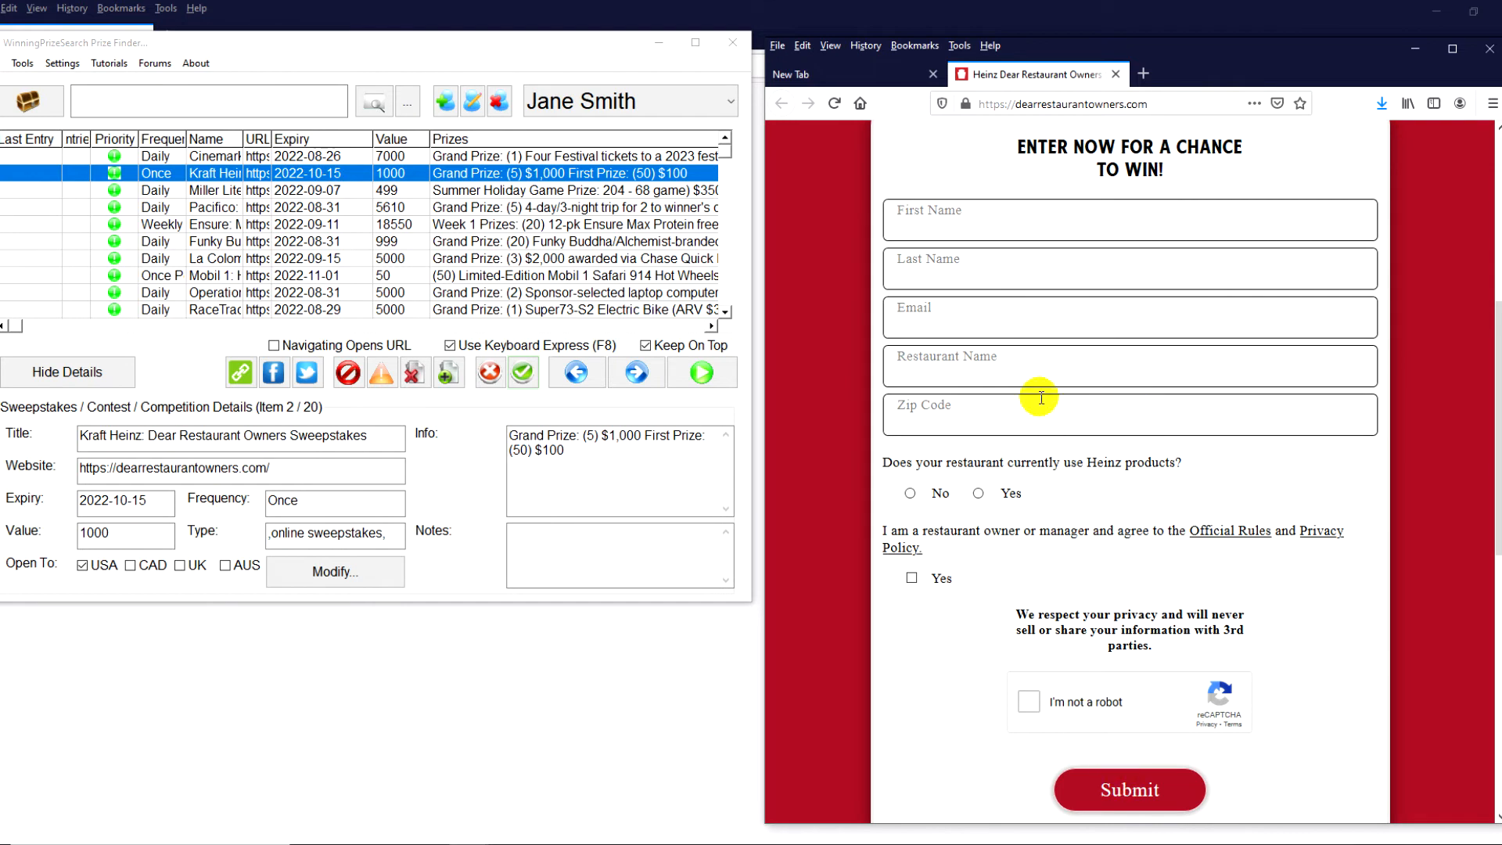
{"action": "left_click", "coordinate": [1114, 73]}
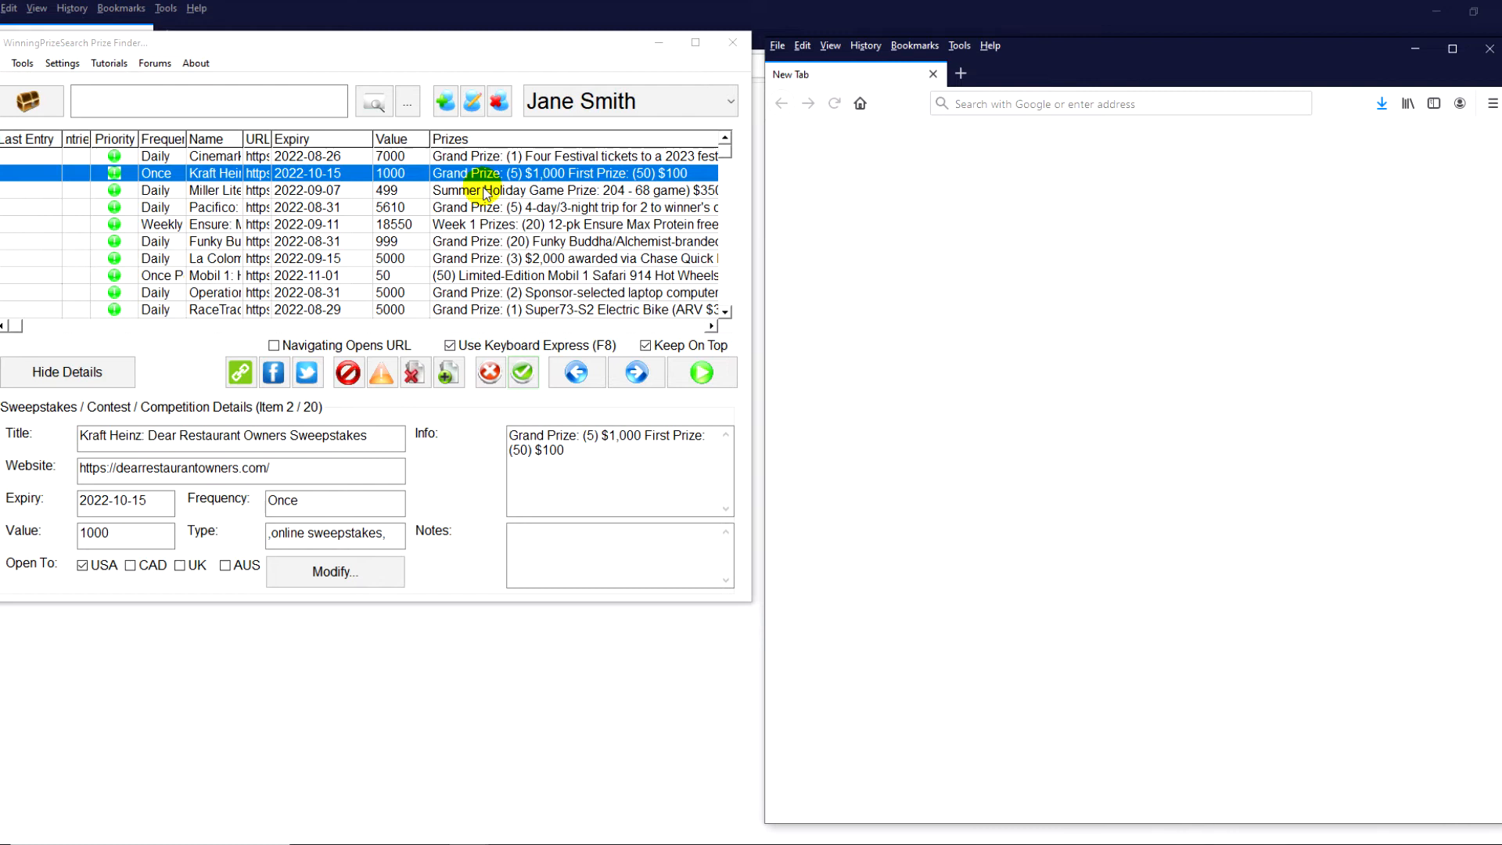
{"action": "left_click", "coordinate": [213, 189]}
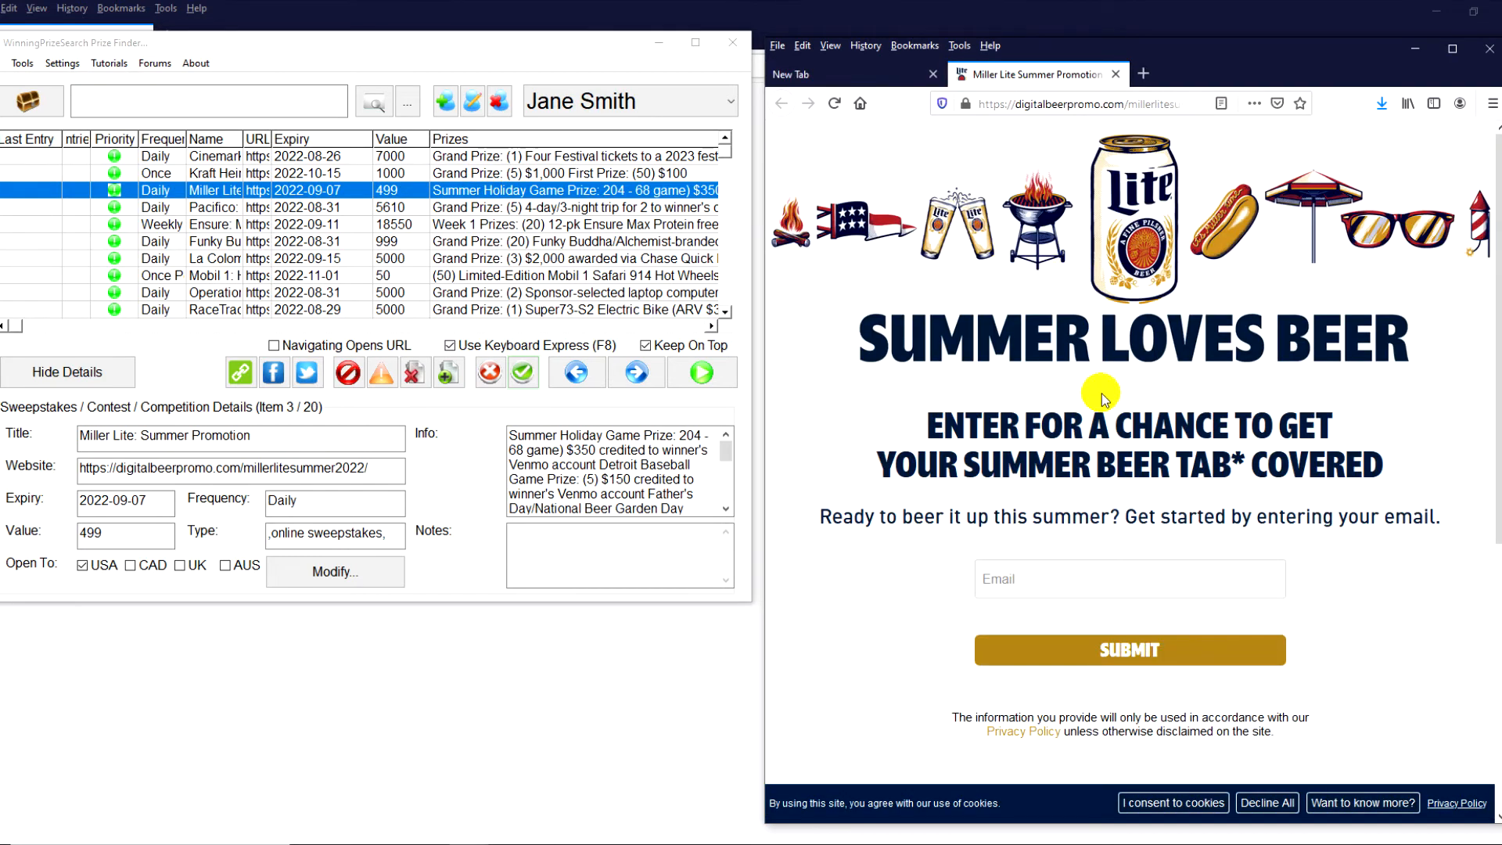
{"action": "mouse_move", "coordinate": [1029, 404]}
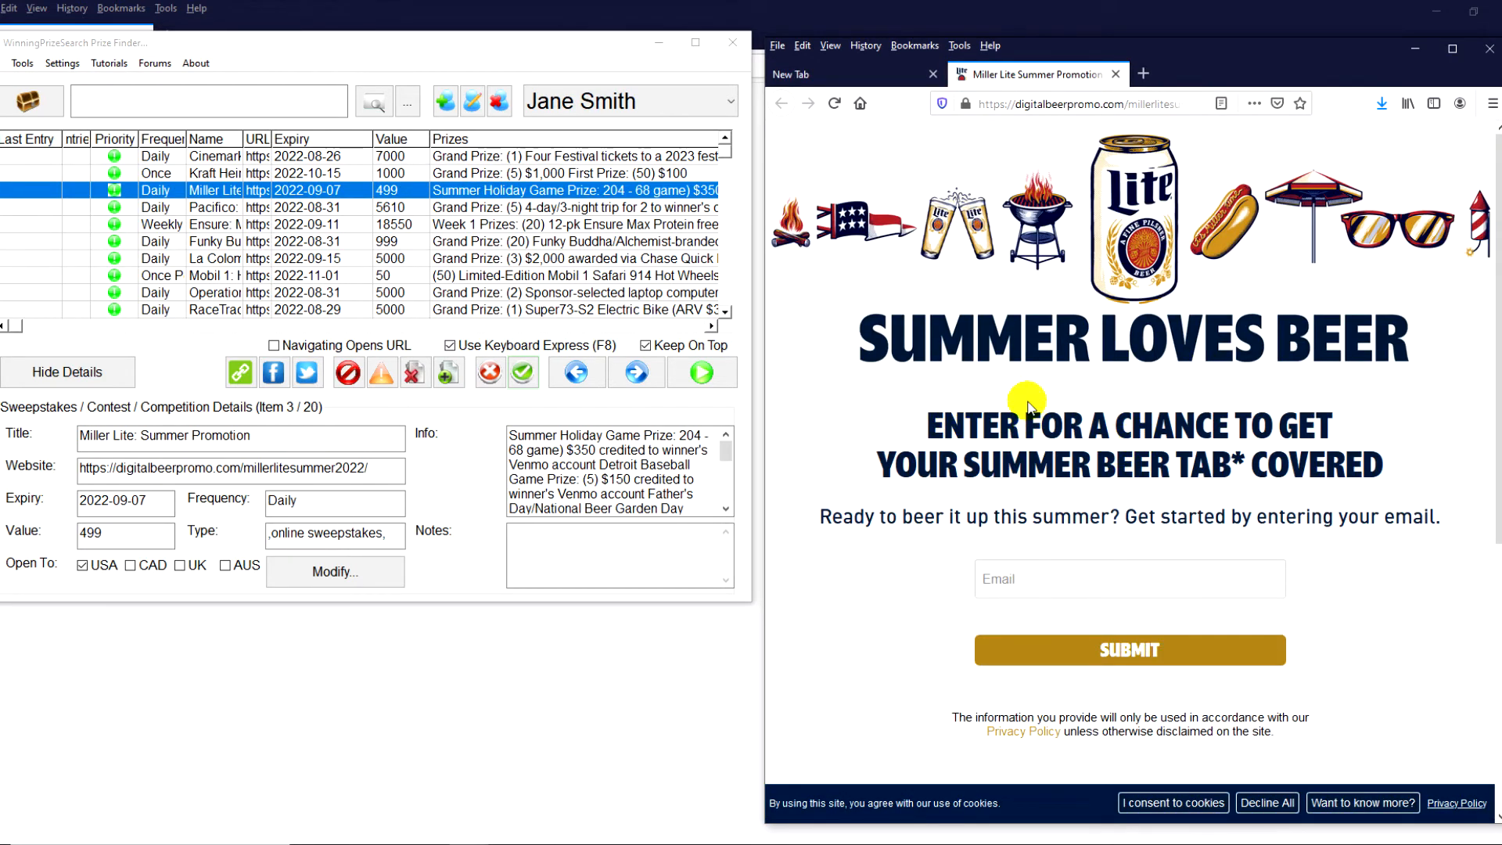
{"action": "mouse_move", "coordinate": [1098, 407]}
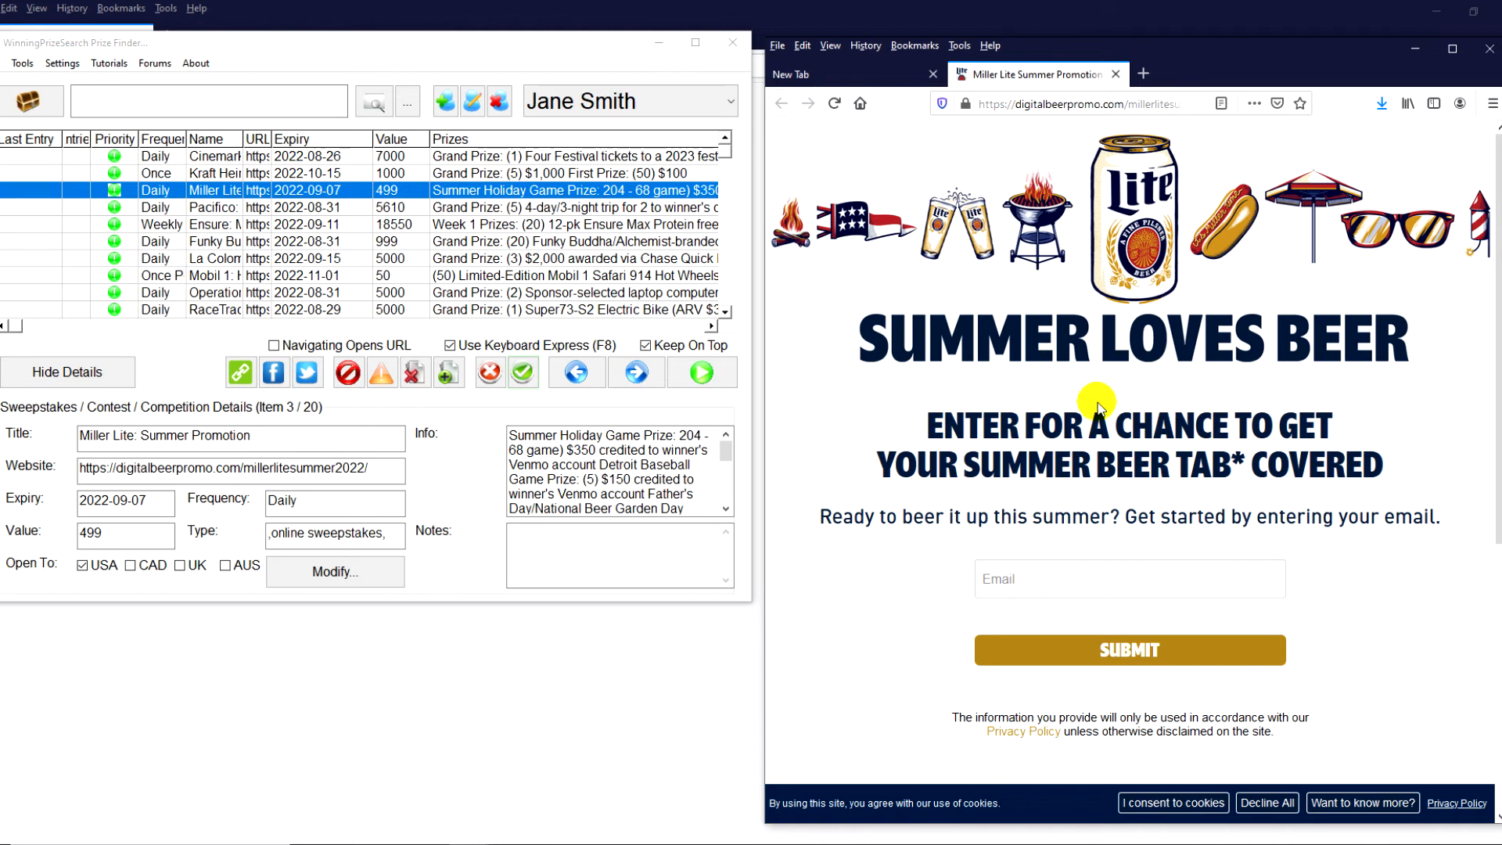
{"action": "mouse_move", "coordinate": [1290, 546]}
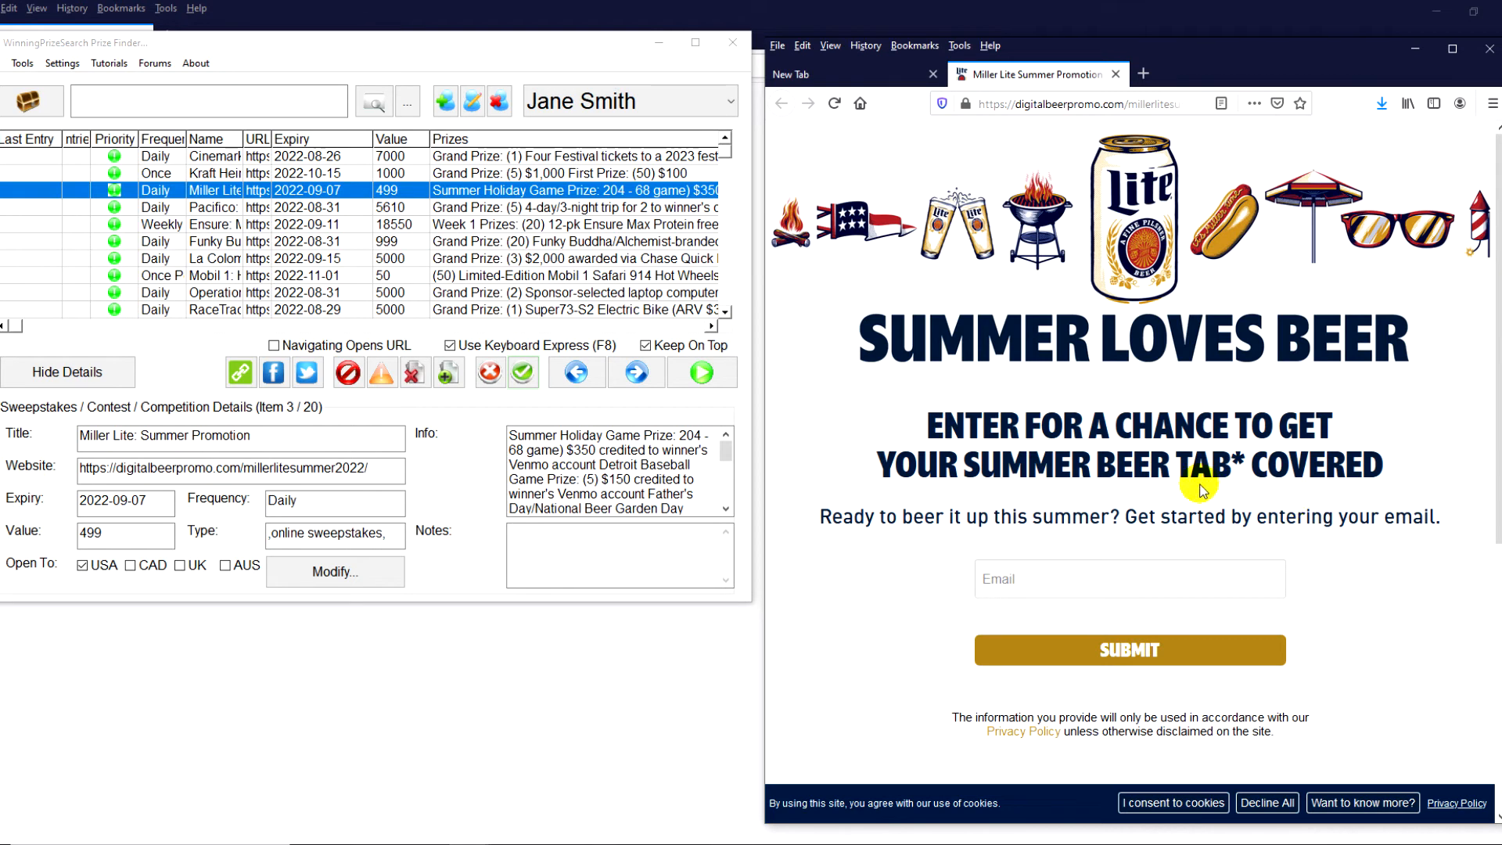
{"action": "mouse_move", "coordinate": [1104, 551]}
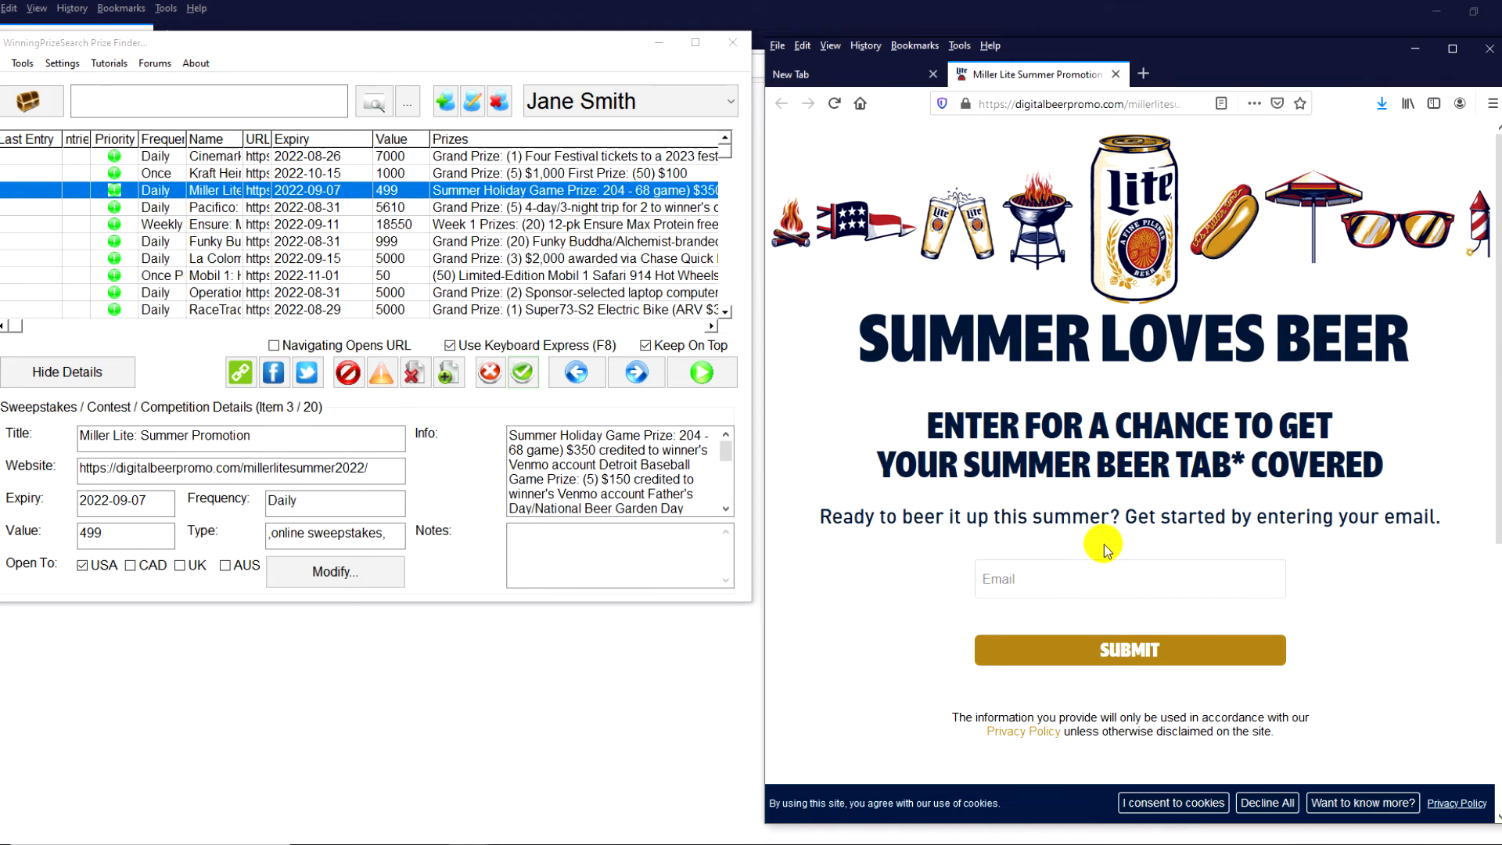
{"action": "mouse_move", "coordinate": [793, 423]}
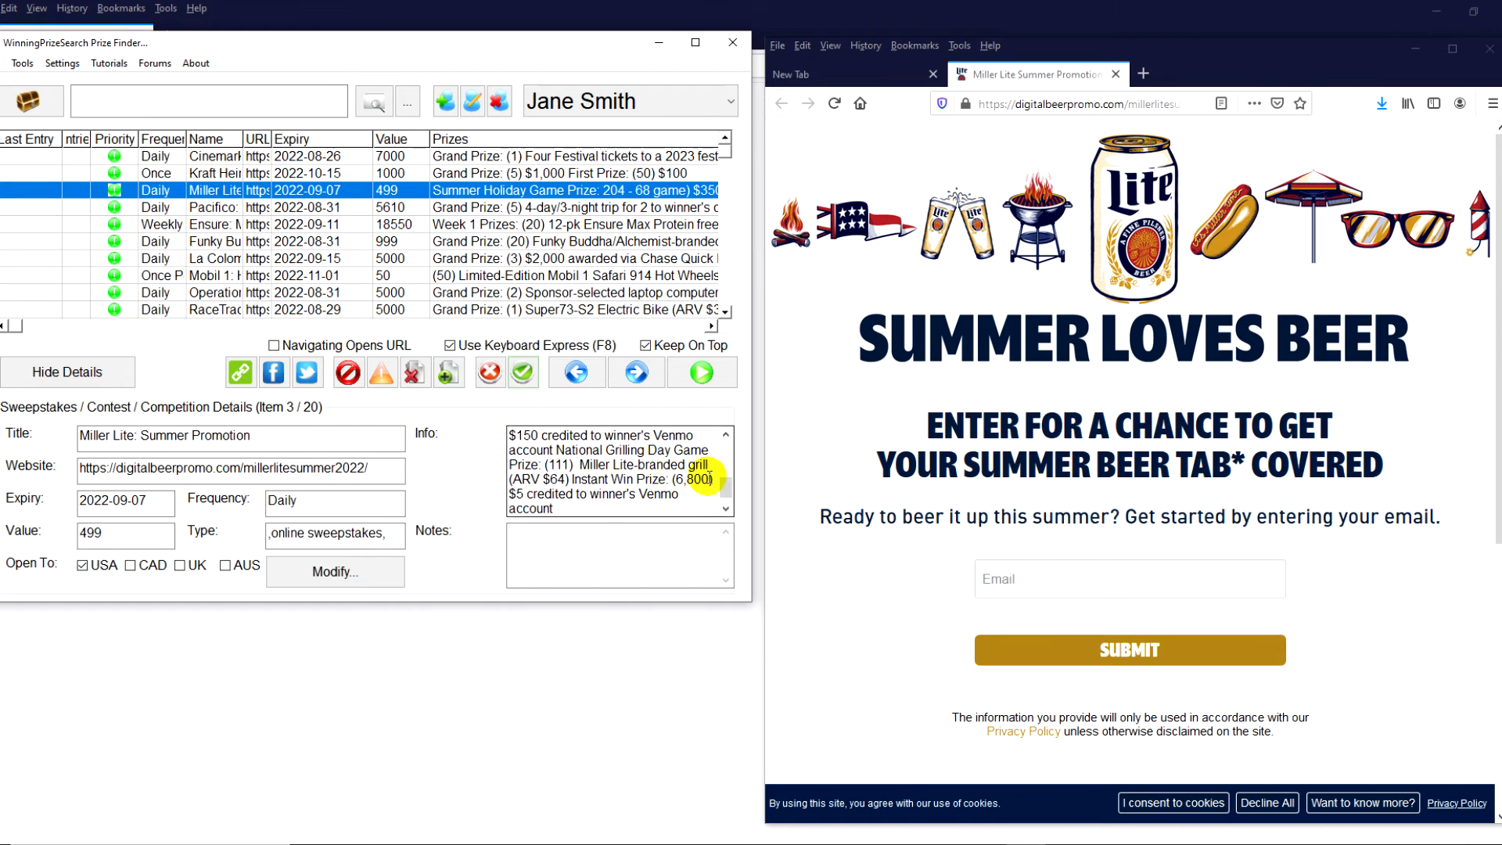
{"action": "mouse_move", "coordinate": [832, 383]}
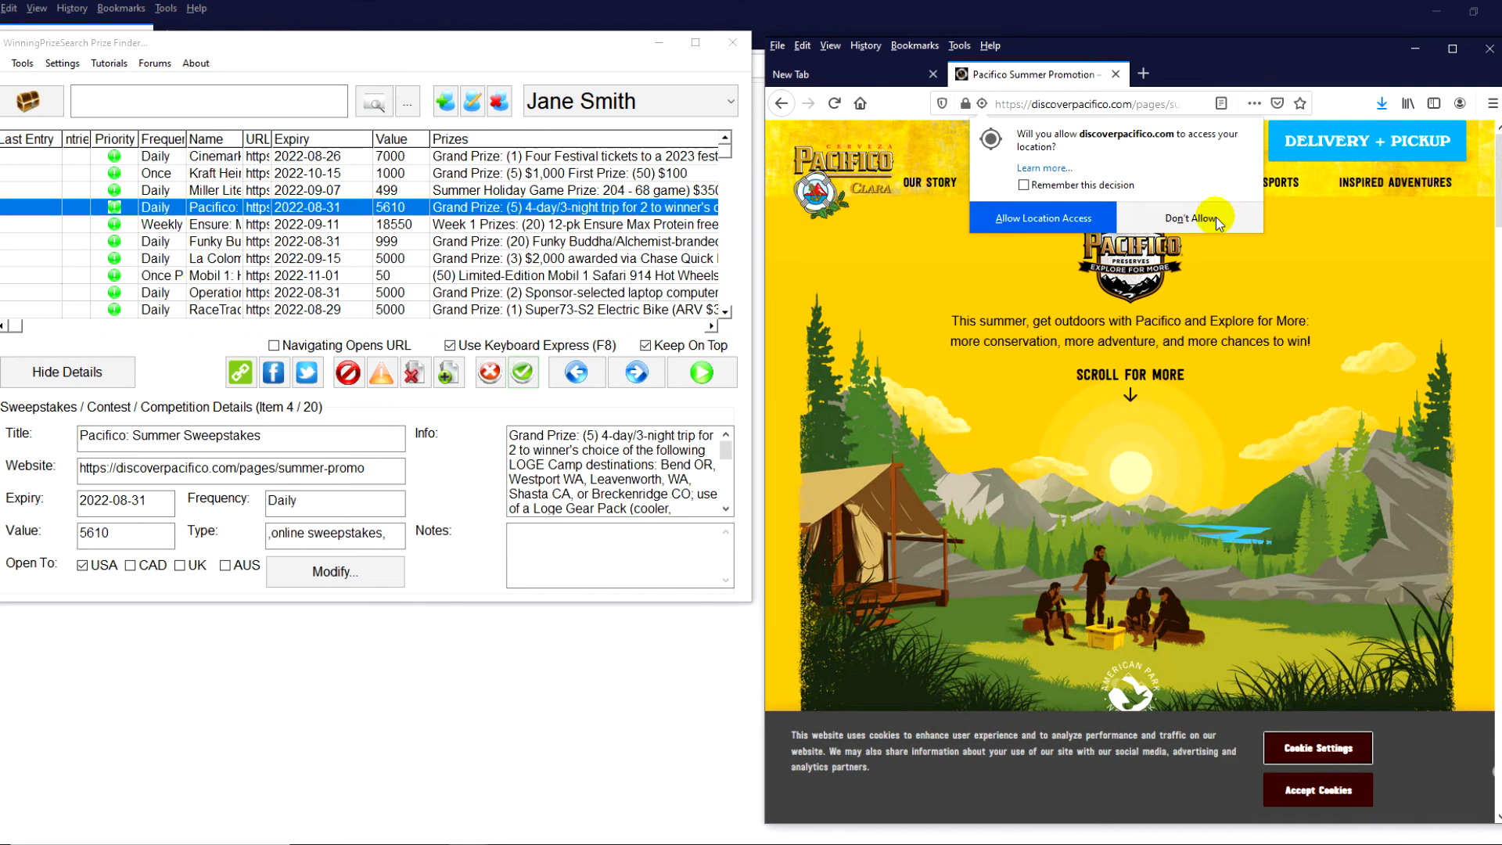
Refuse the Pacifico site's location request and scroll through its Summer Sweepstakes page.
{"action": "left_click", "coordinate": [1188, 217]}
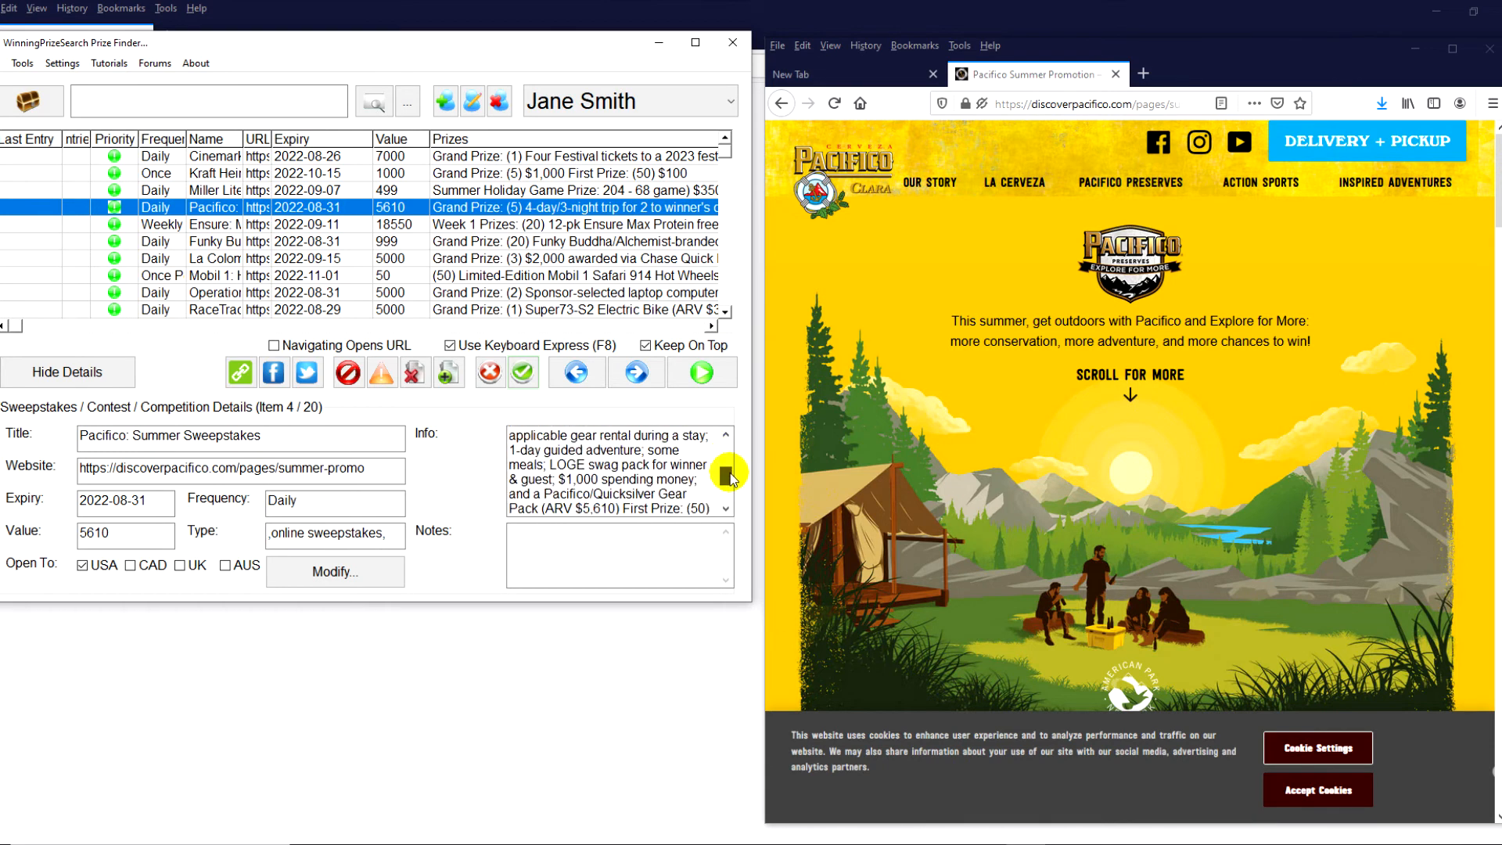
{"action": "scroll", "scroll_direction": "down", "scroll_amount": 3}
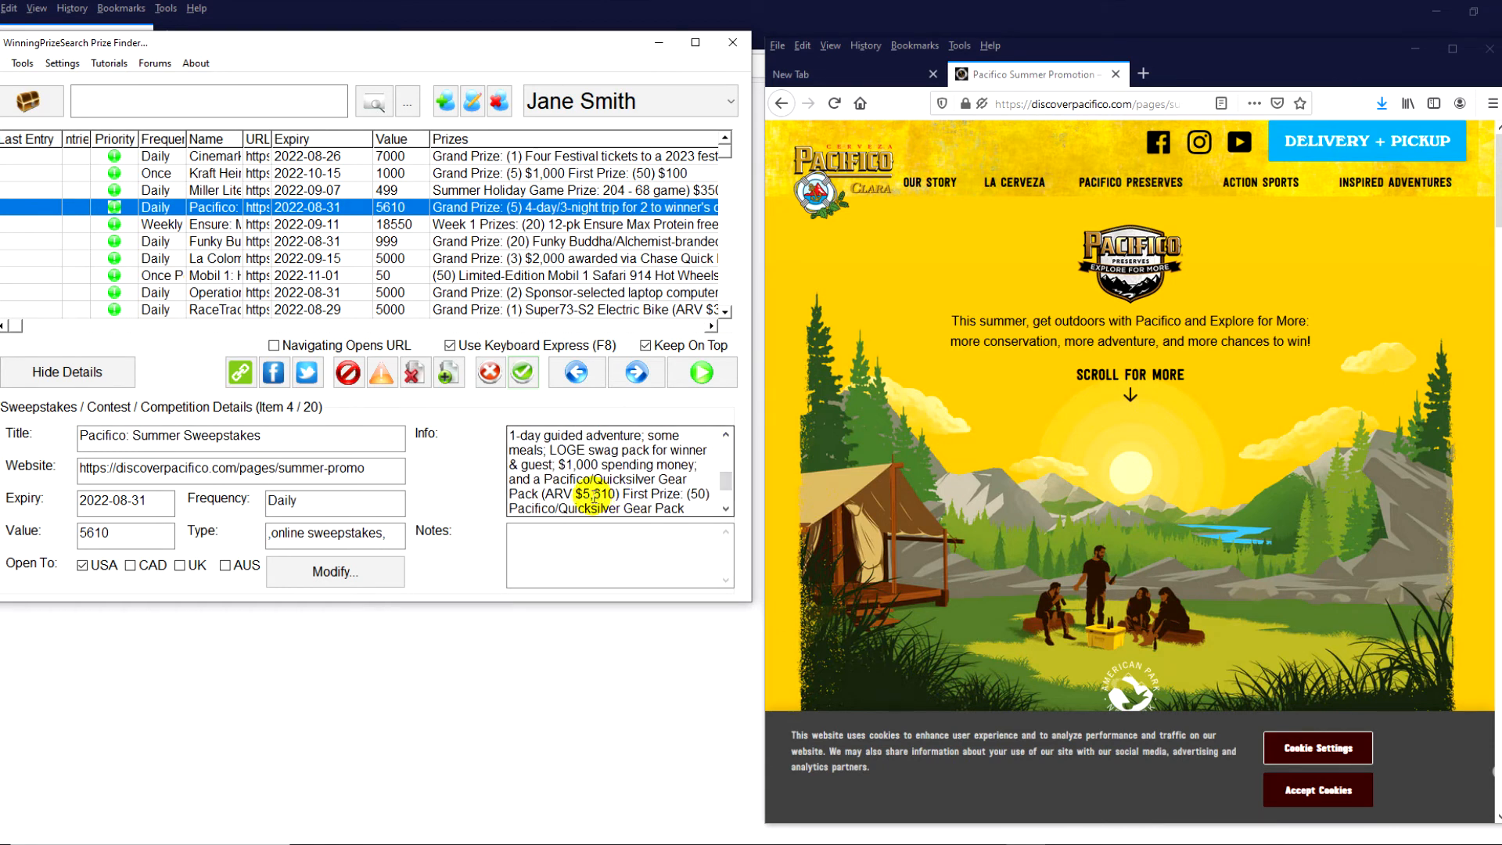
{"action": "scroll", "scroll_direction": "down", "scroll_amount": 3}
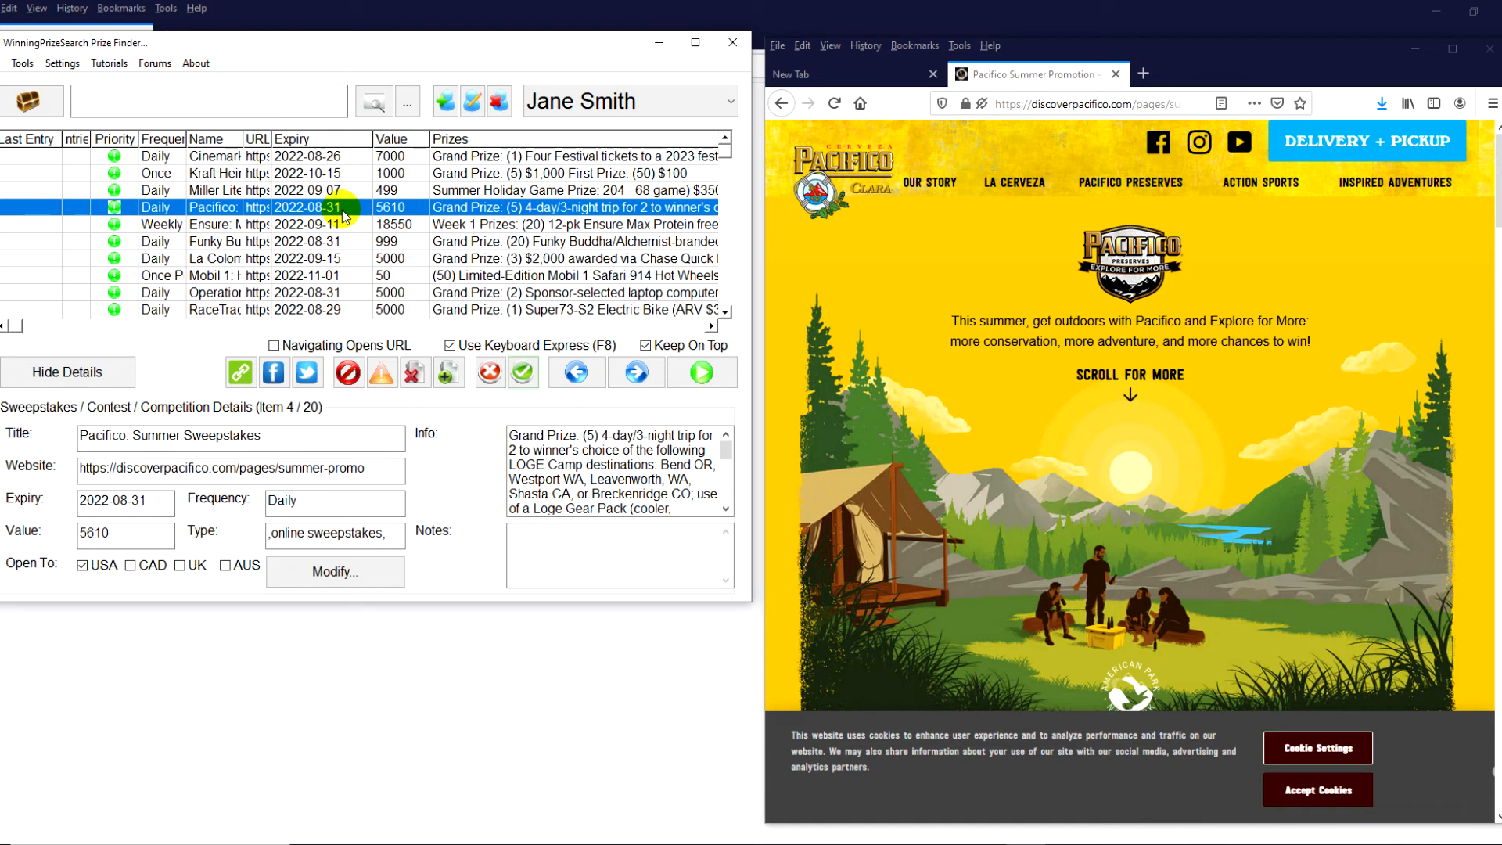
{"action": "mouse_move", "coordinate": [921, 310]}
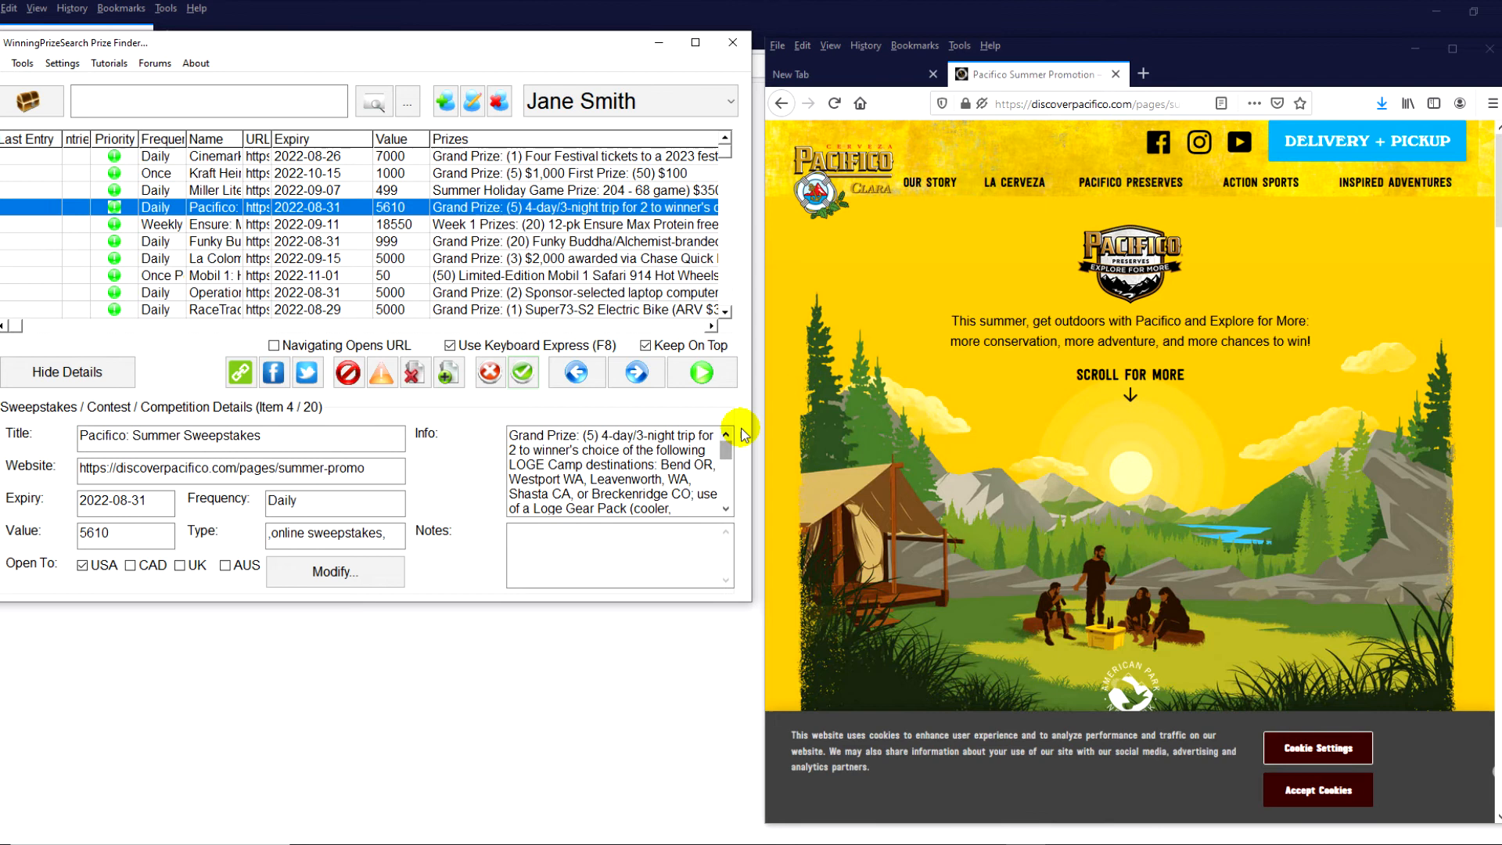
{"action": "mouse_move", "coordinate": [1399, 292]}
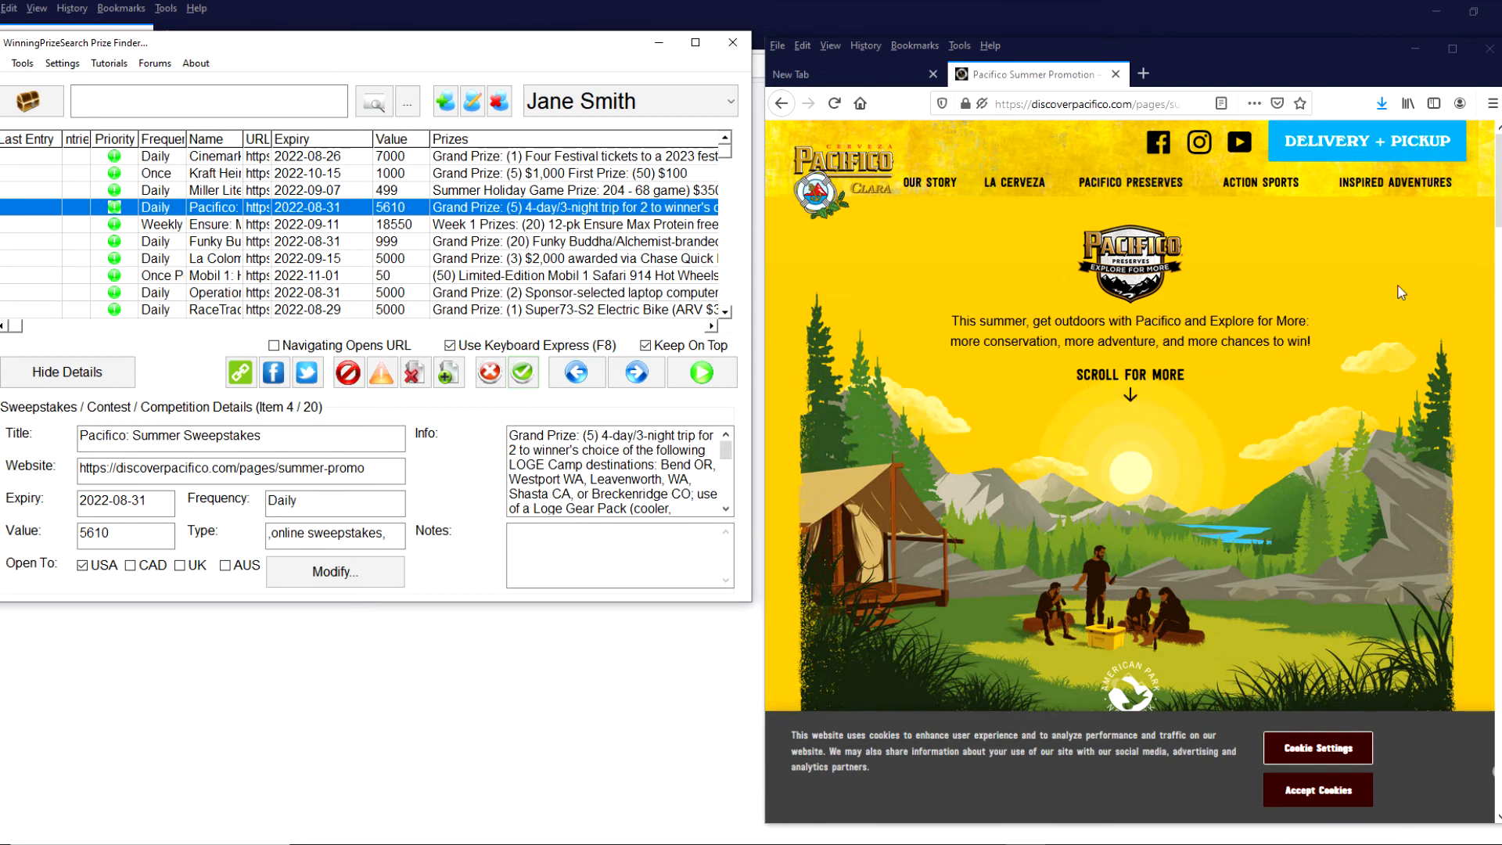
{"action": "scroll", "scroll_direction": "down", "scroll_amount": 3}
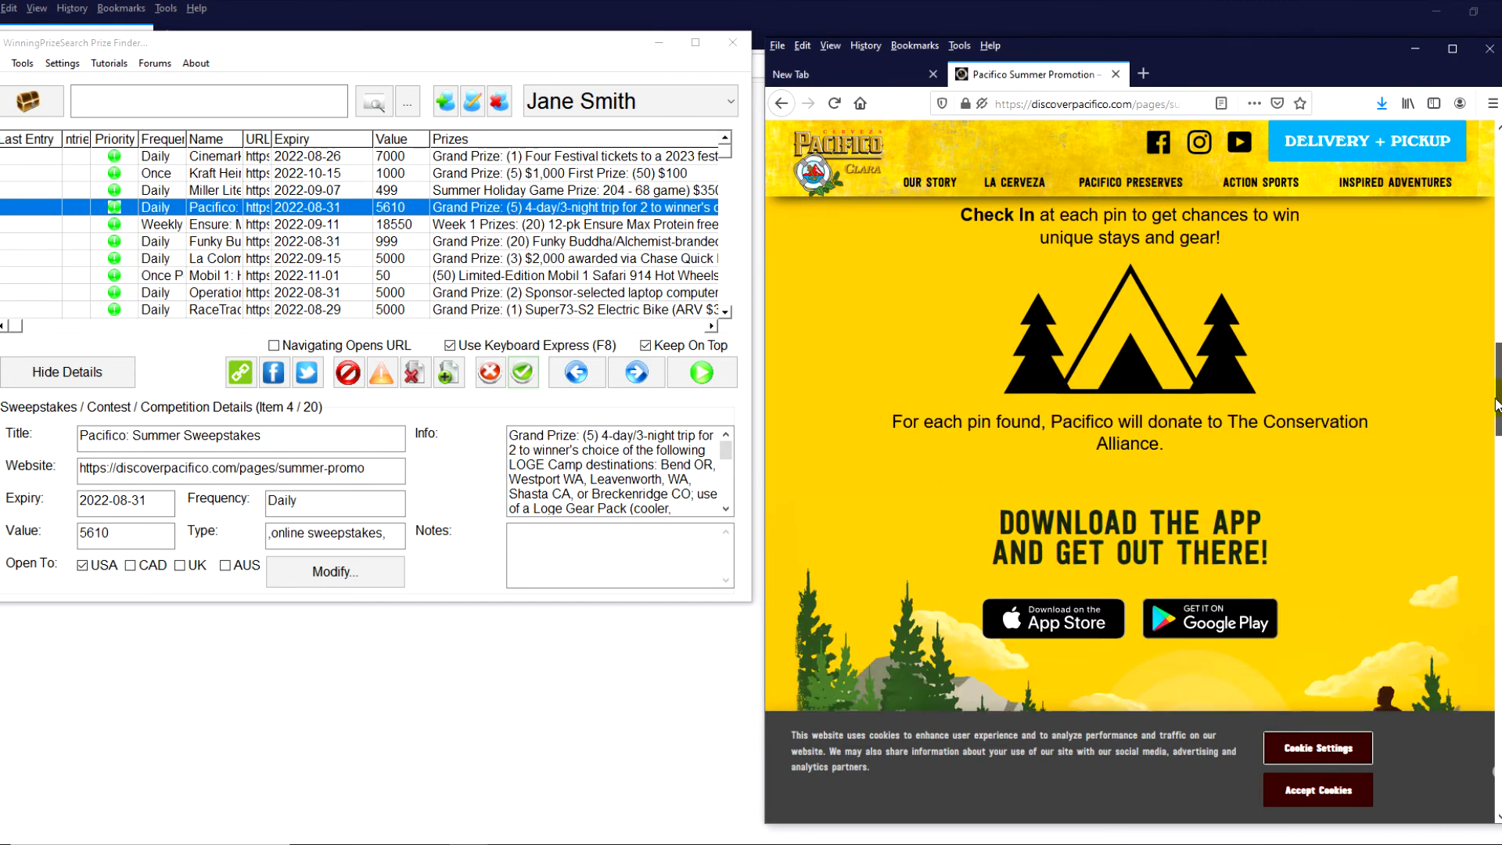
{"action": "scroll", "scroll_direction": "down", "scroll_amount": 3}
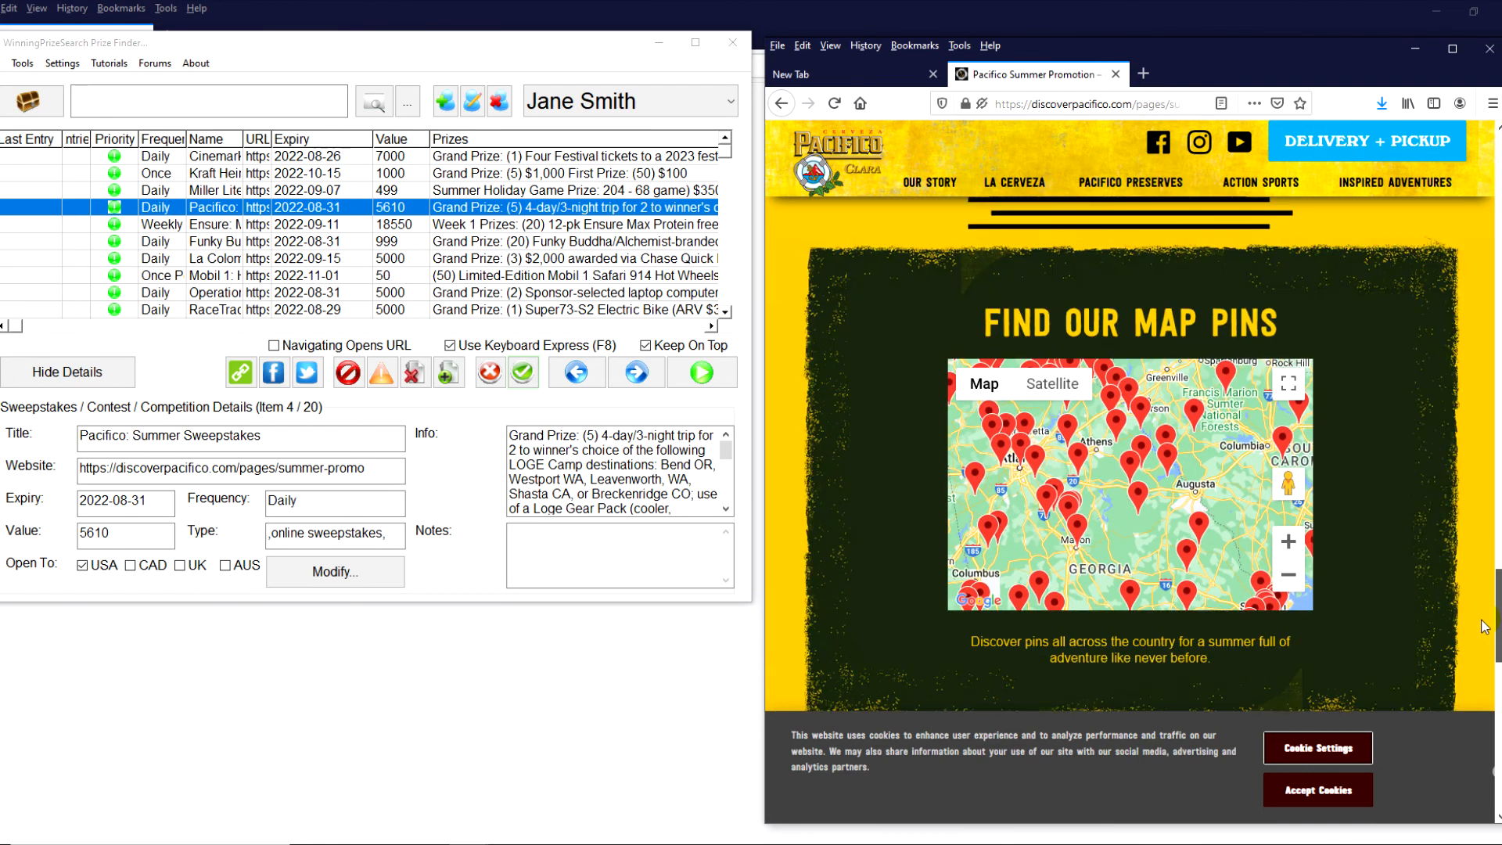
{"action": "scroll", "scroll_direction": "down", "scroll_amount": 3}
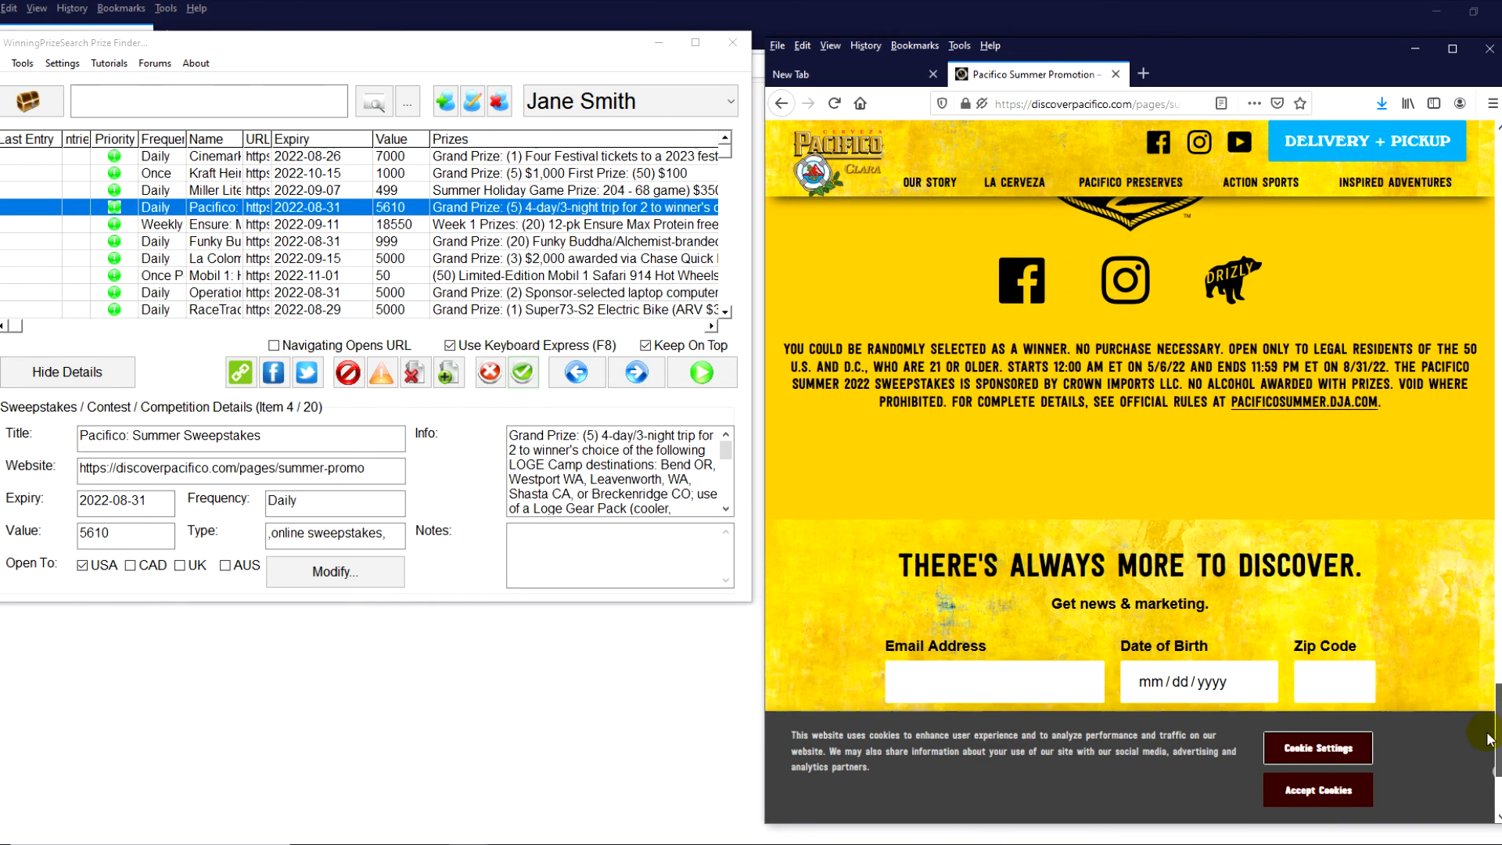
{"action": "scroll", "scroll_direction": "down", "scroll_amount": 3}
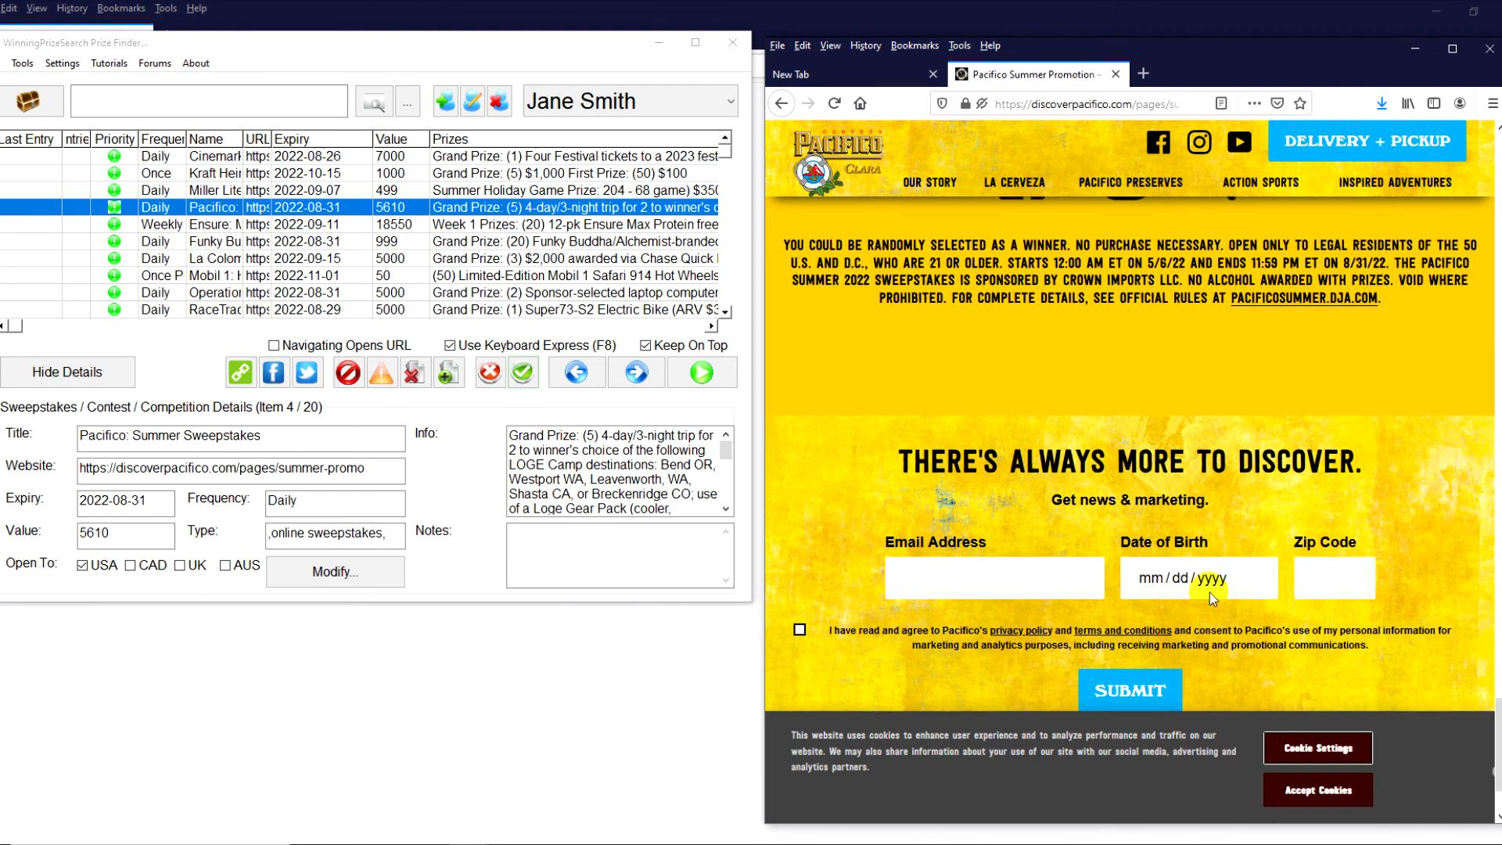
{"action": "mouse_move", "coordinate": [1331, 622]}
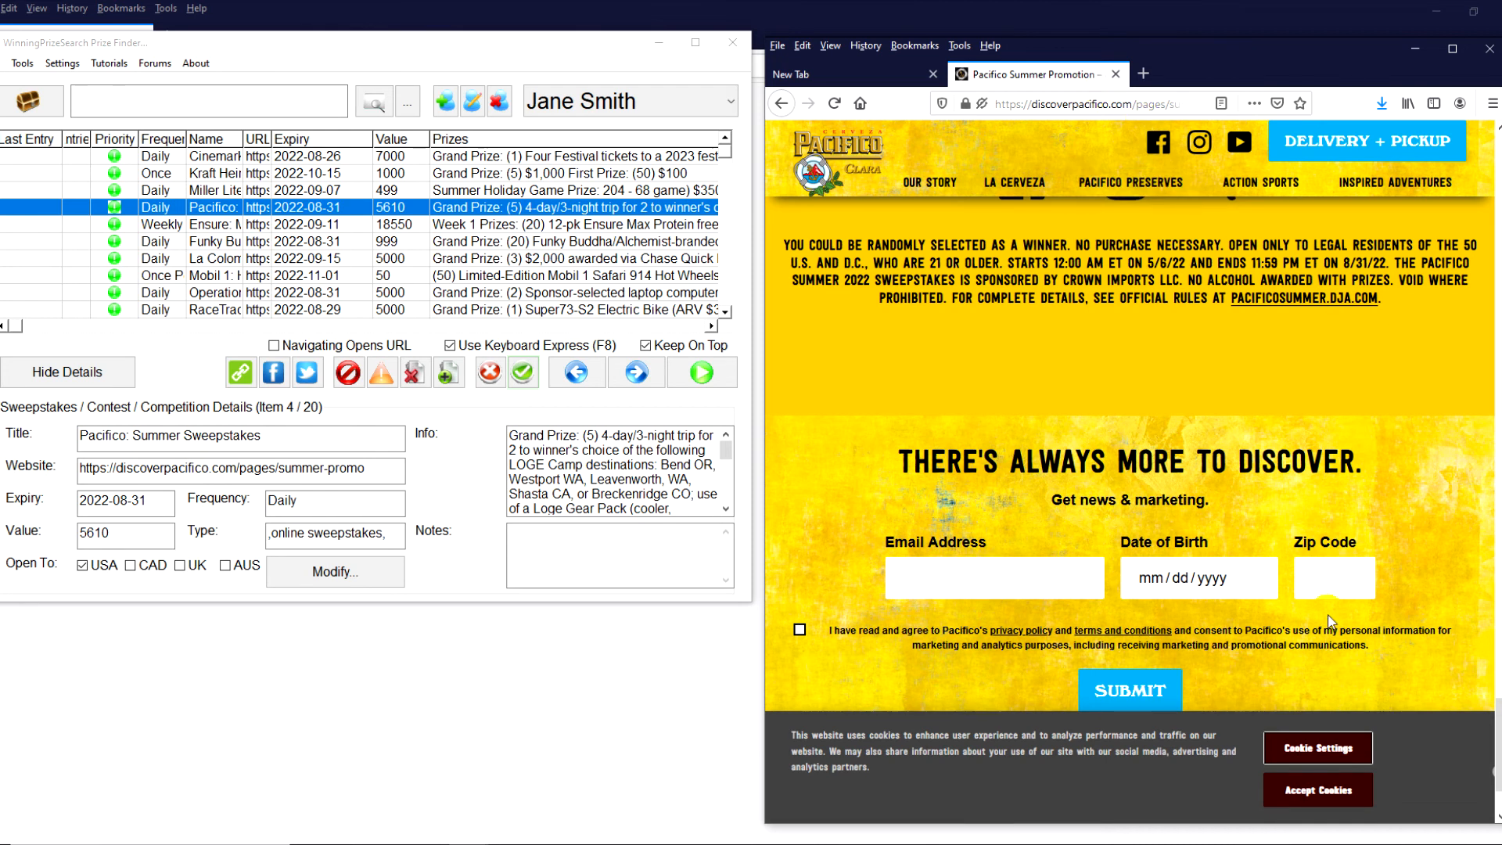
{"action": "mouse_move", "coordinate": [1121, 69]}
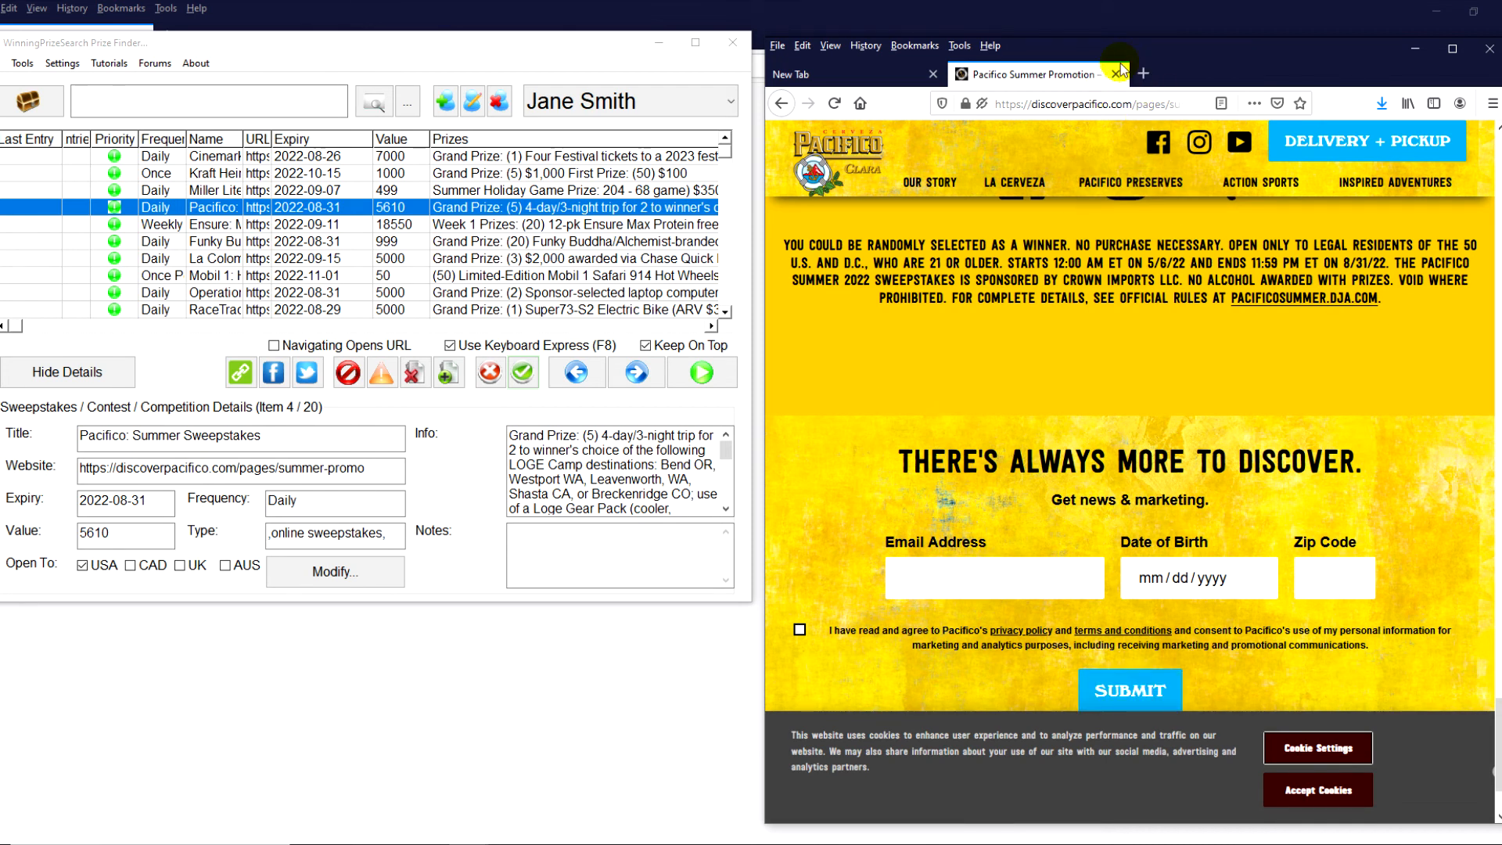
Close the Pacifico tab and mark the Ensure and Pacifico listings as entered.
{"action": "left_click", "coordinate": [1114, 75]}
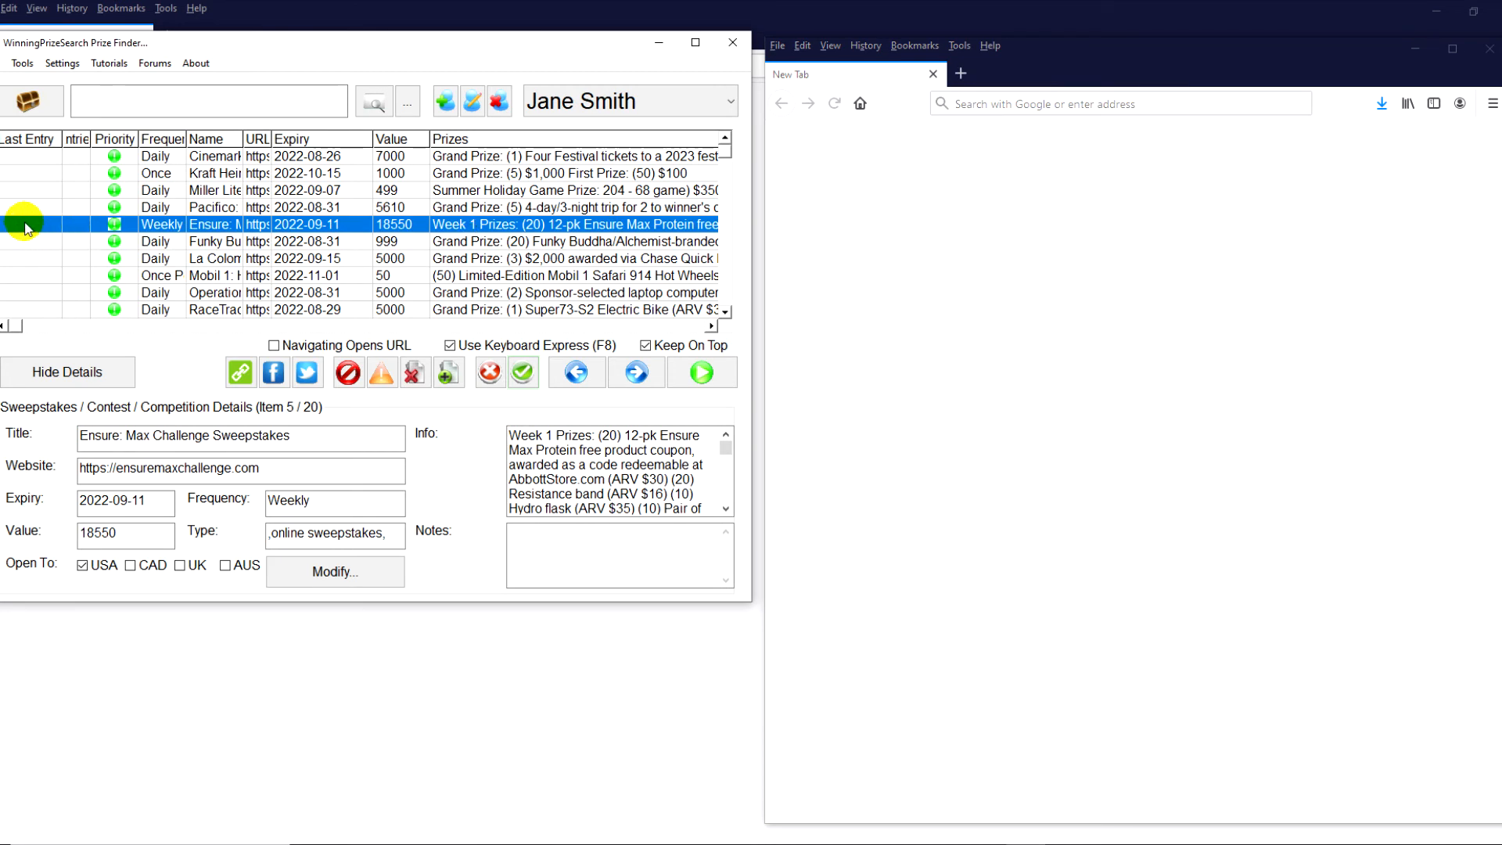
{"action": "mouse_move", "coordinate": [52, 230]}
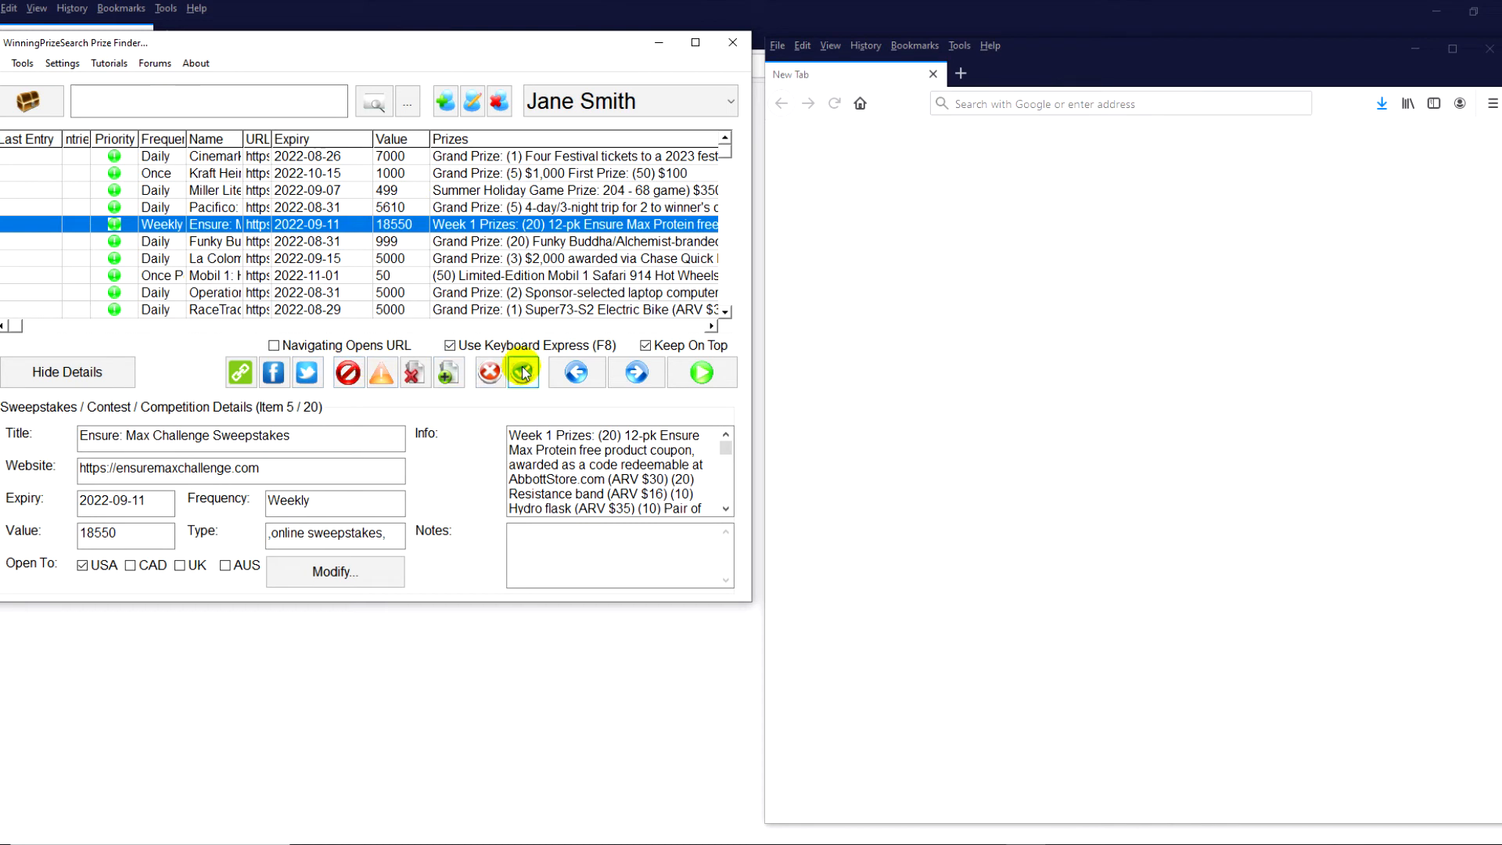
{"action": "mouse_move", "coordinate": [523, 371]}
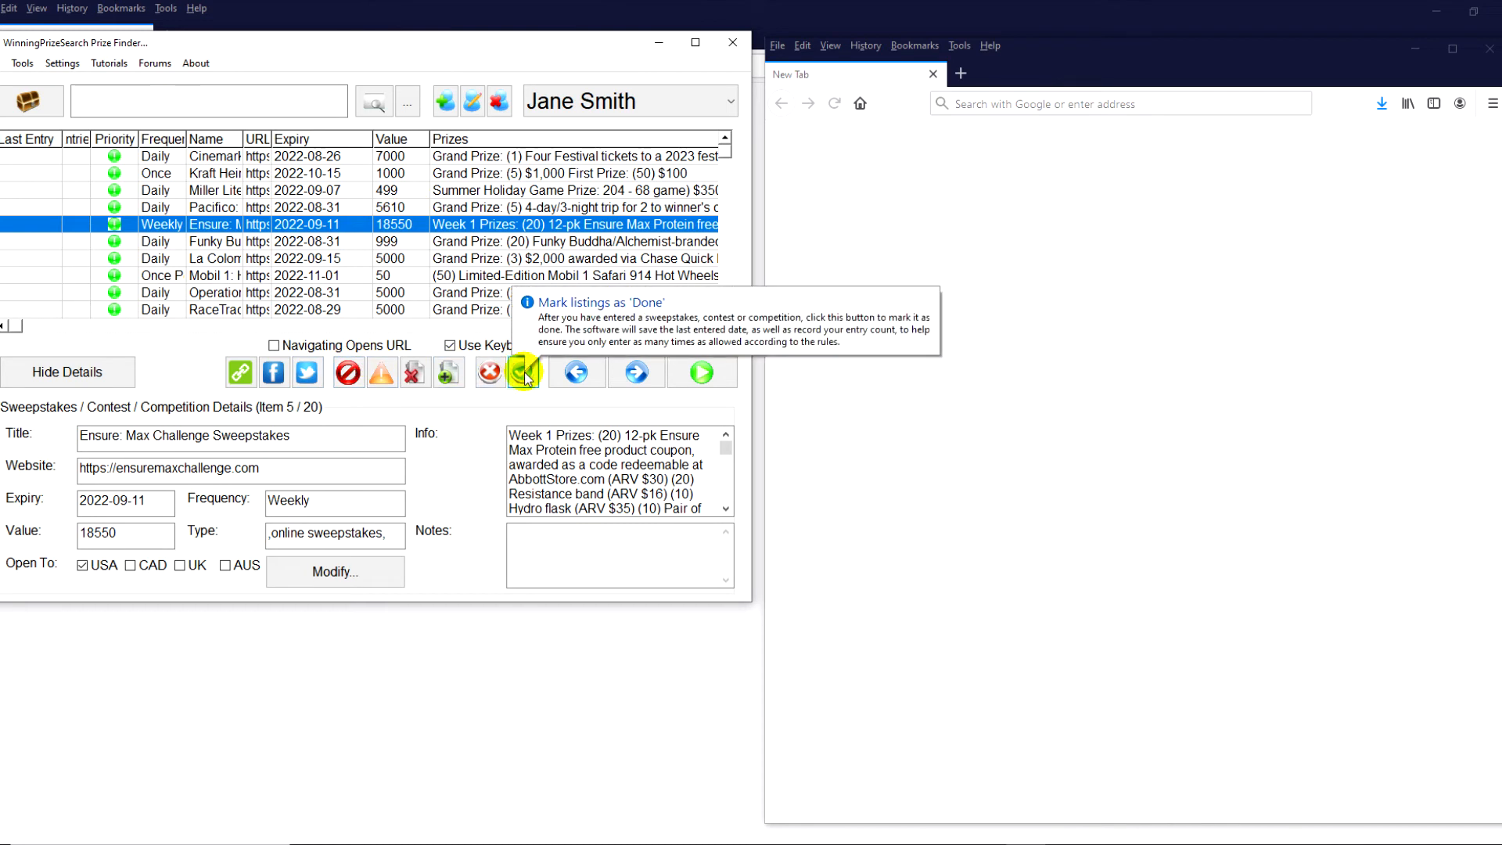
{"action": "left_click", "coordinate": [523, 371]}
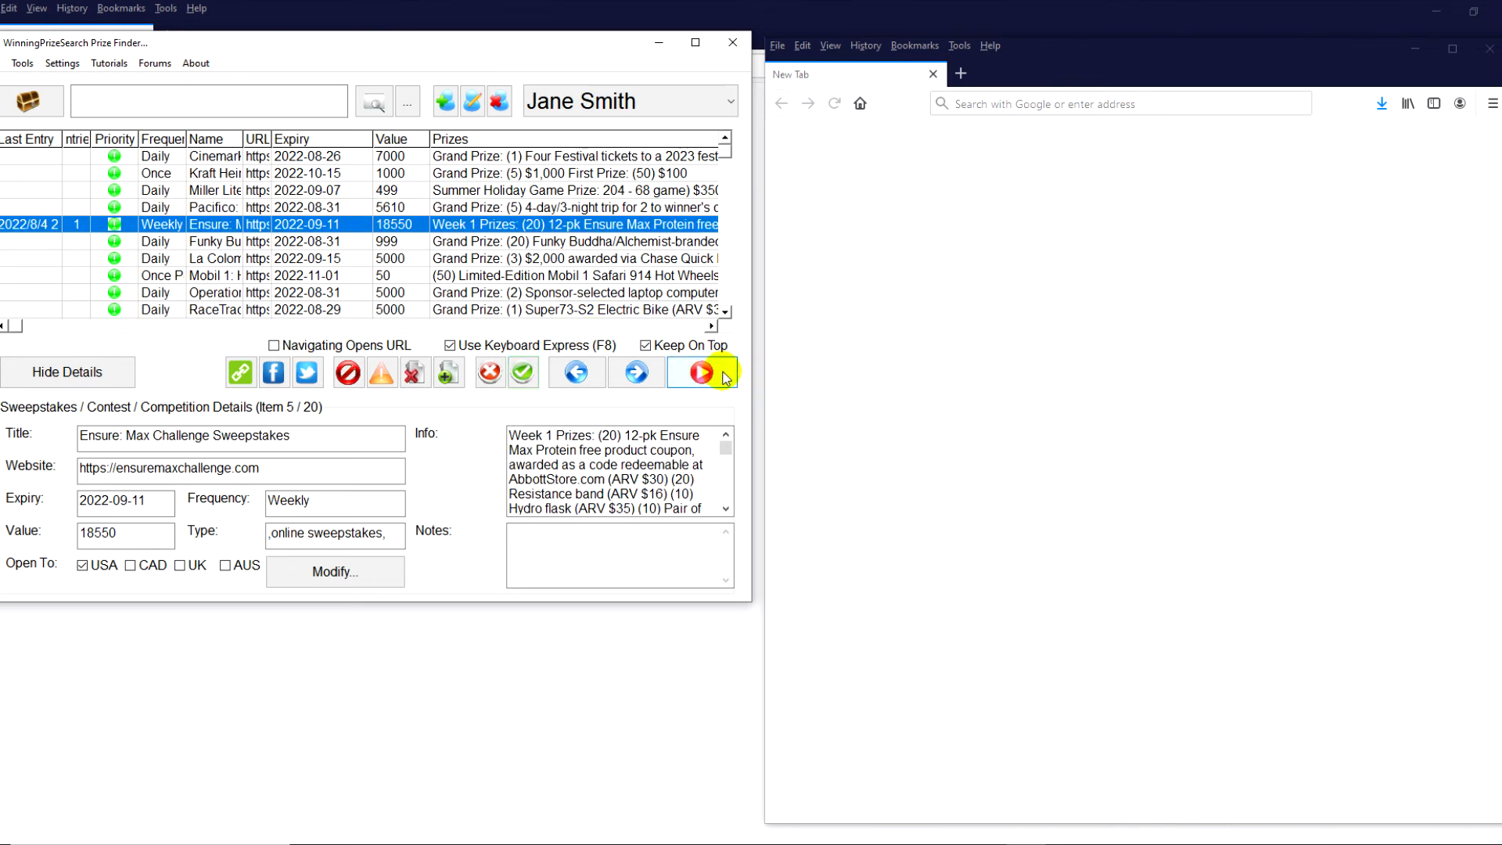
{"action": "mouse_move", "coordinate": [201, 225]}
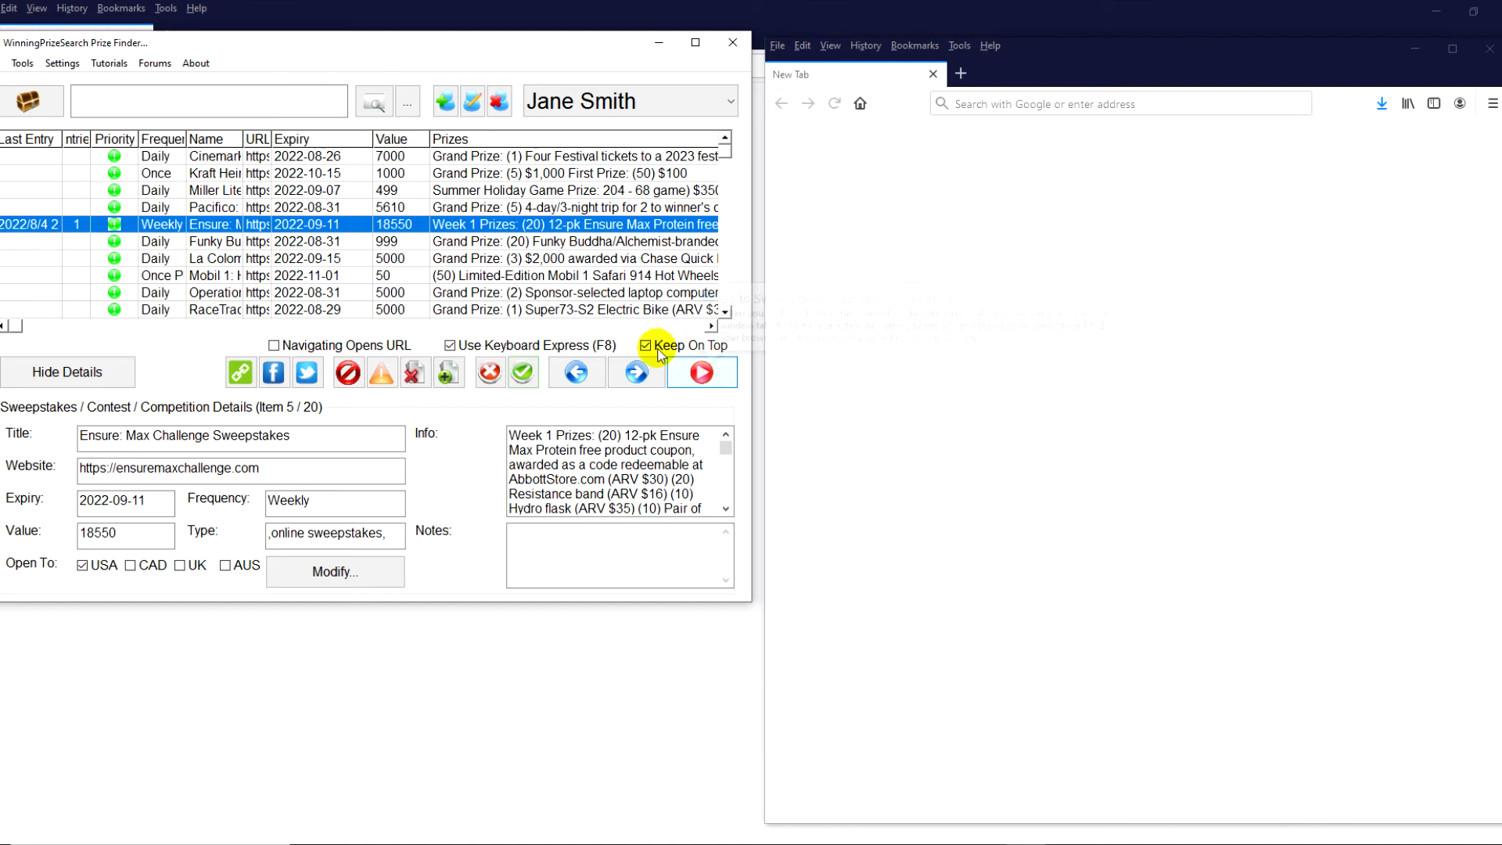
{"action": "mouse_move", "coordinate": [419, 208]}
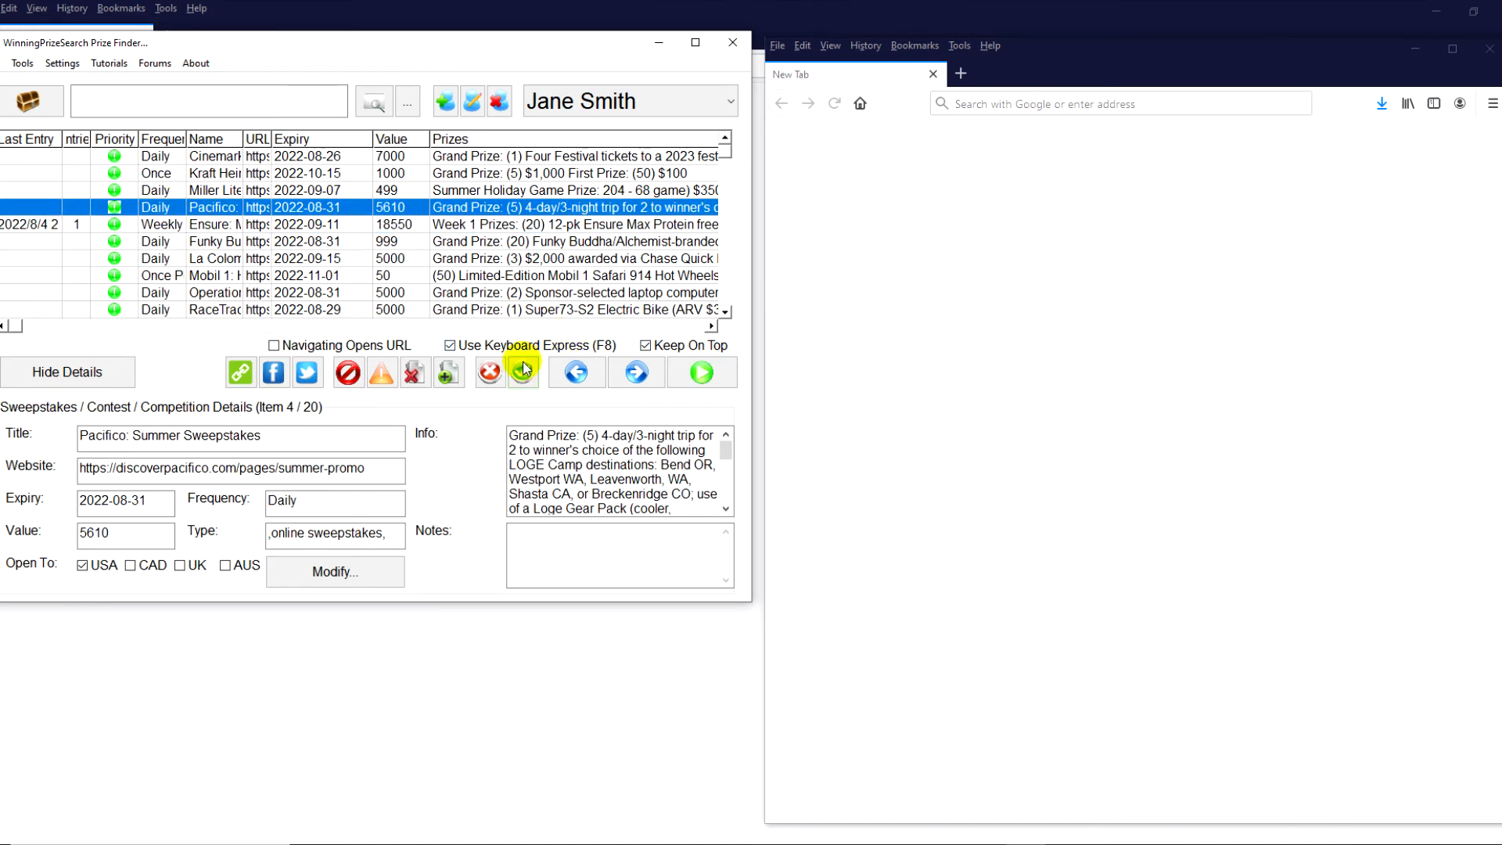
{"action": "left_click", "coordinate": [522, 371]}
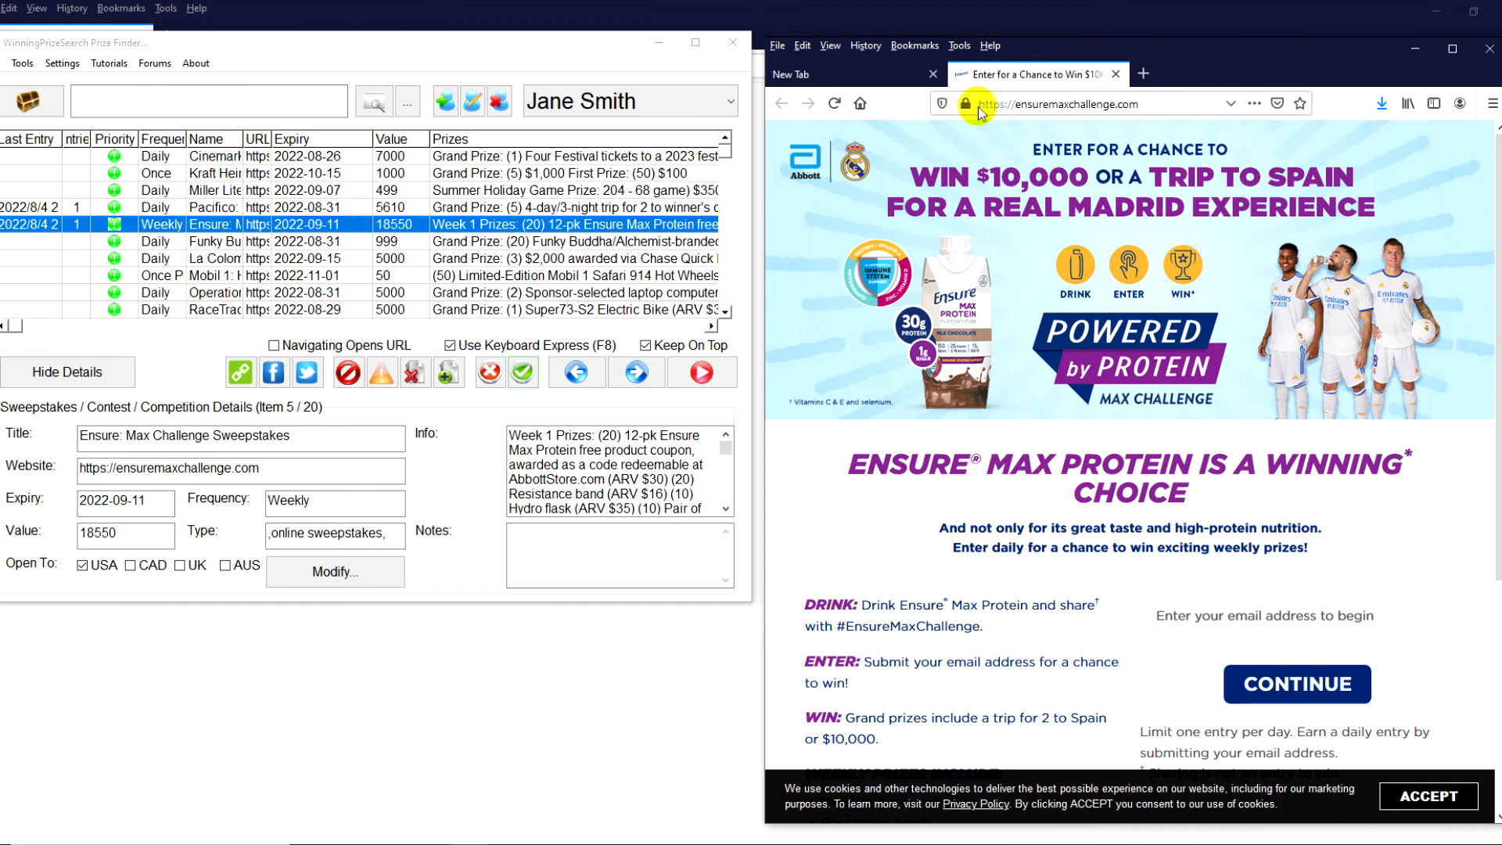
{"action": "triple_click", "coordinate": [239, 470]}
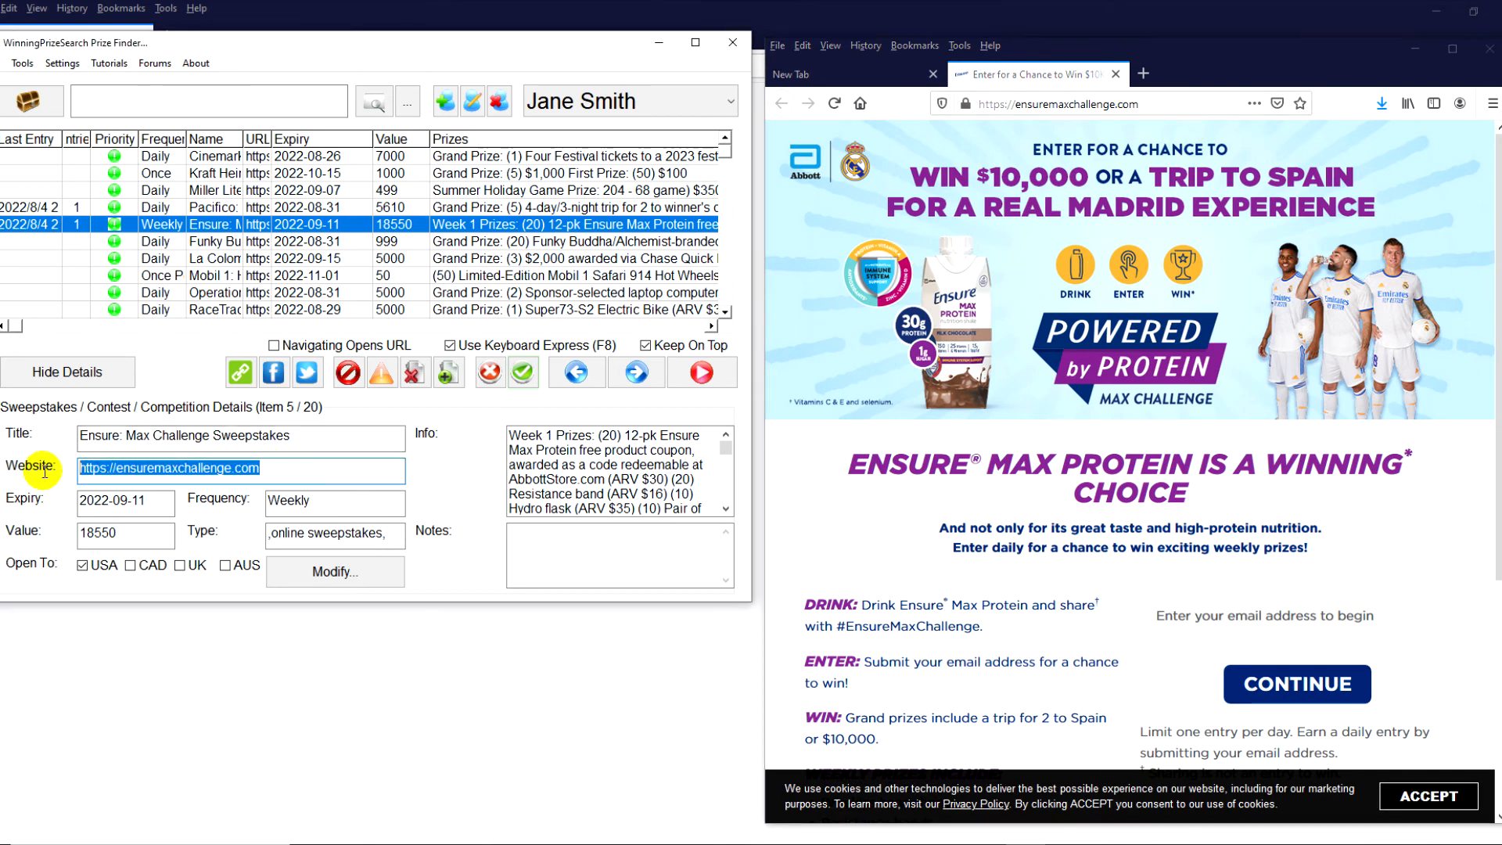
{"action": "mouse_move", "coordinate": [946, 456]}
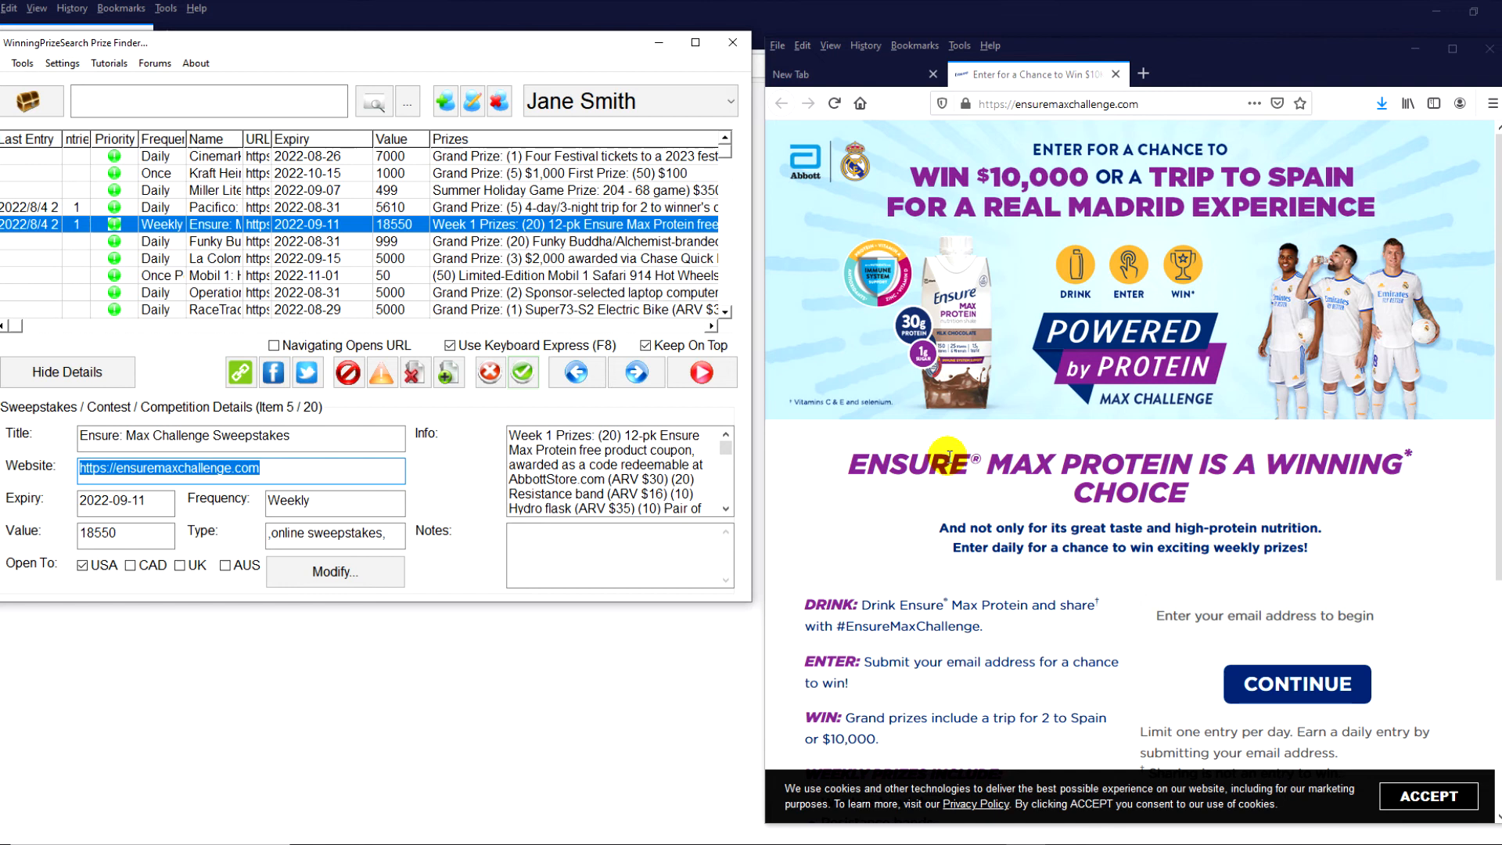
{"action": "mouse_move", "coordinate": [1275, 683]}
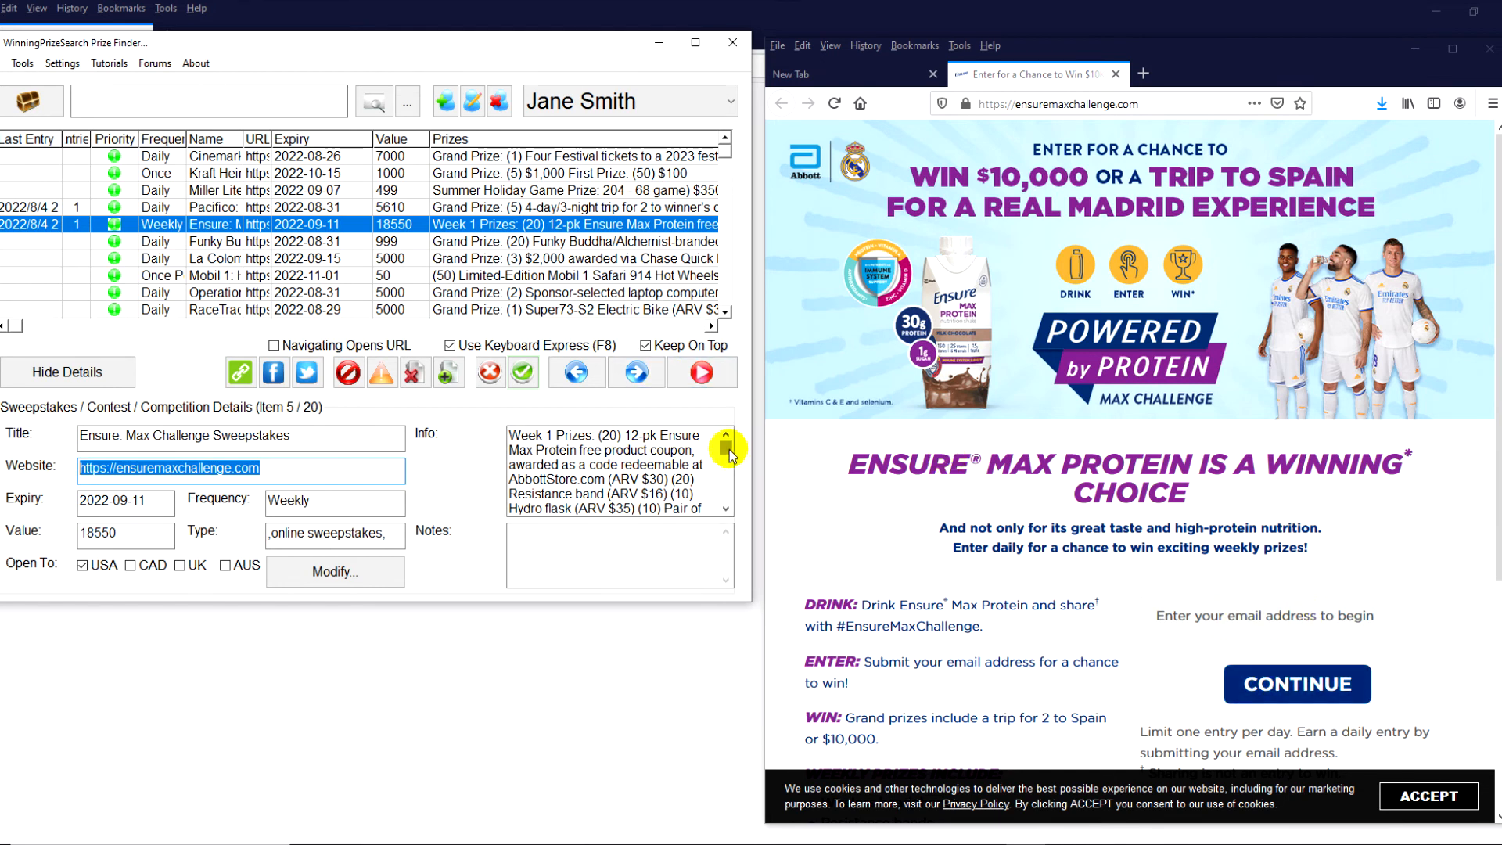
{"action": "left_click", "coordinate": [726, 469]}
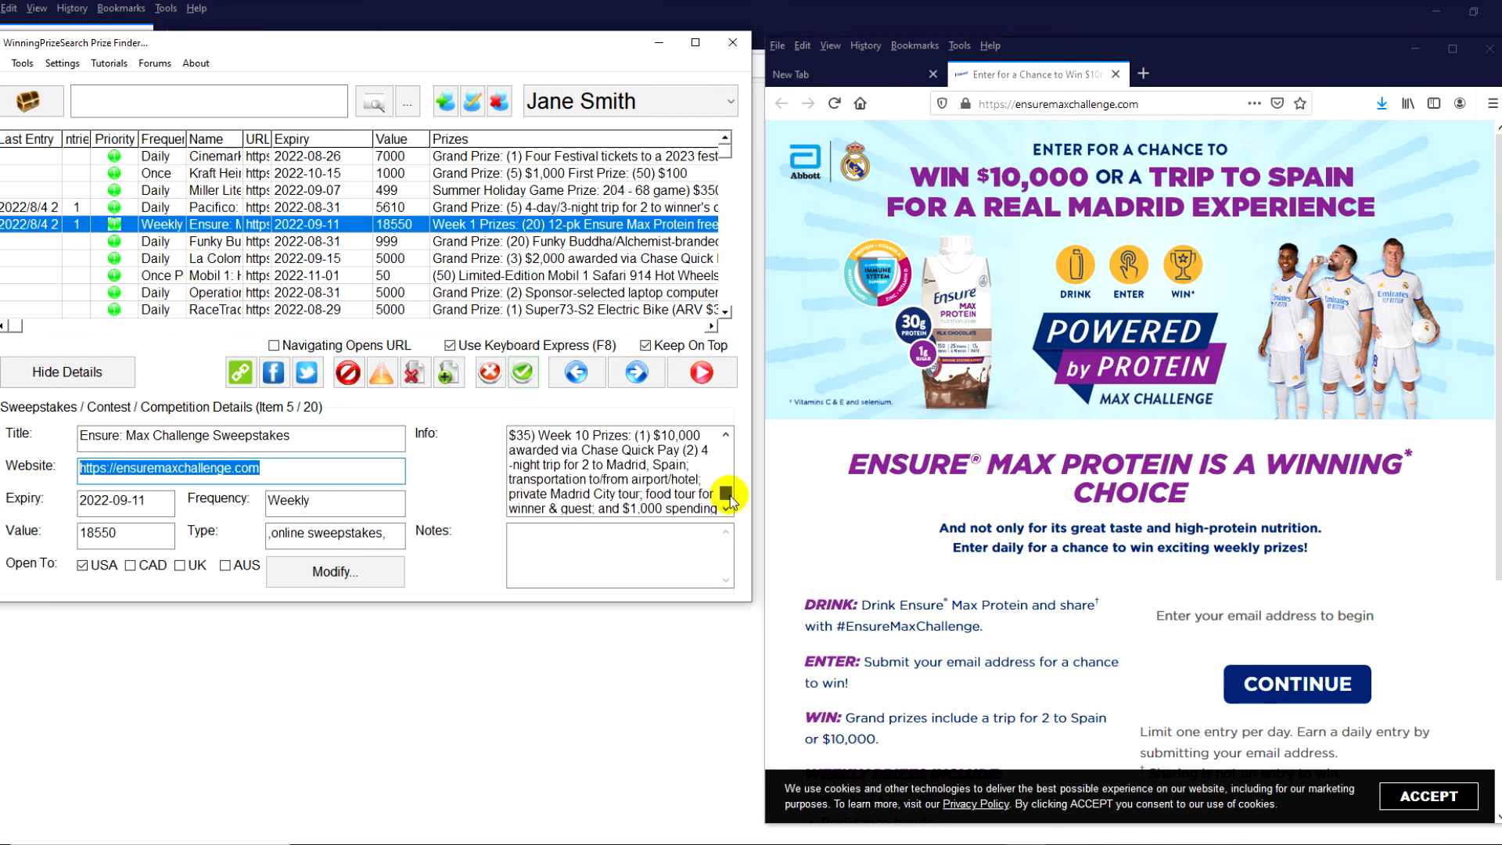
{"action": "scroll", "scroll_direction": "down", "scroll_amount": 3}
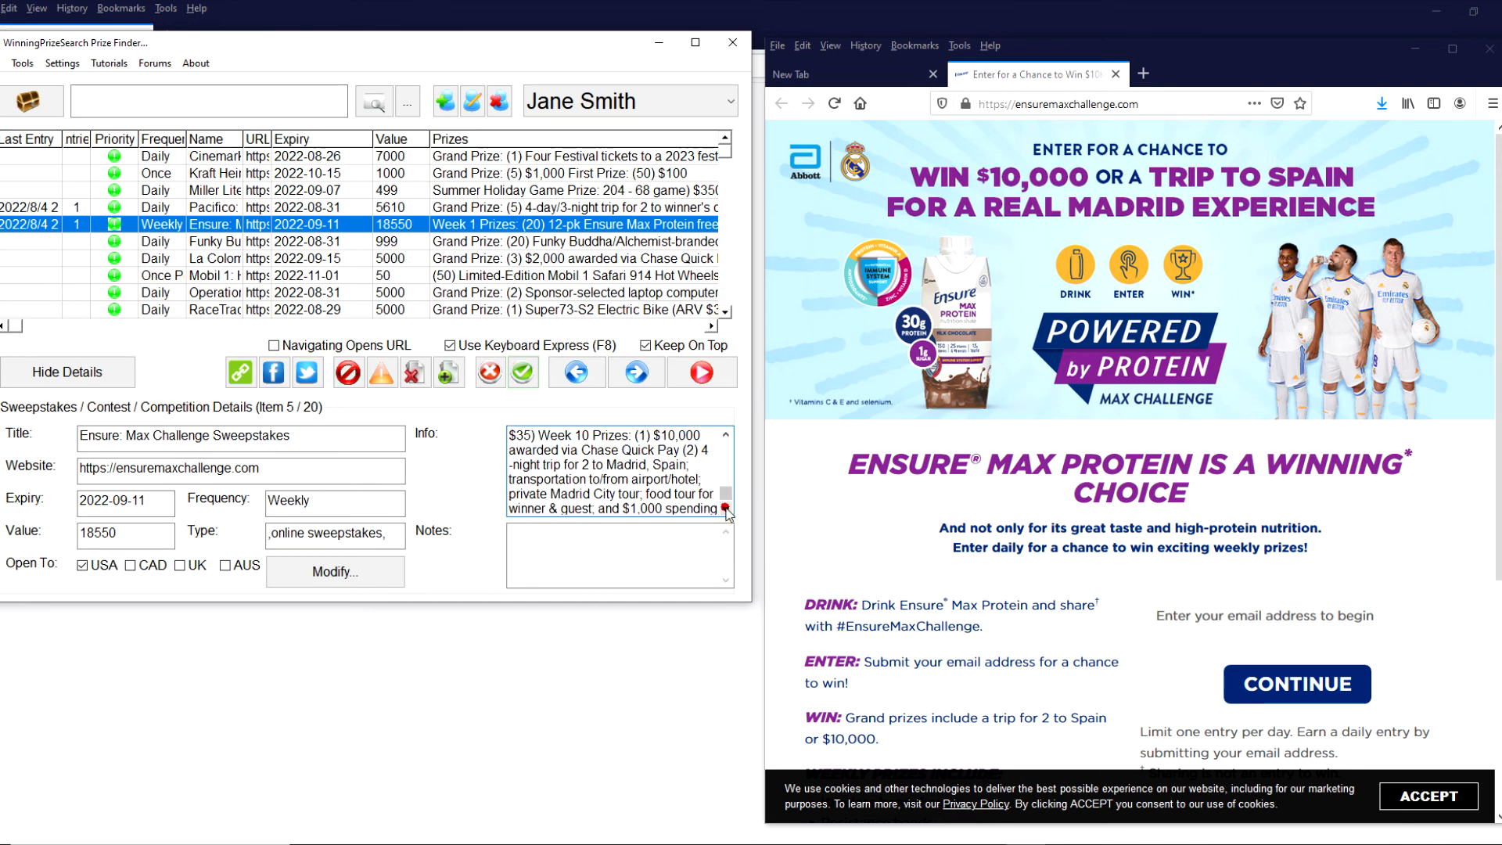
{"action": "scroll", "scroll_direction": "down", "scroll_amount": 3}
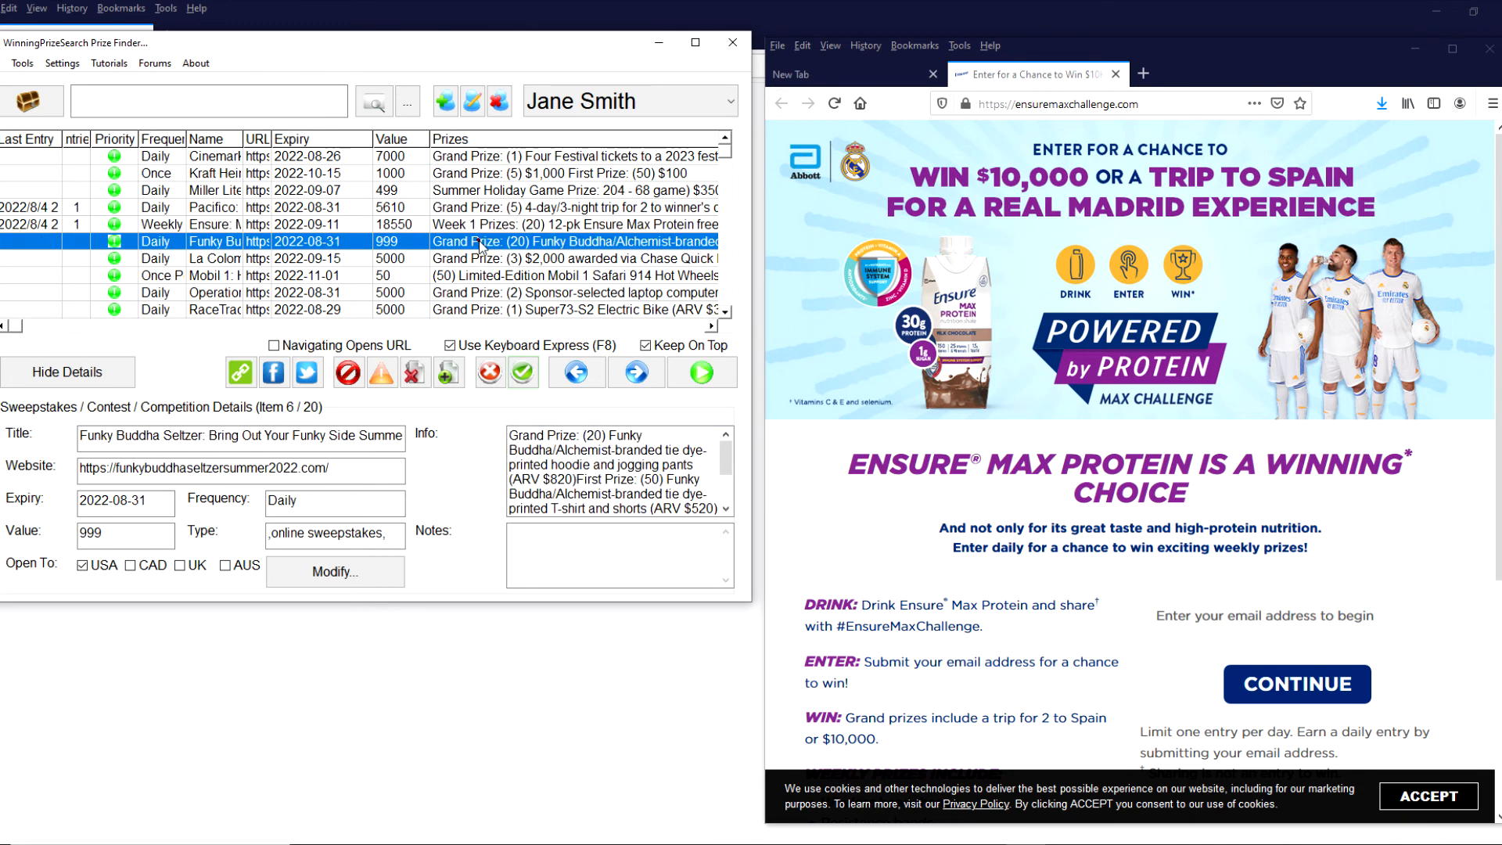
{"action": "mouse_move", "coordinate": [1117, 75]}
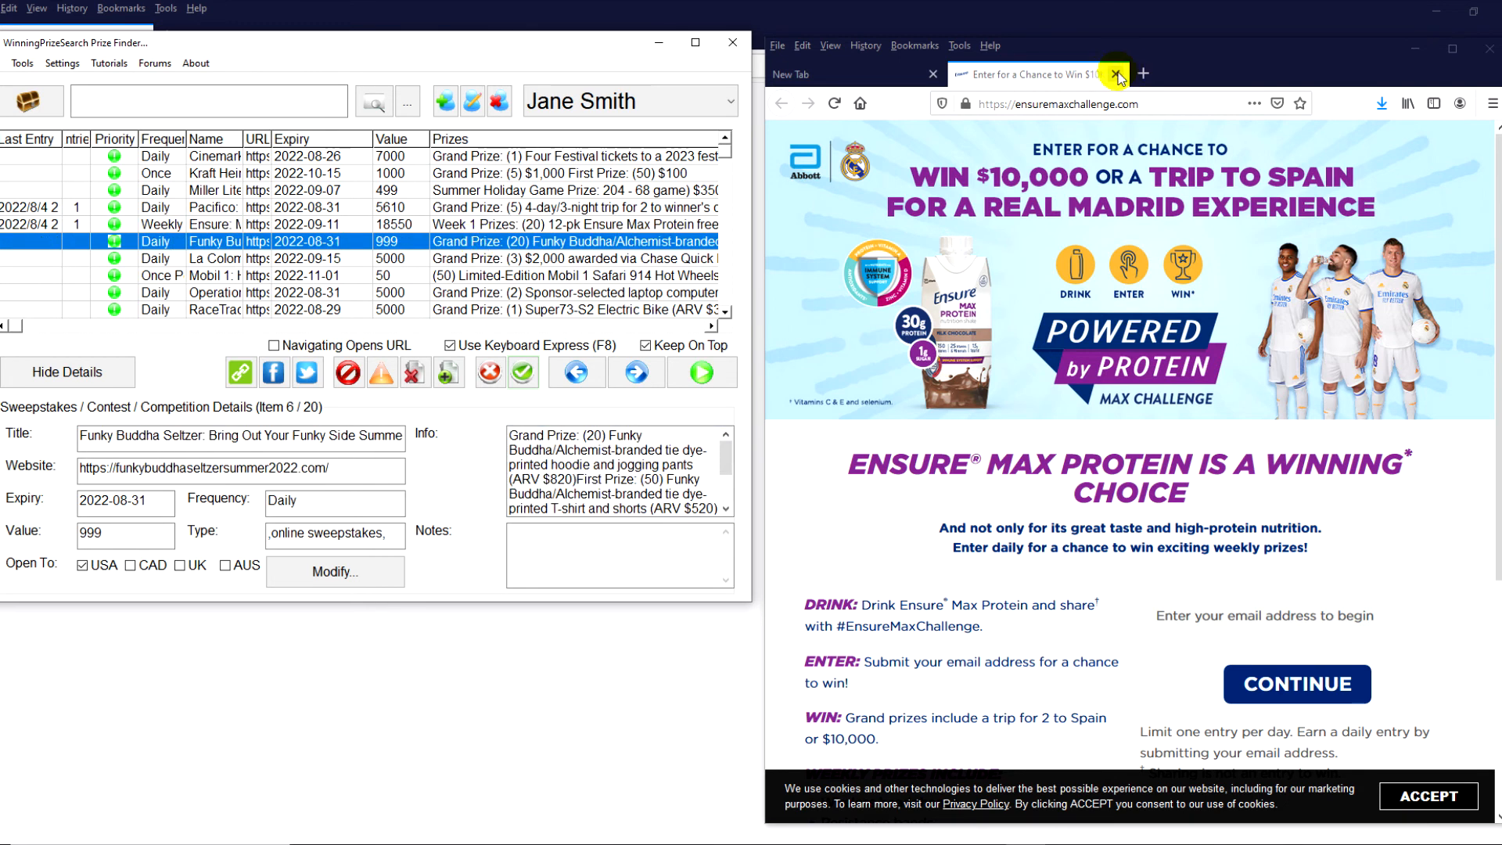
Close the Ensure tab, review Funky Buddha Seltzer's info and website address, then close its page.
{"action": "left_click", "coordinate": [1114, 75]}
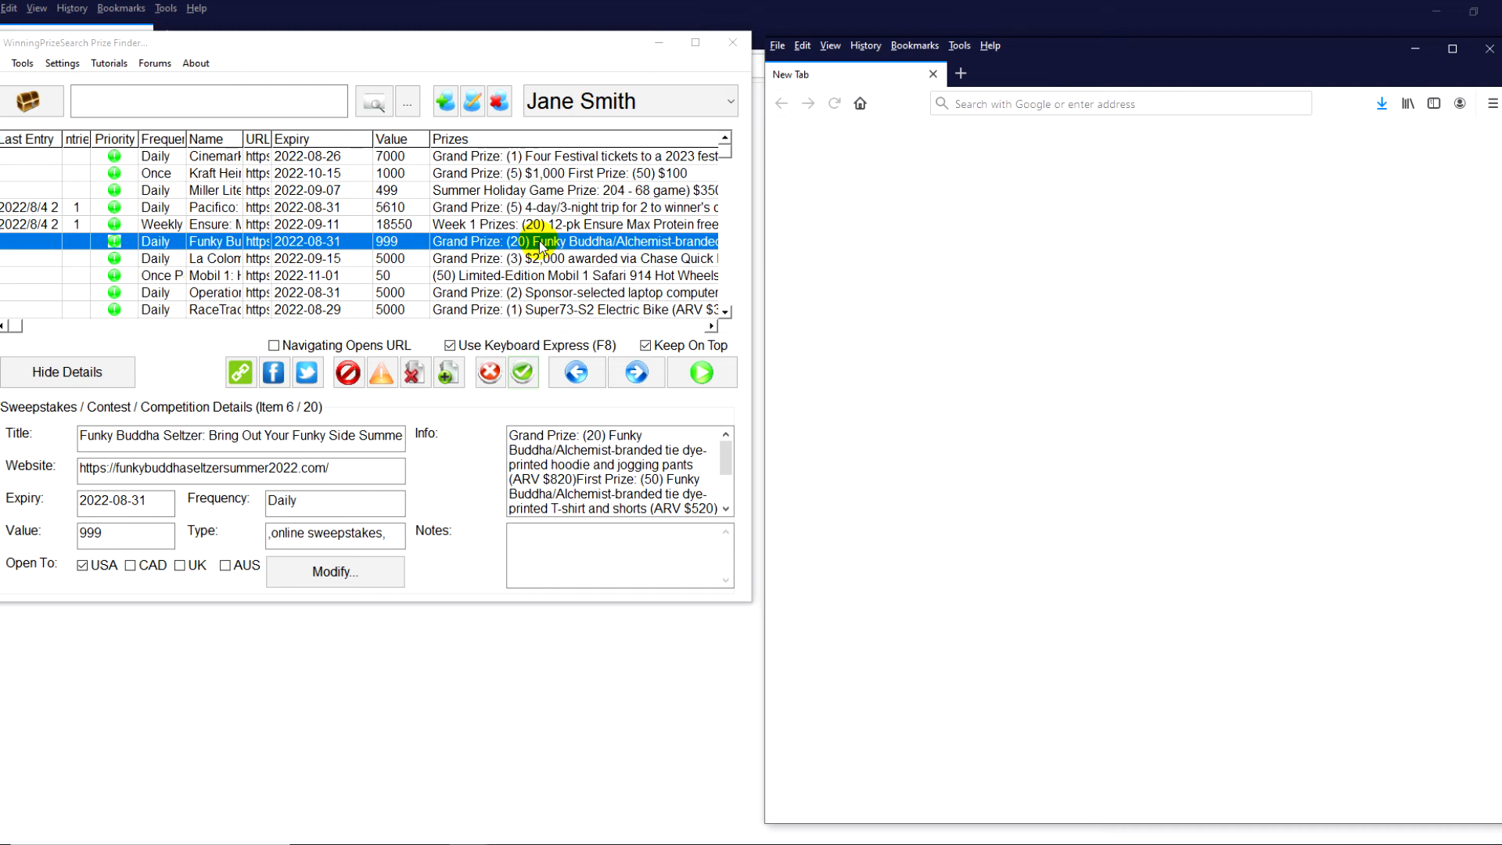
{"action": "mouse_move", "coordinate": [251, 127]}
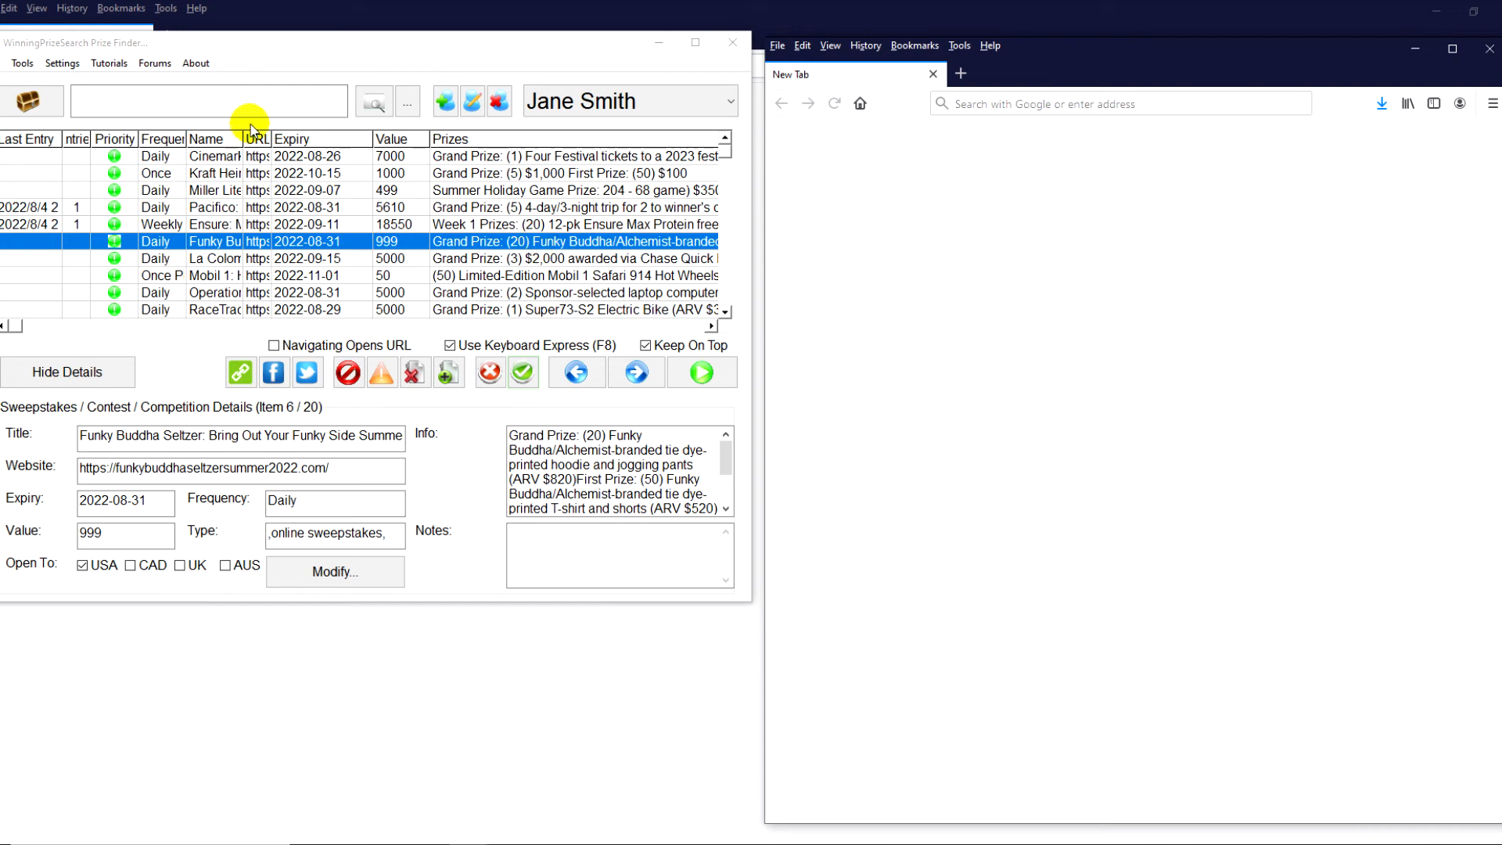
{"action": "mouse_move", "coordinate": [556, 245]}
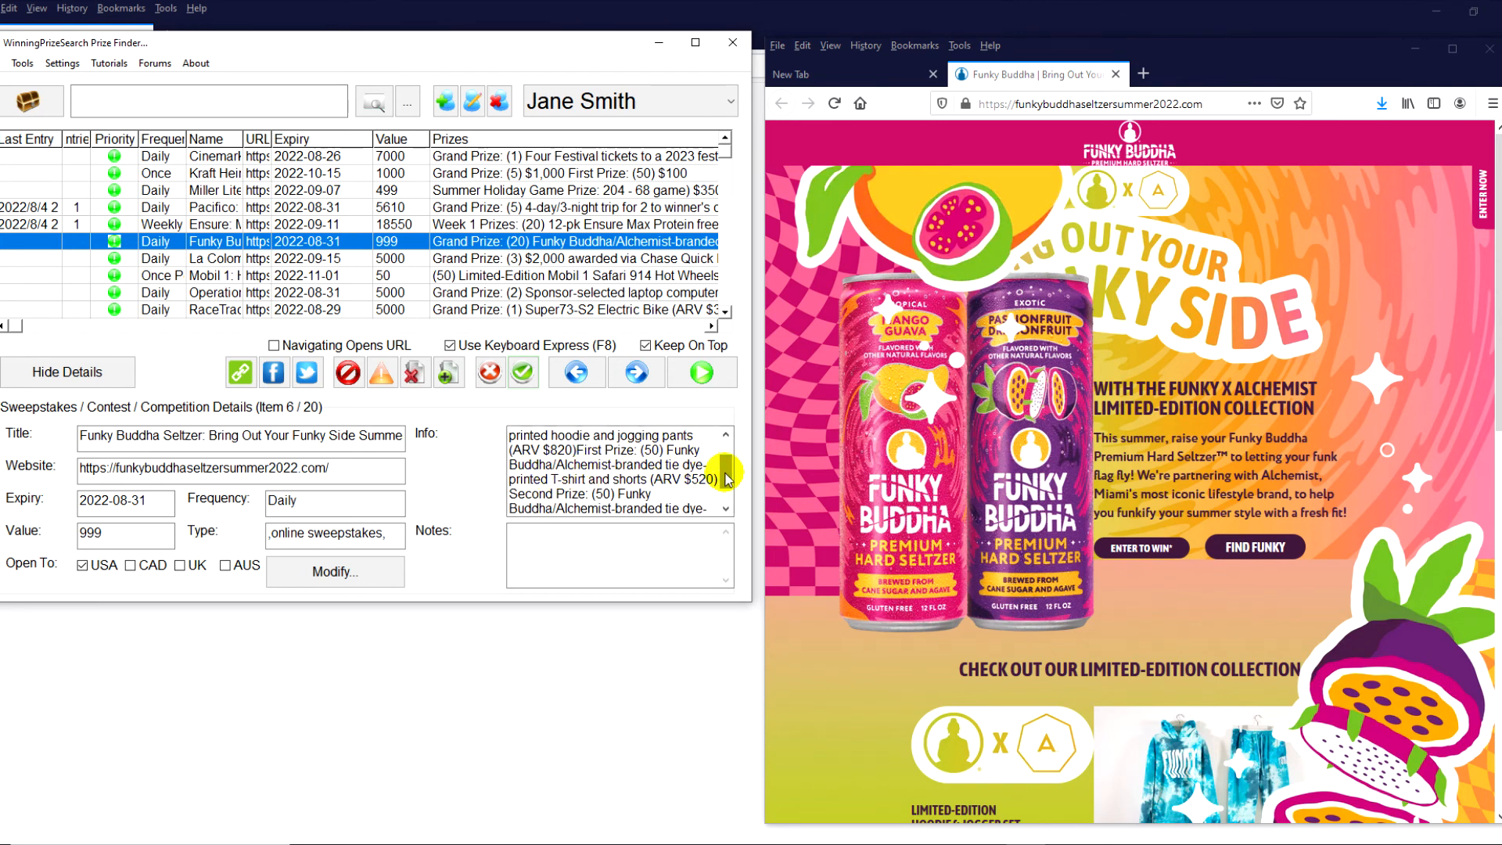
{"action": "scroll", "scroll_direction": "down", "scroll_amount": 3}
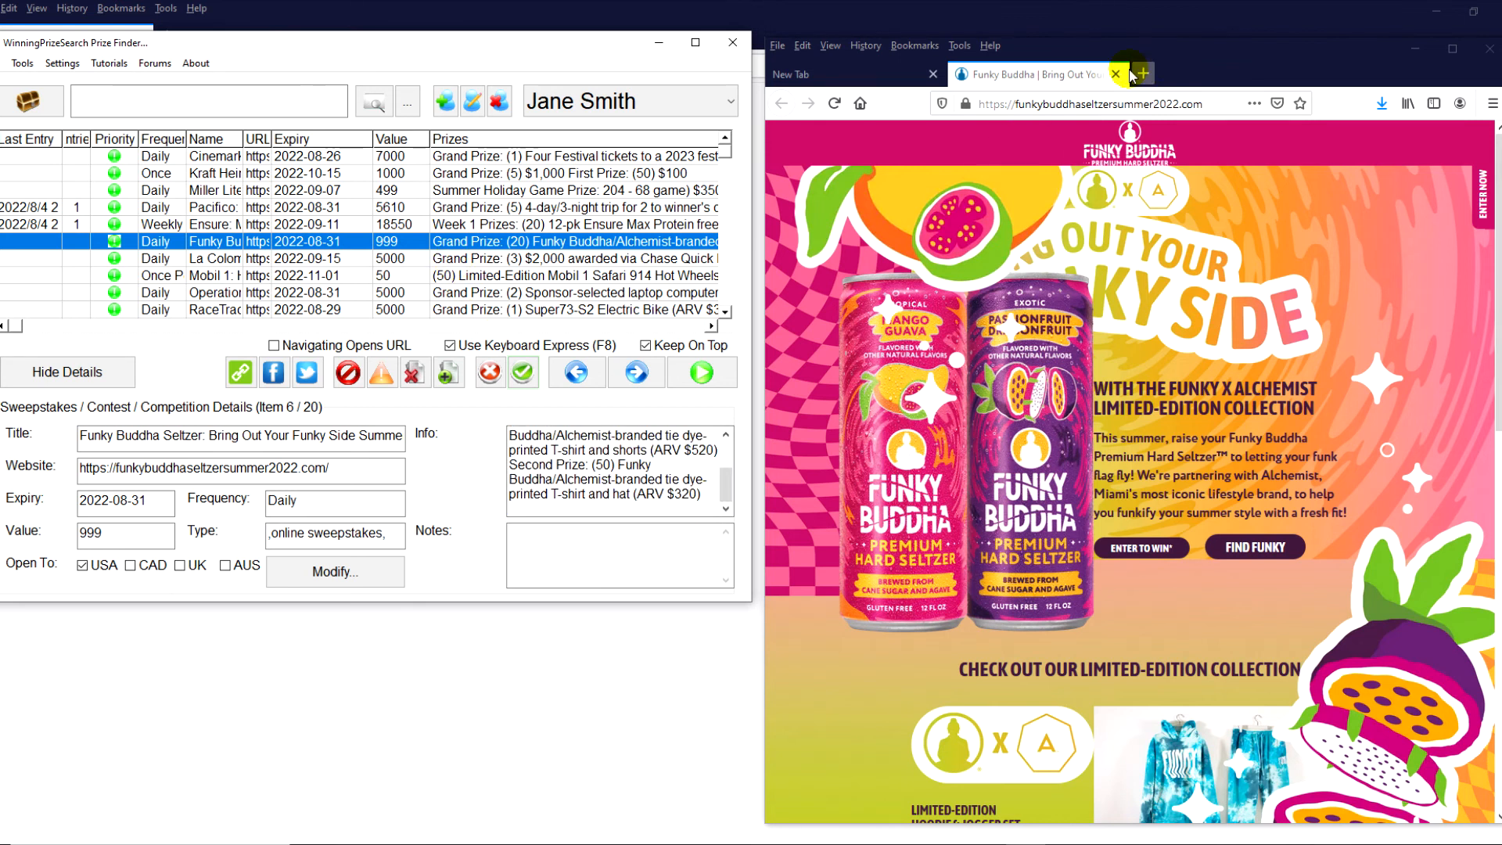
{"action": "triple_click", "coordinate": [201, 470]}
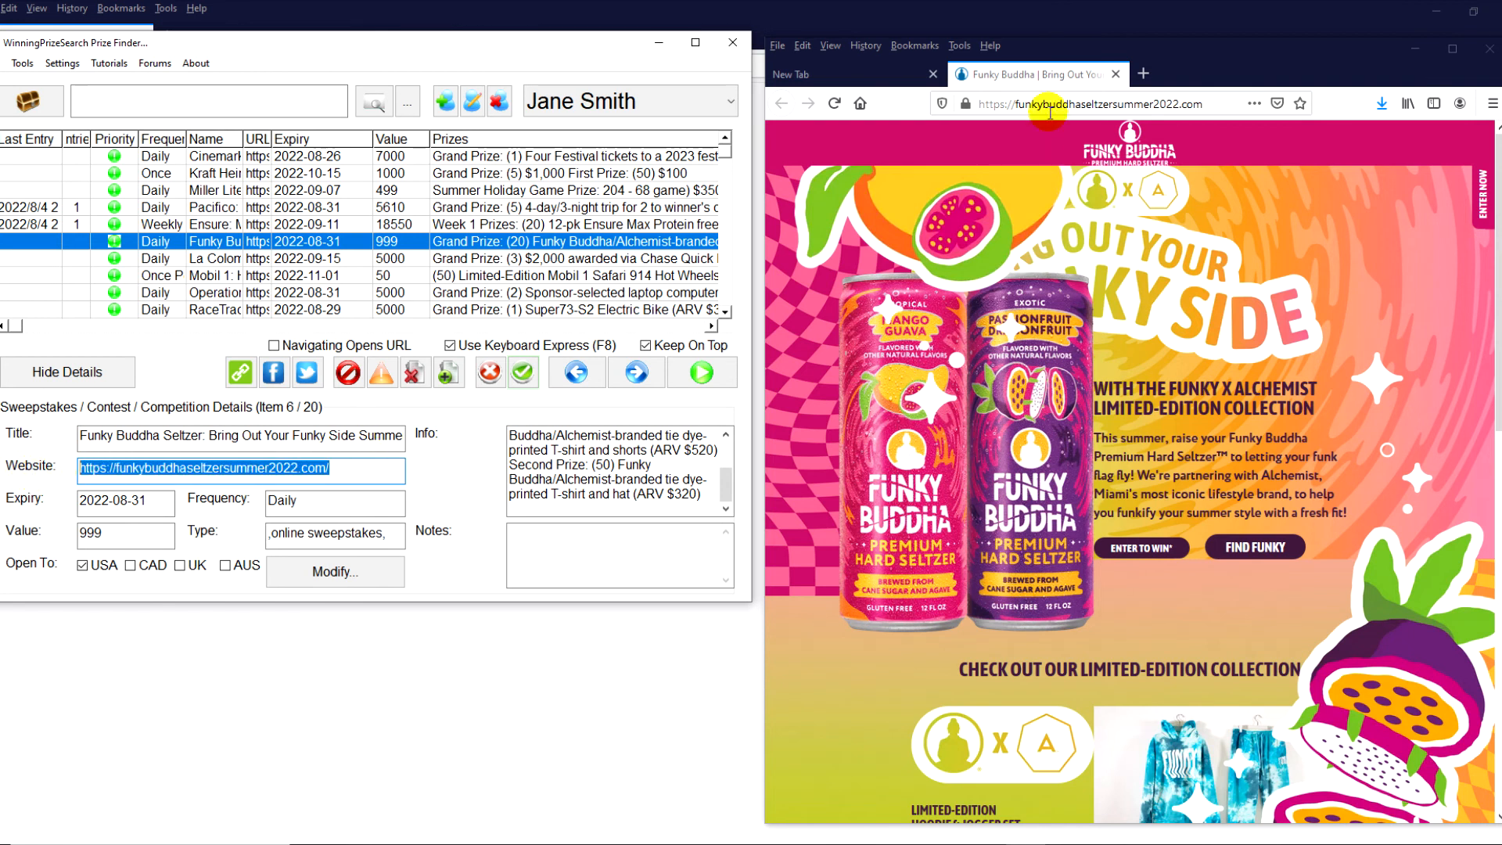
{"action": "left_click", "coordinate": [1115, 73]}
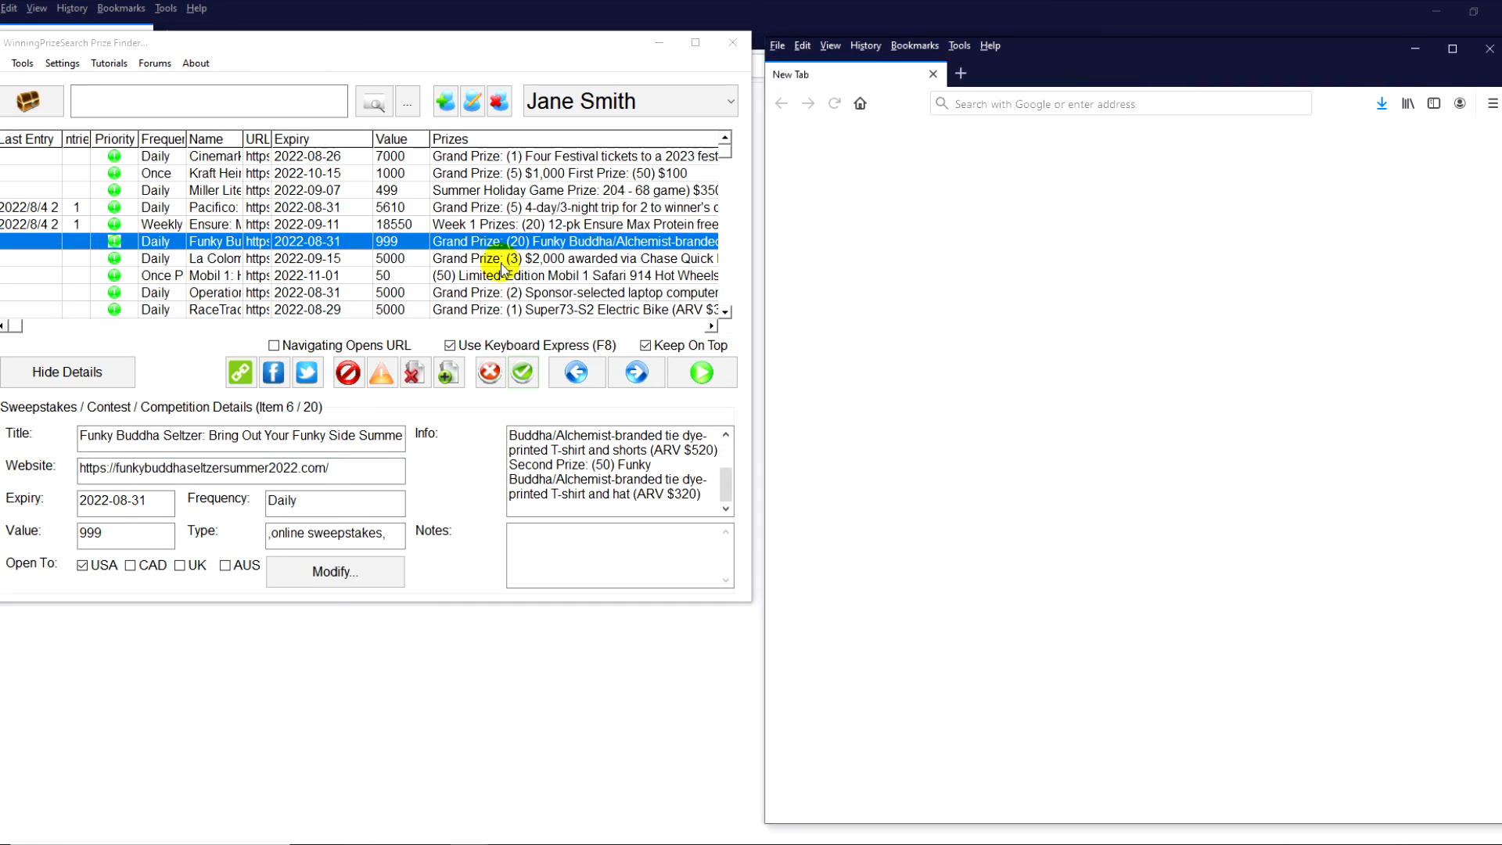
Open the La Colombe Cold Brewed Adventure contest page in Firefox, review it, then close it.
{"action": "left_click", "coordinate": [573, 372]}
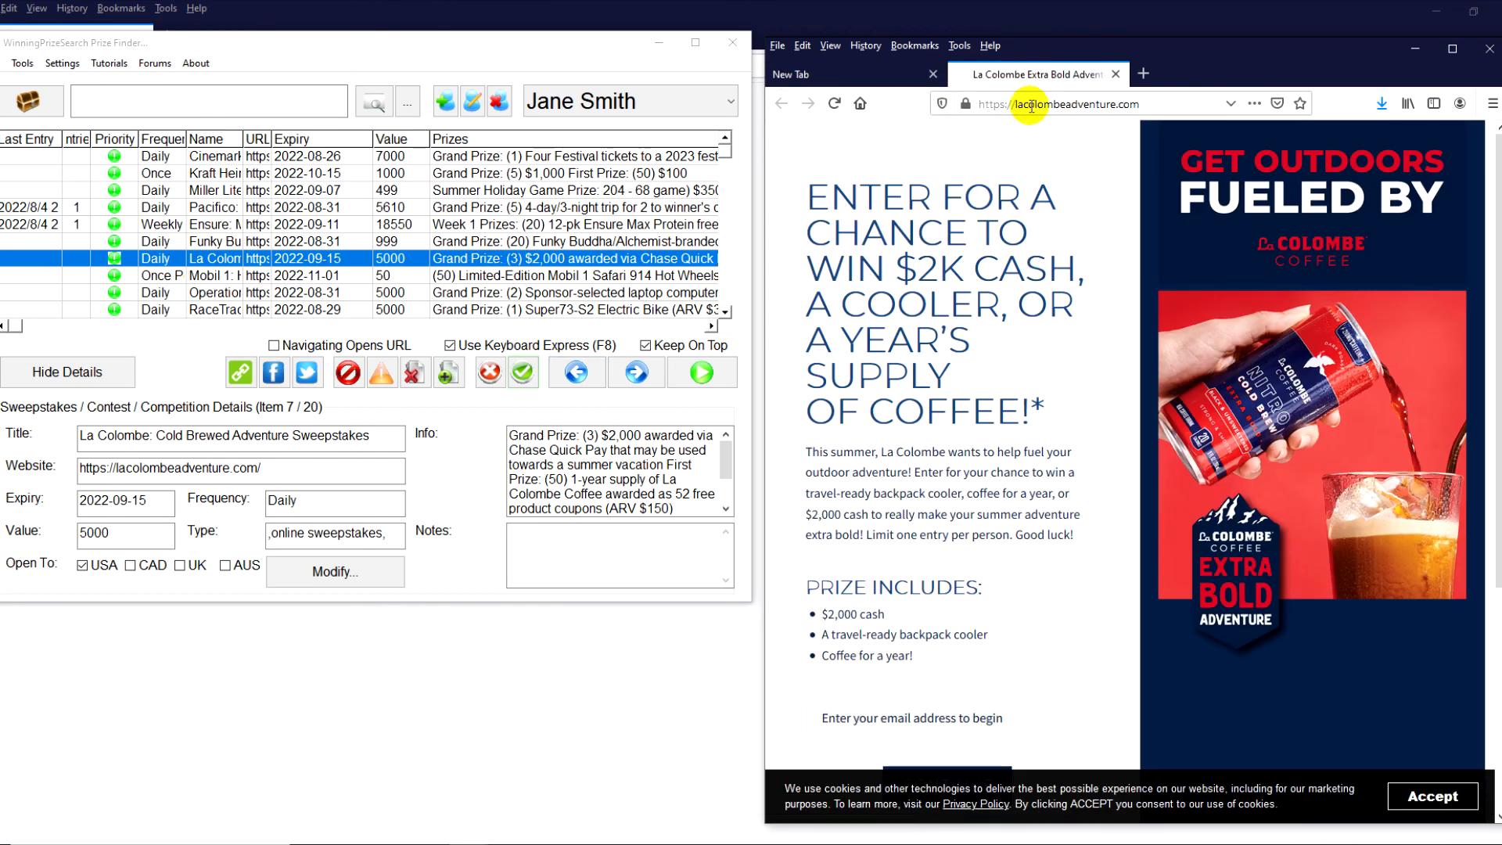
{"action": "mouse_move", "coordinate": [1085, 155]}
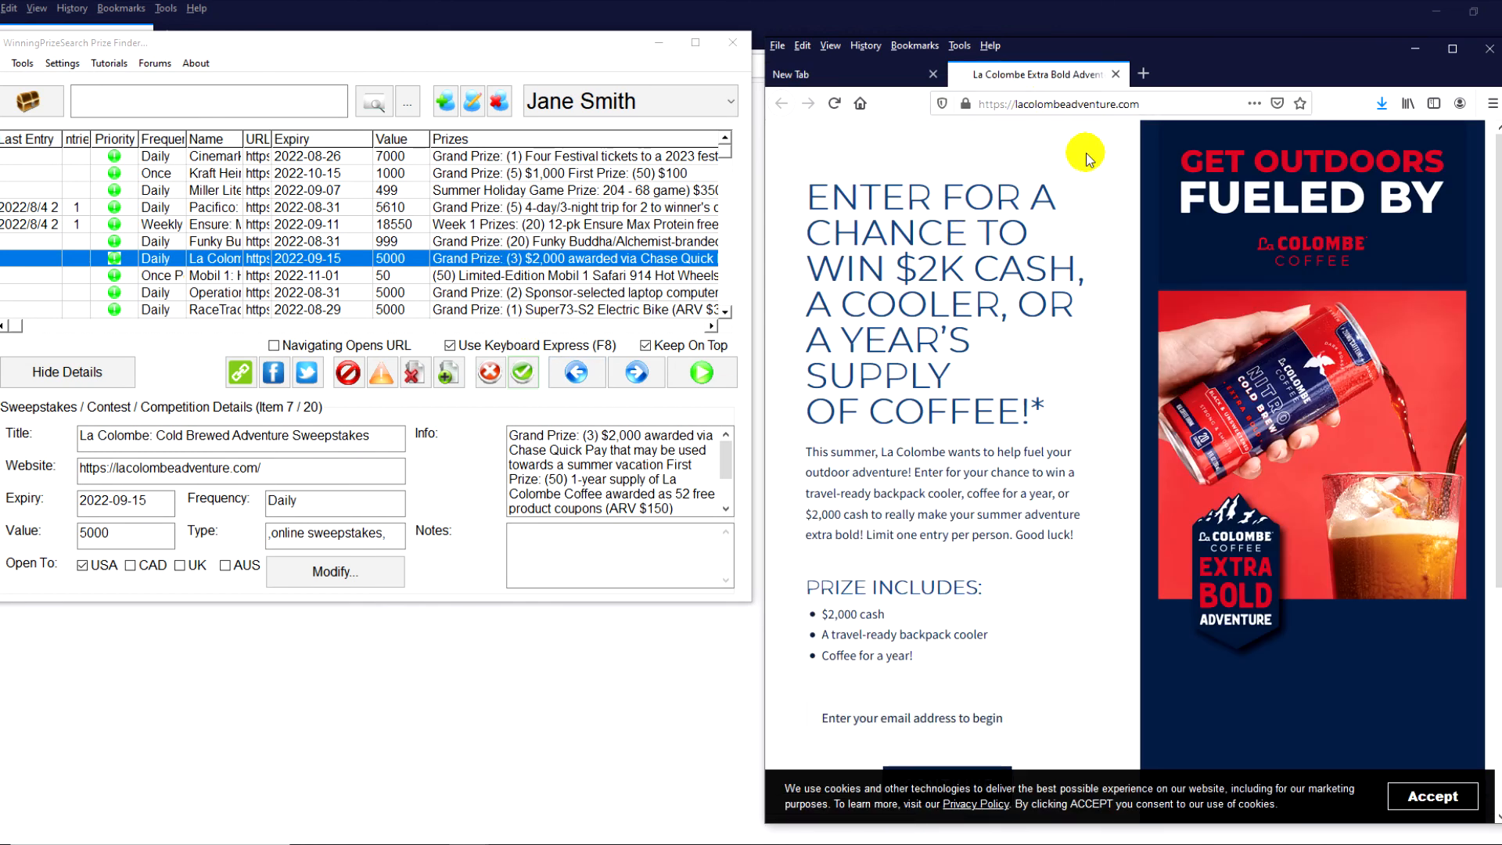
{"action": "mouse_move", "coordinate": [749, 422]}
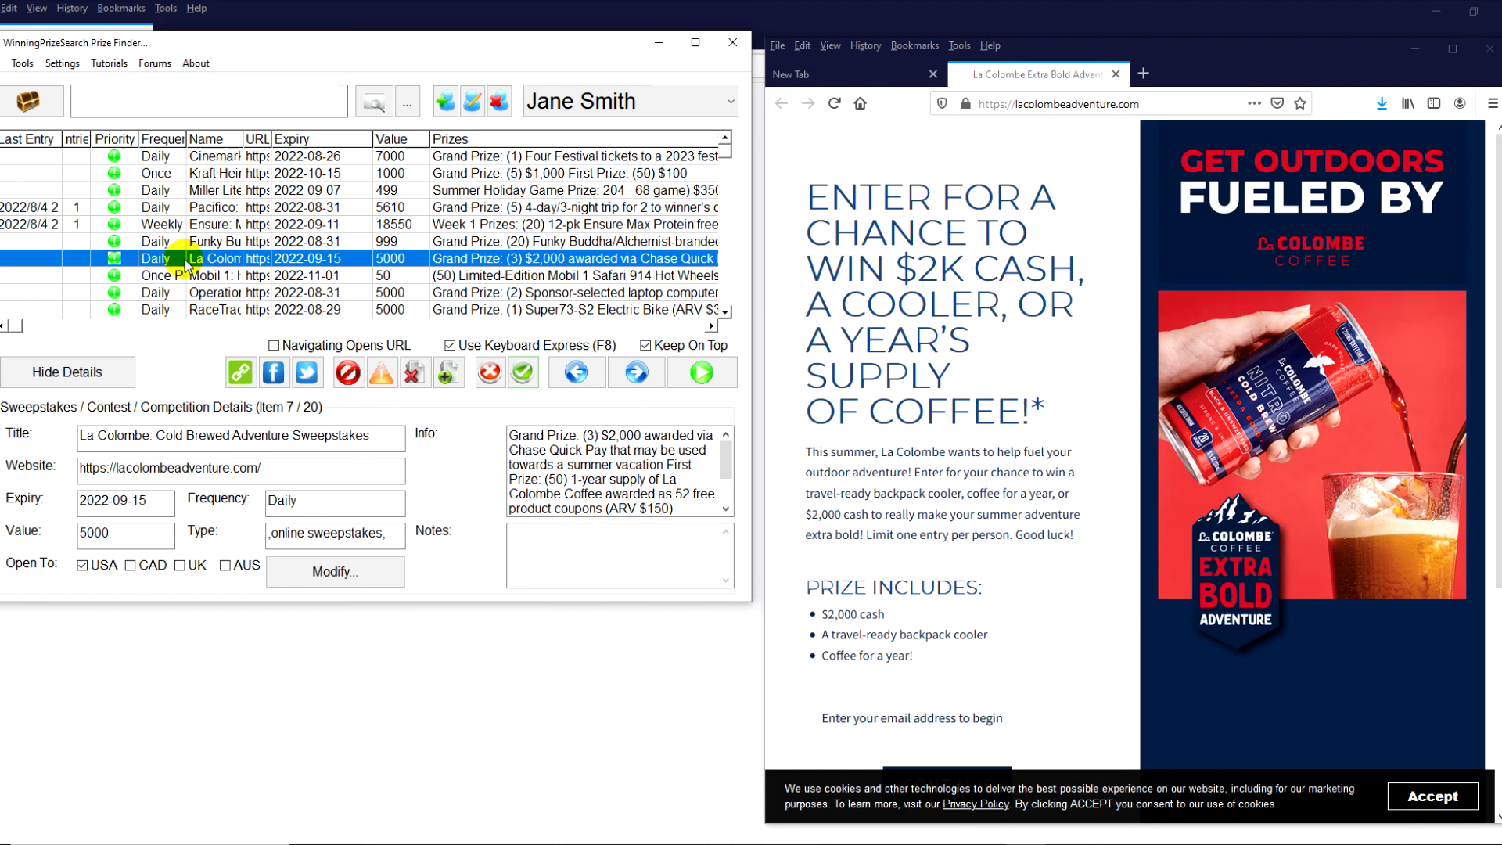
{"action": "mouse_move", "coordinate": [397, 257]}
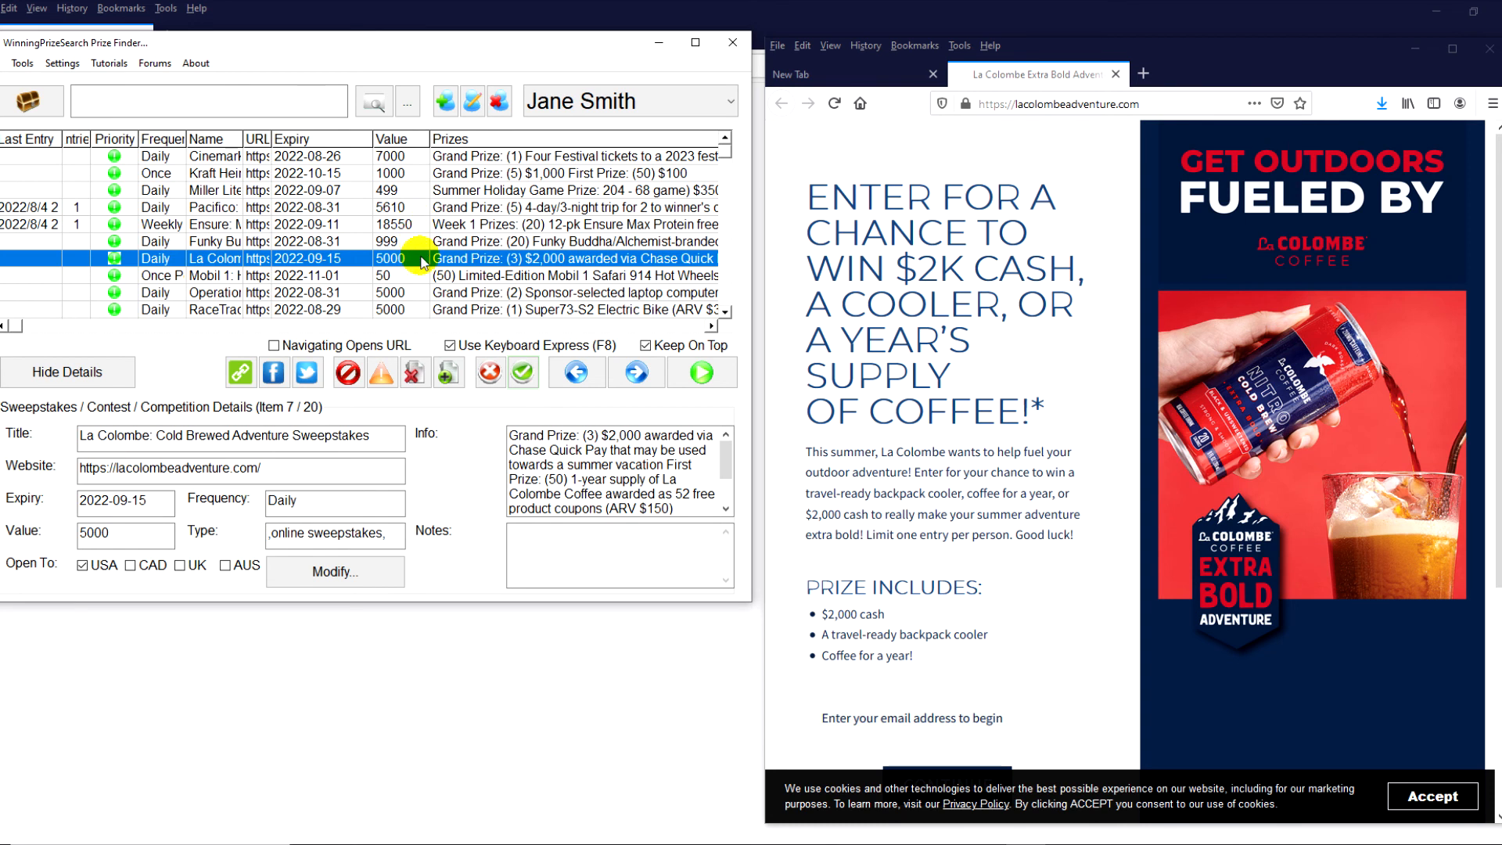
{"action": "mouse_move", "coordinate": [410, 169]}
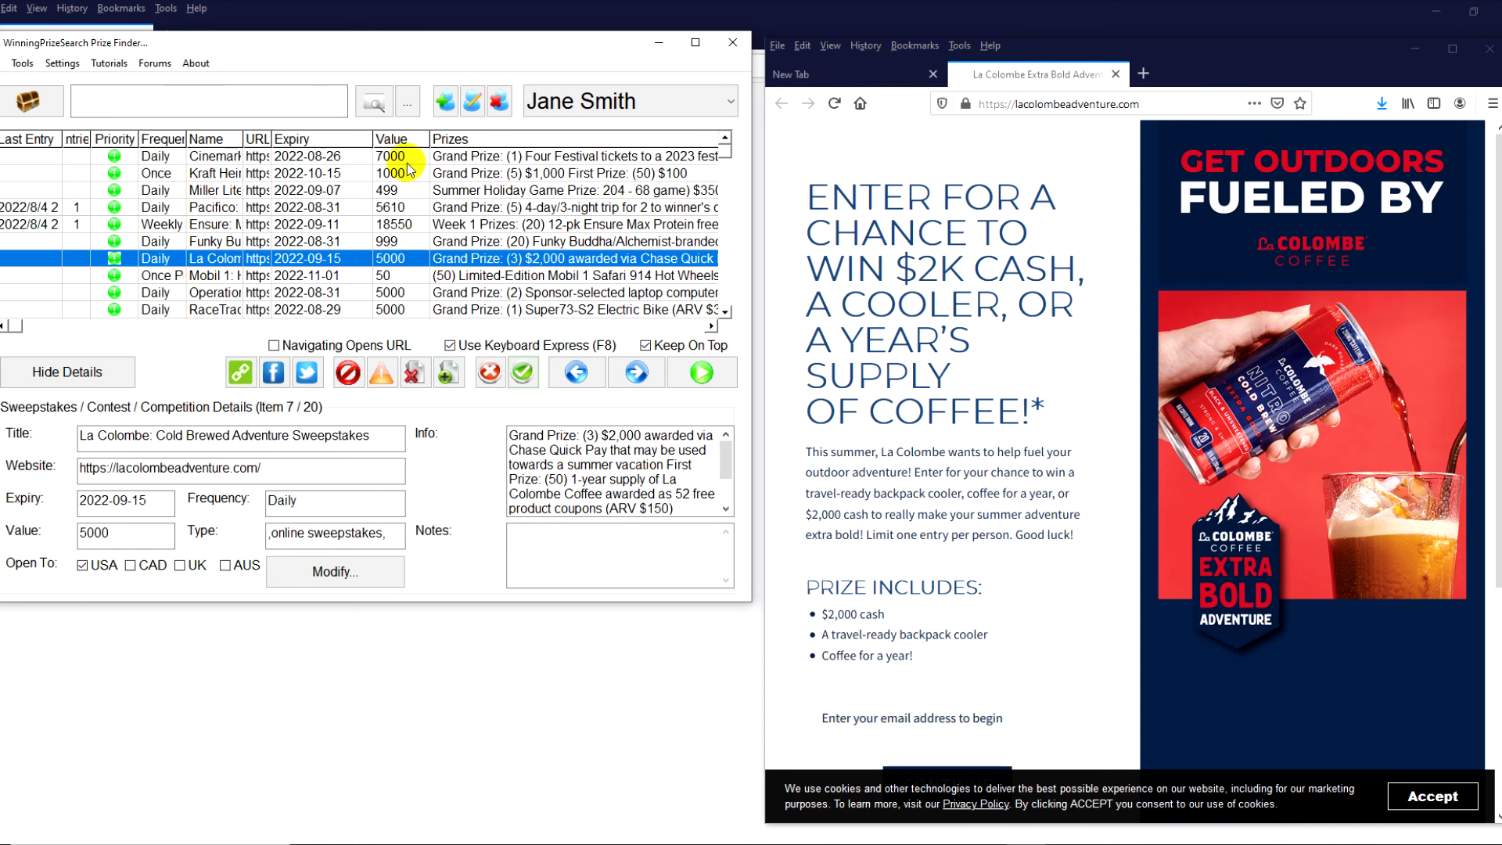
{"action": "mouse_move", "coordinate": [414, 260]}
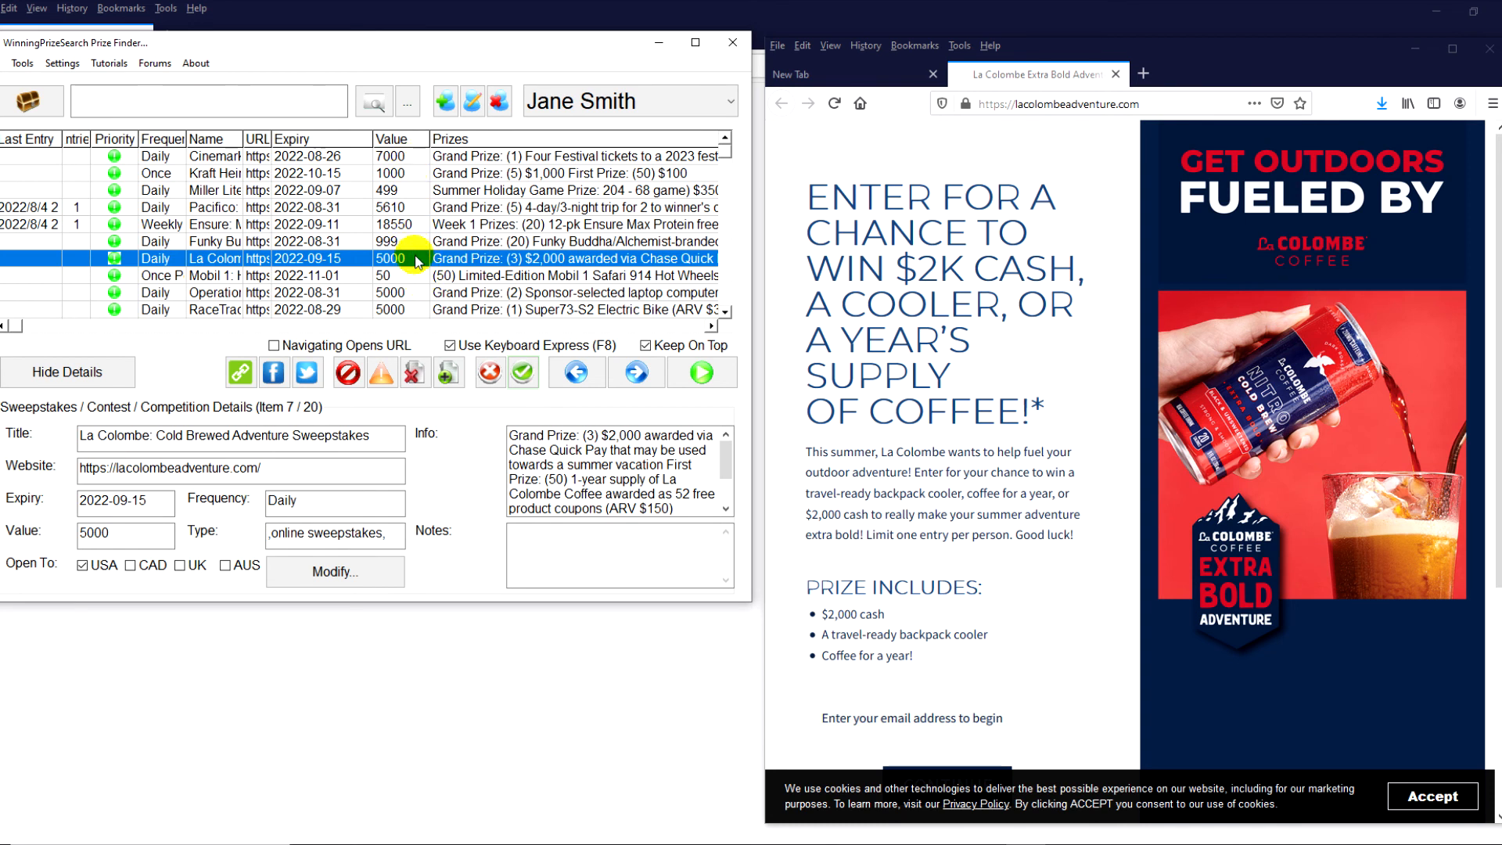
{"action": "mouse_move", "coordinate": [1040, 183]}
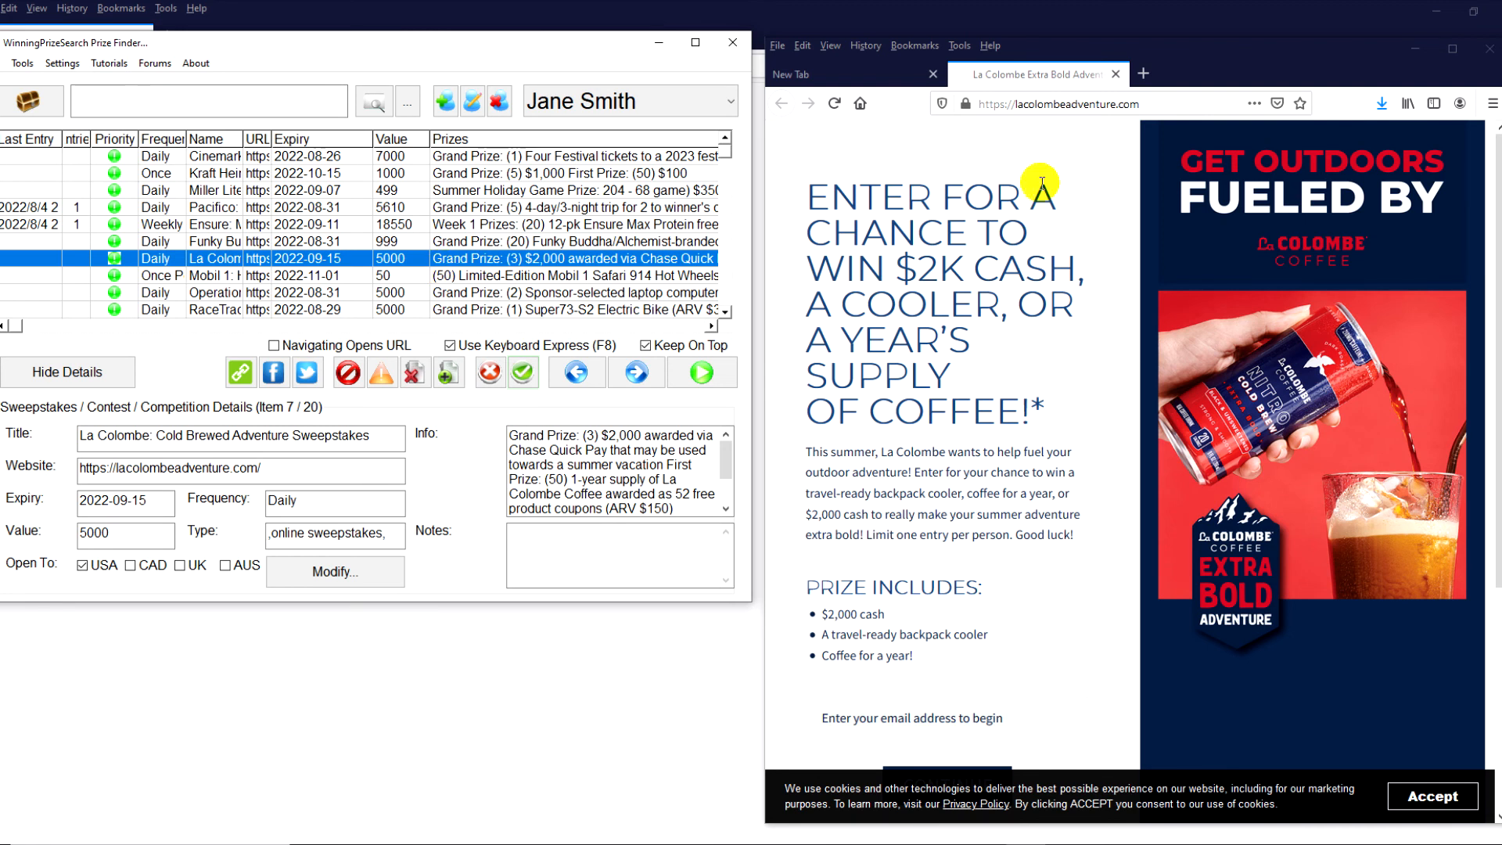
{"action": "mouse_move", "coordinate": [1117, 75]}
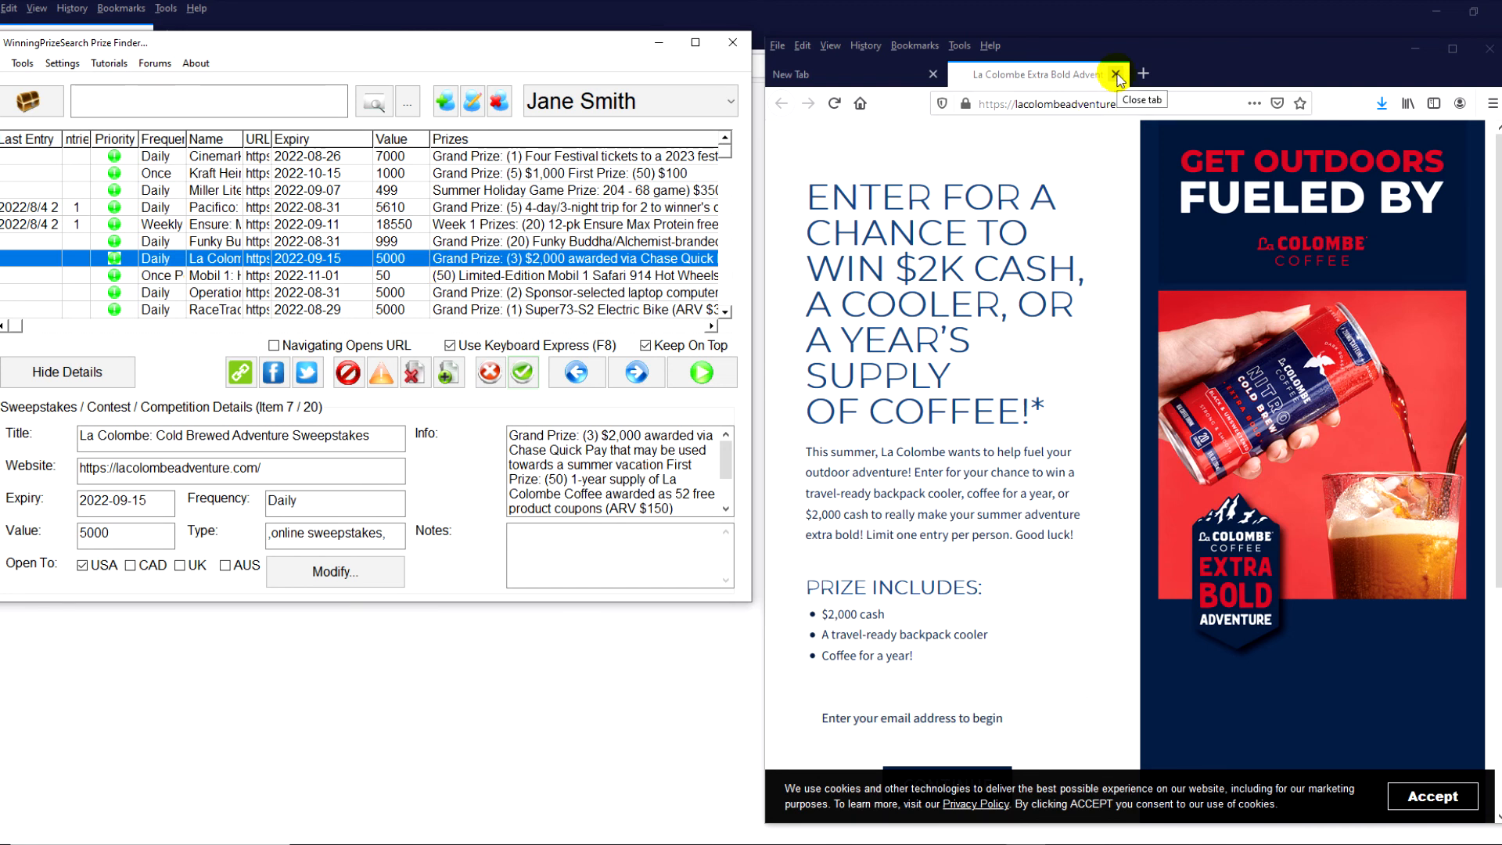
{"action": "mouse_move", "coordinate": [1096, 102]}
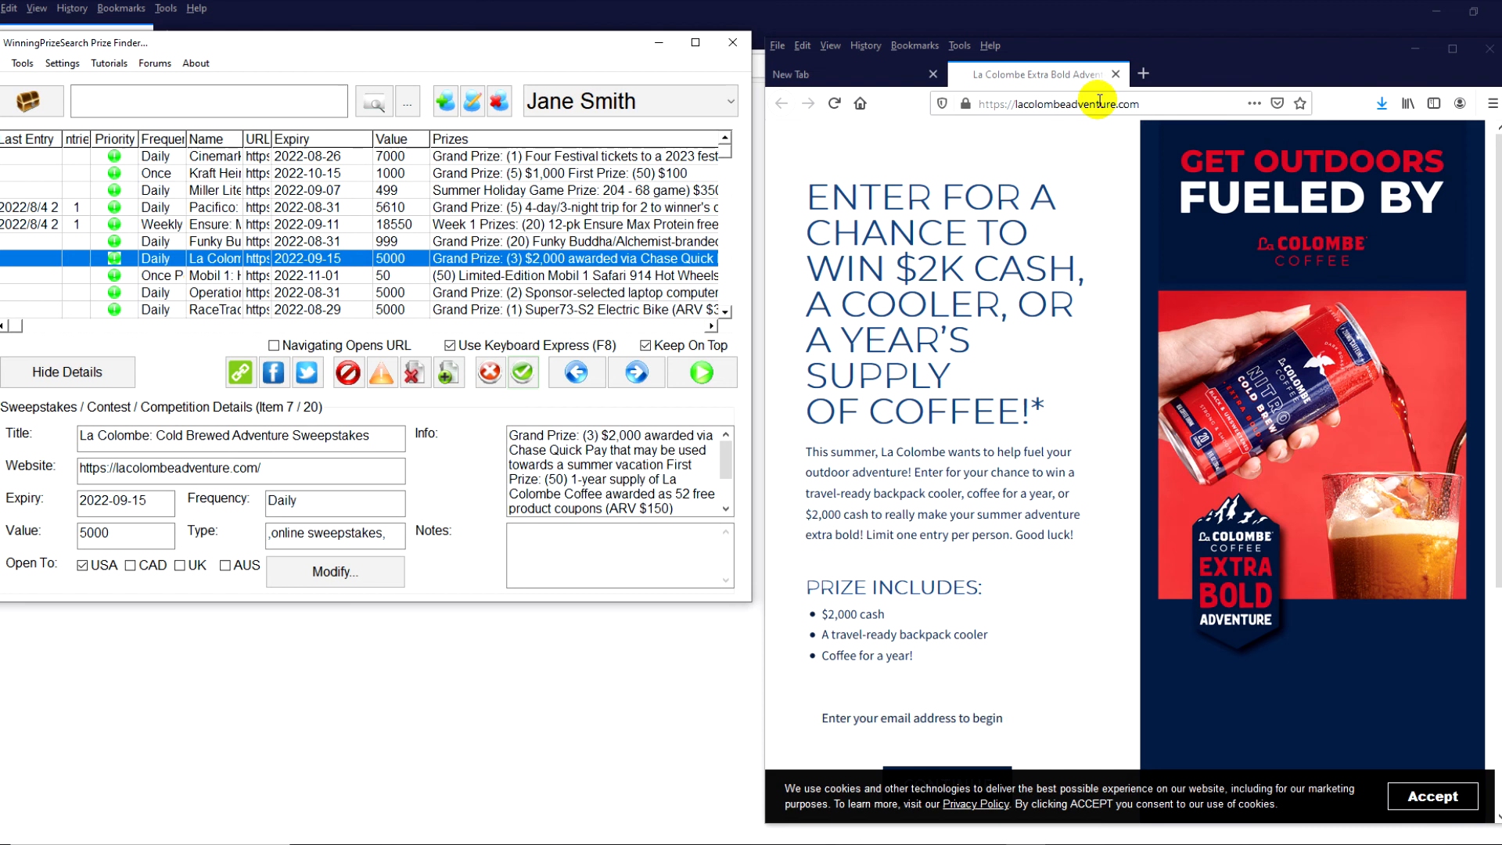
{"action": "left_click", "coordinate": [1113, 74]}
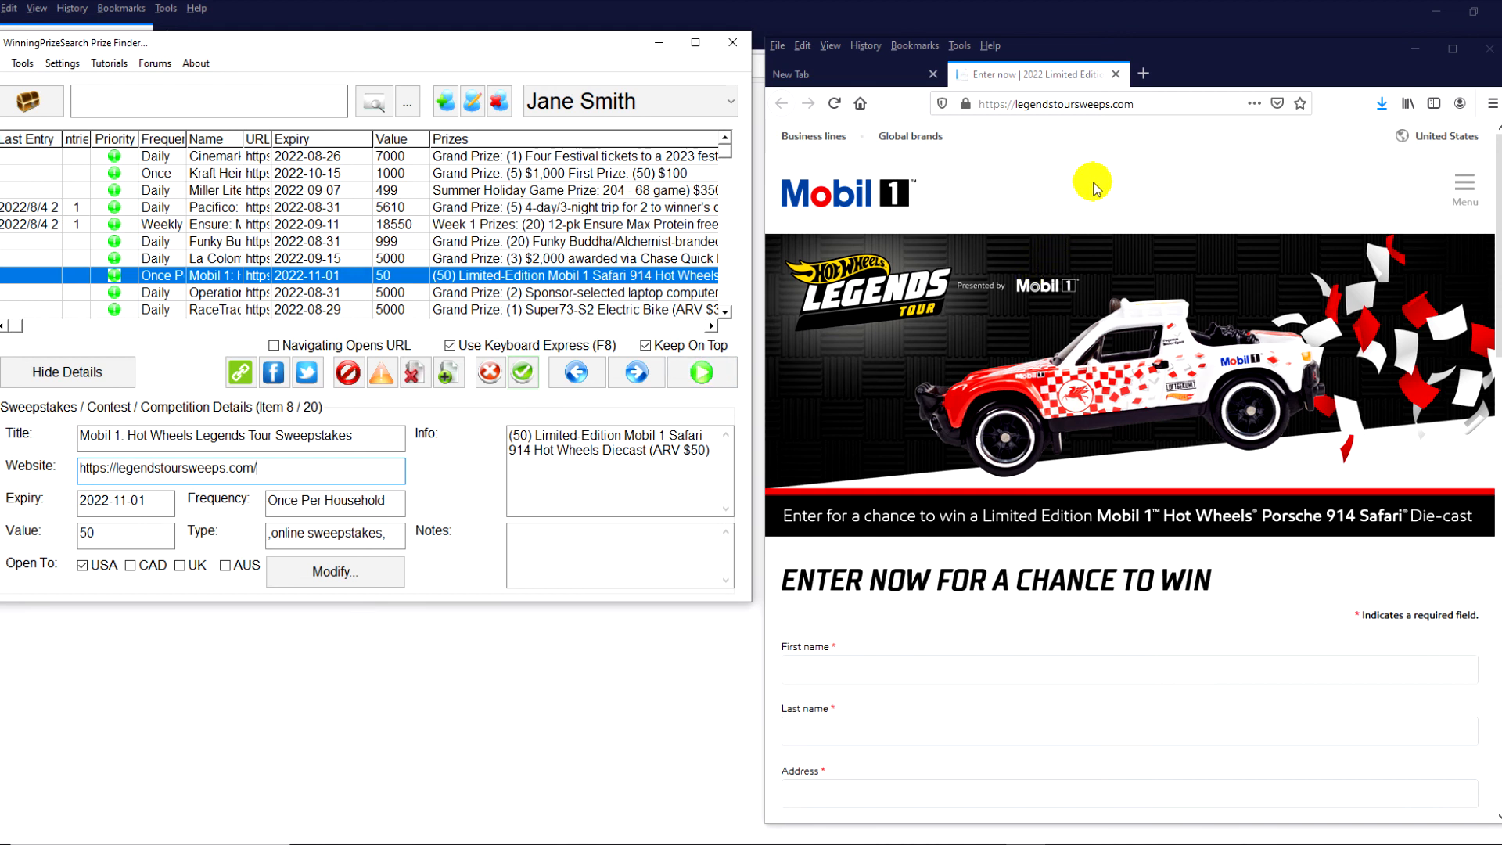
Scroll through the Mobil 1 Hot Wheels Legends Tour entry form, then close its page.
{"action": "scroll", "scroll_direction": "down", "scroll_amount": 3}
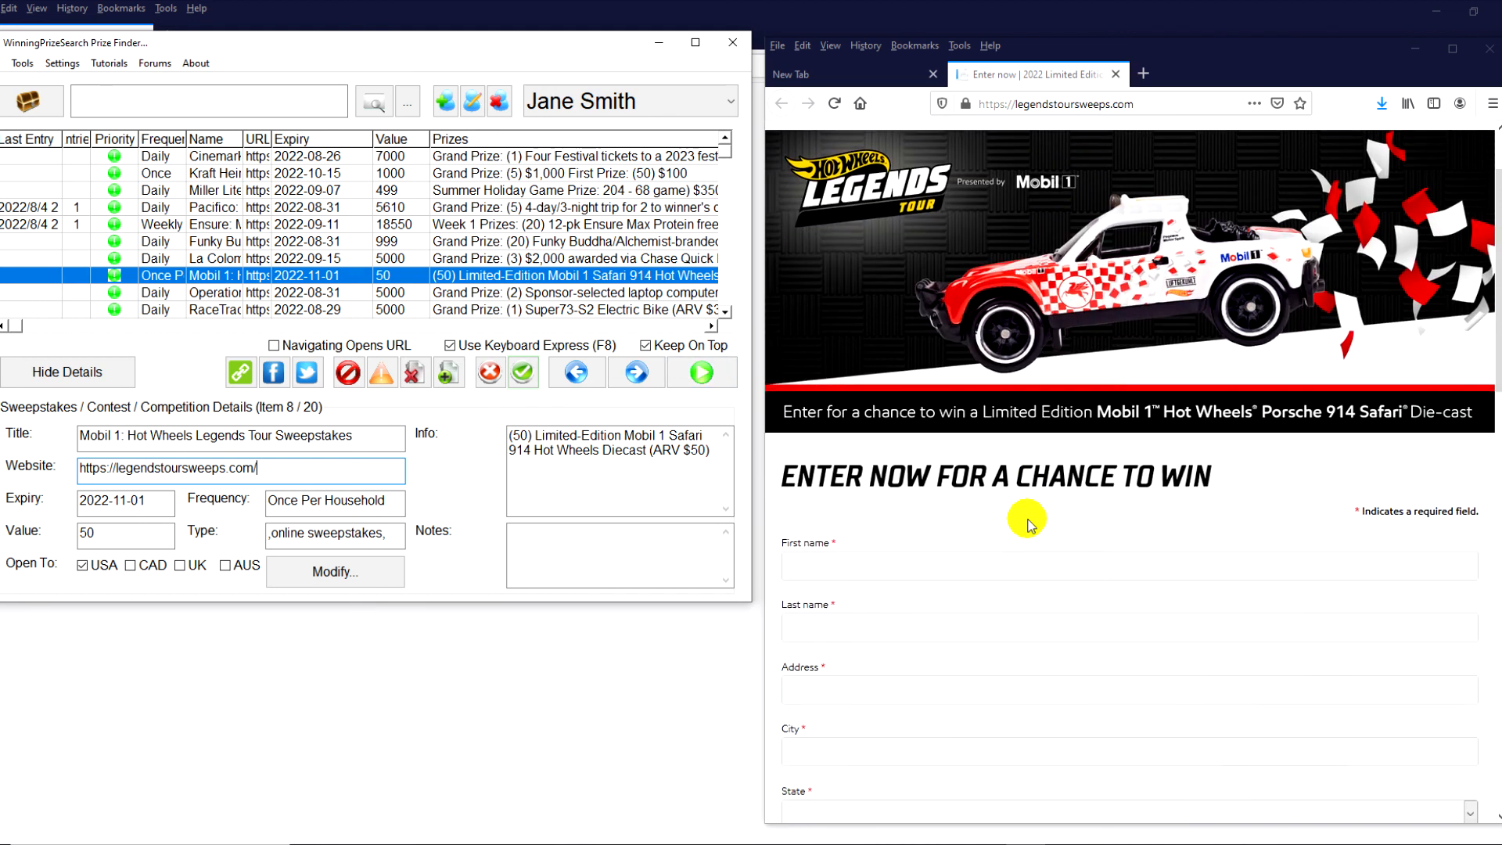
{"action": "scroll", "scroll_direction": "down", "scroll_amount": 3}
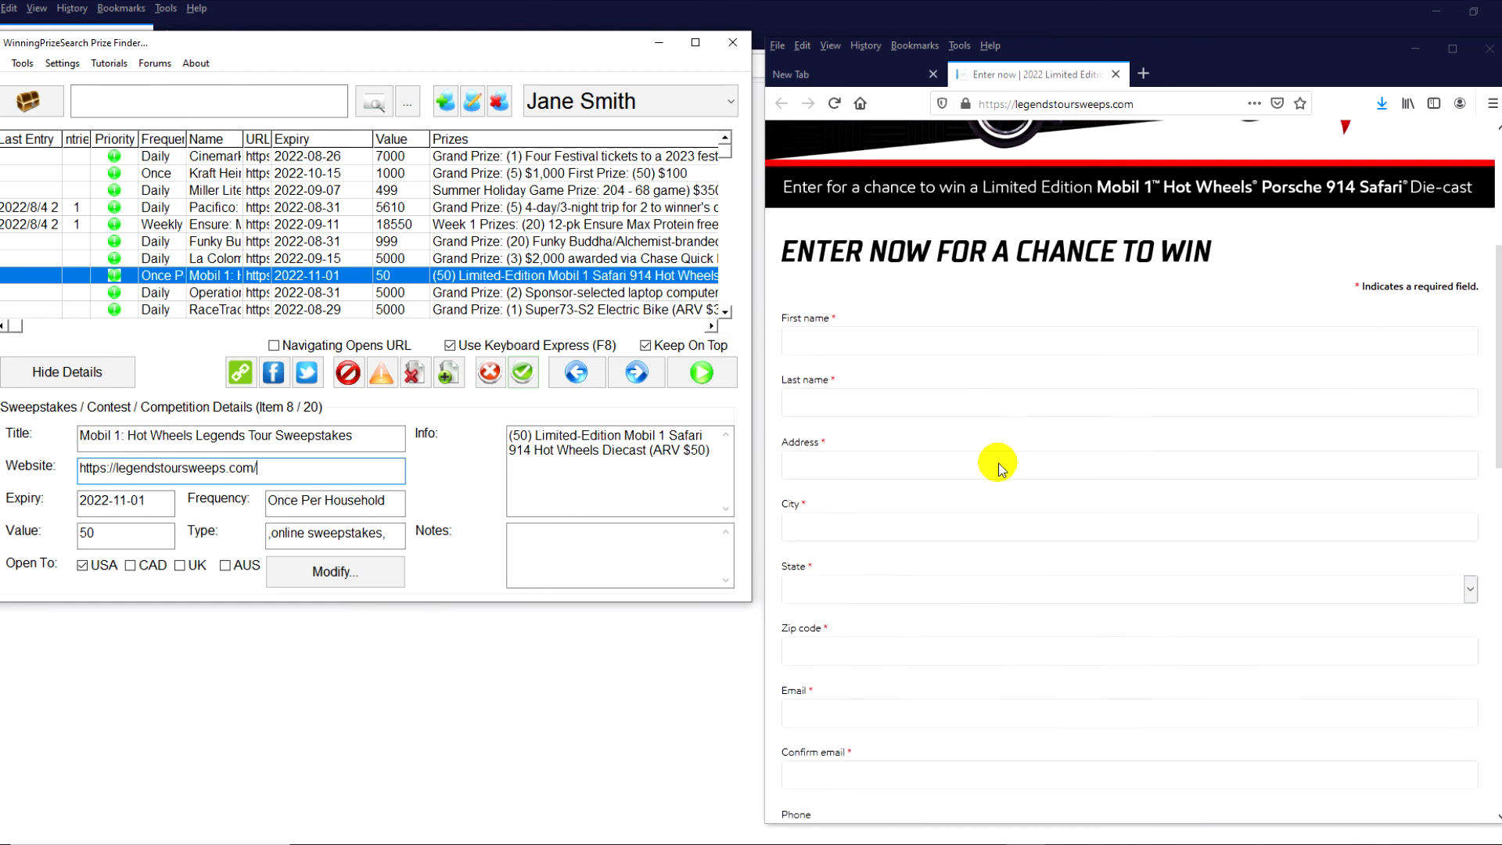
{"action": "scroll", "scroll_direction": "down", "scroll_amount": 3}
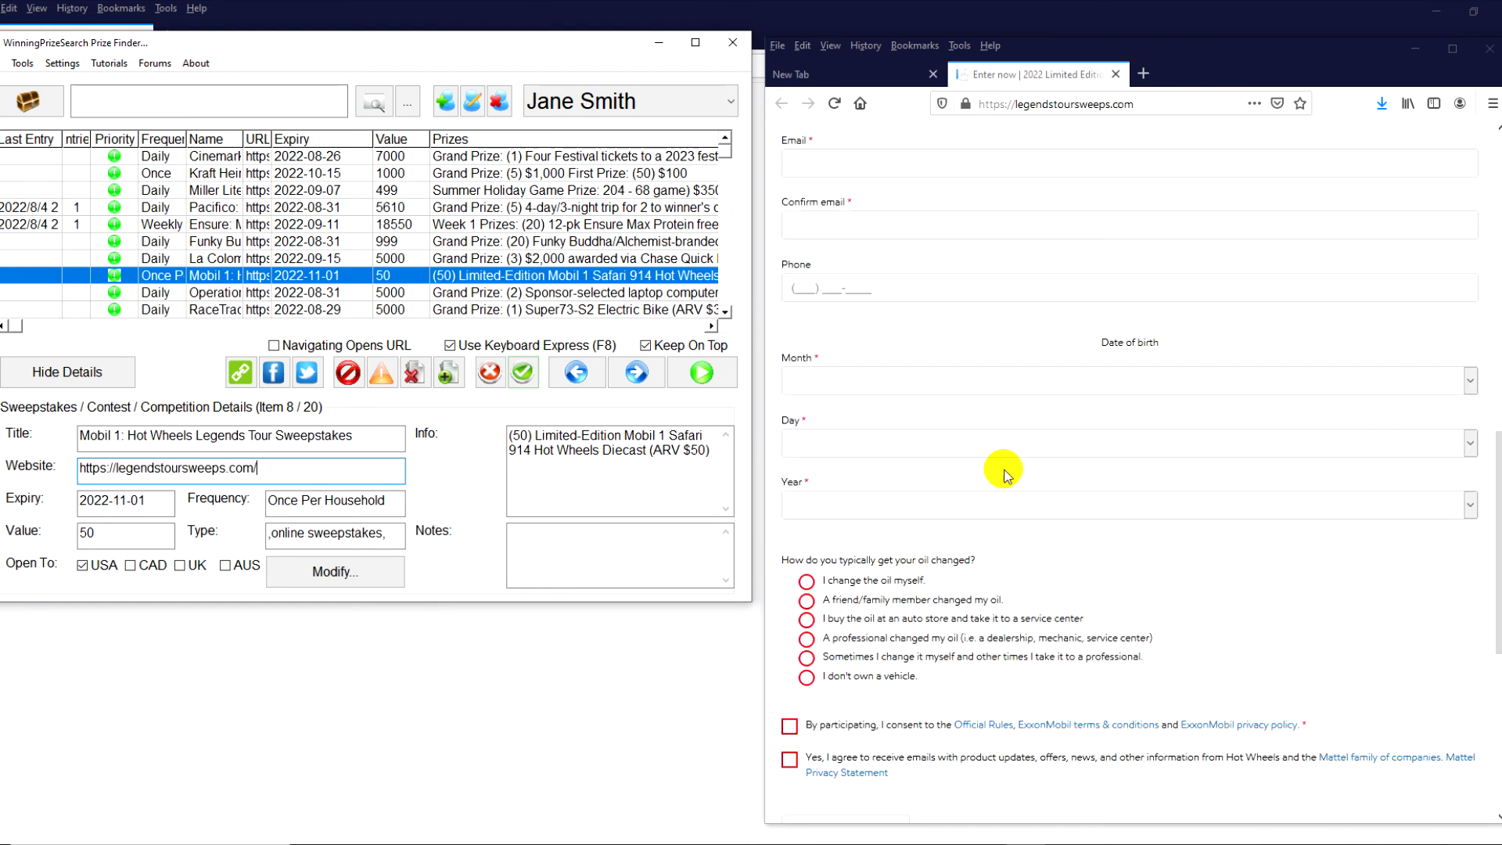
{"action": "scroll", "scroll_direction": "down", "scroll_amount": 3}
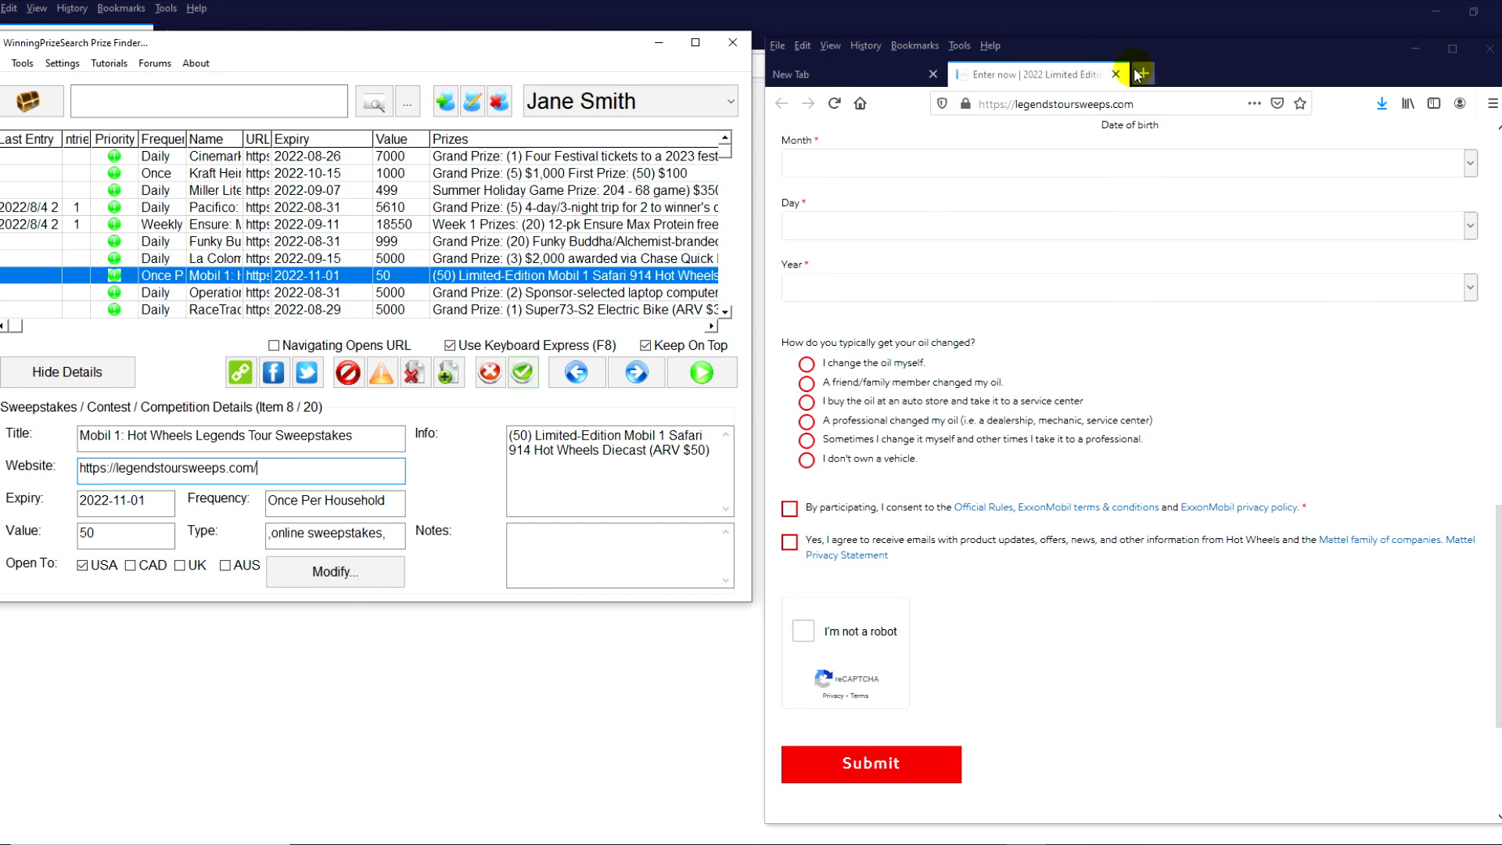
{"action": "left_click", "coordinate": [1114, 74]}
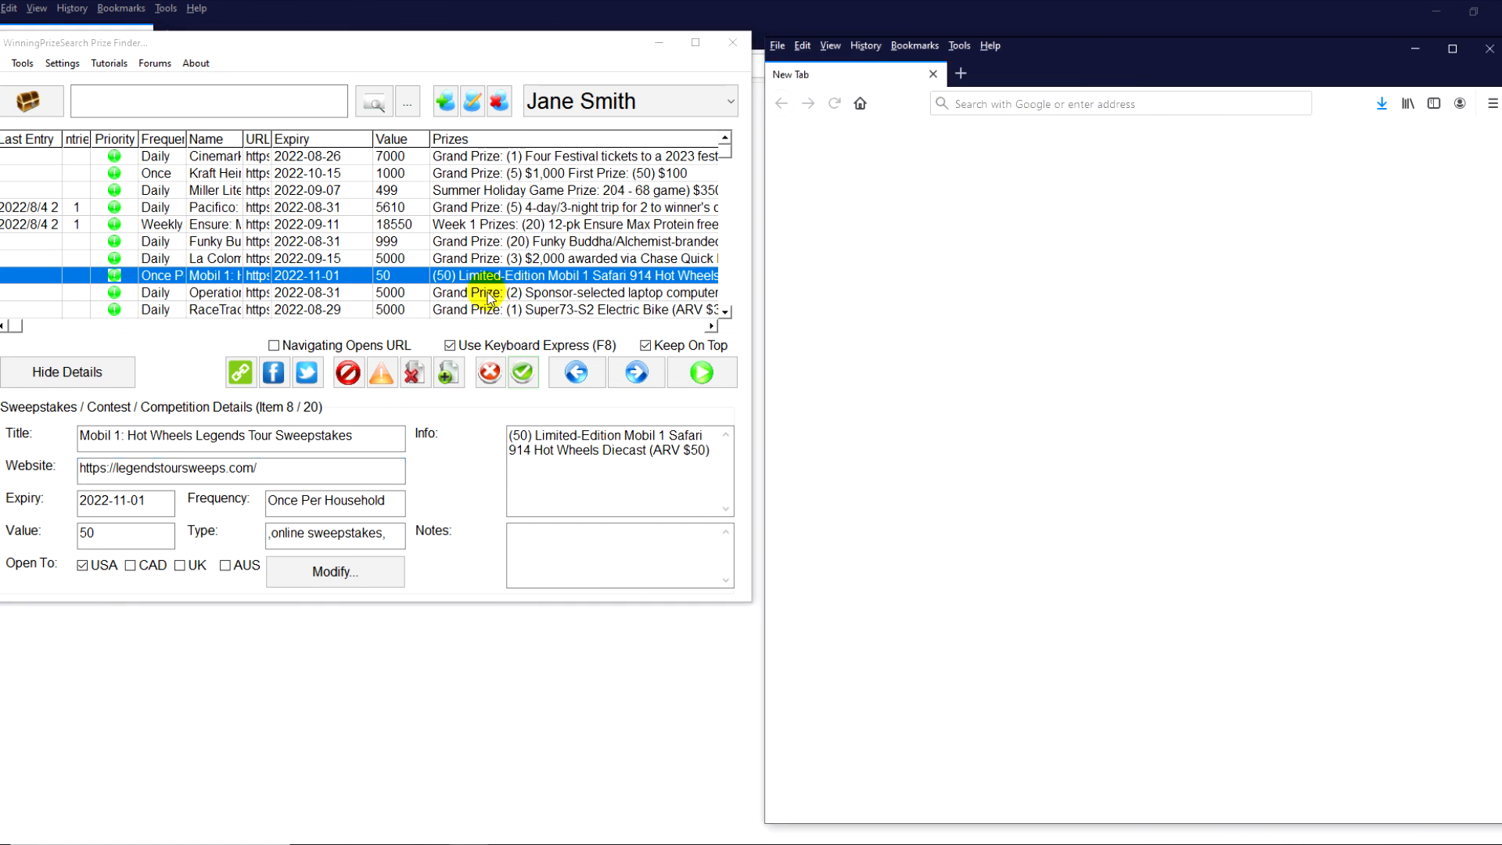
Open the Operation In Touch listing, select its website address and scroll its prize info.
{"action": "left_click", "coordinate": [383, 292]}
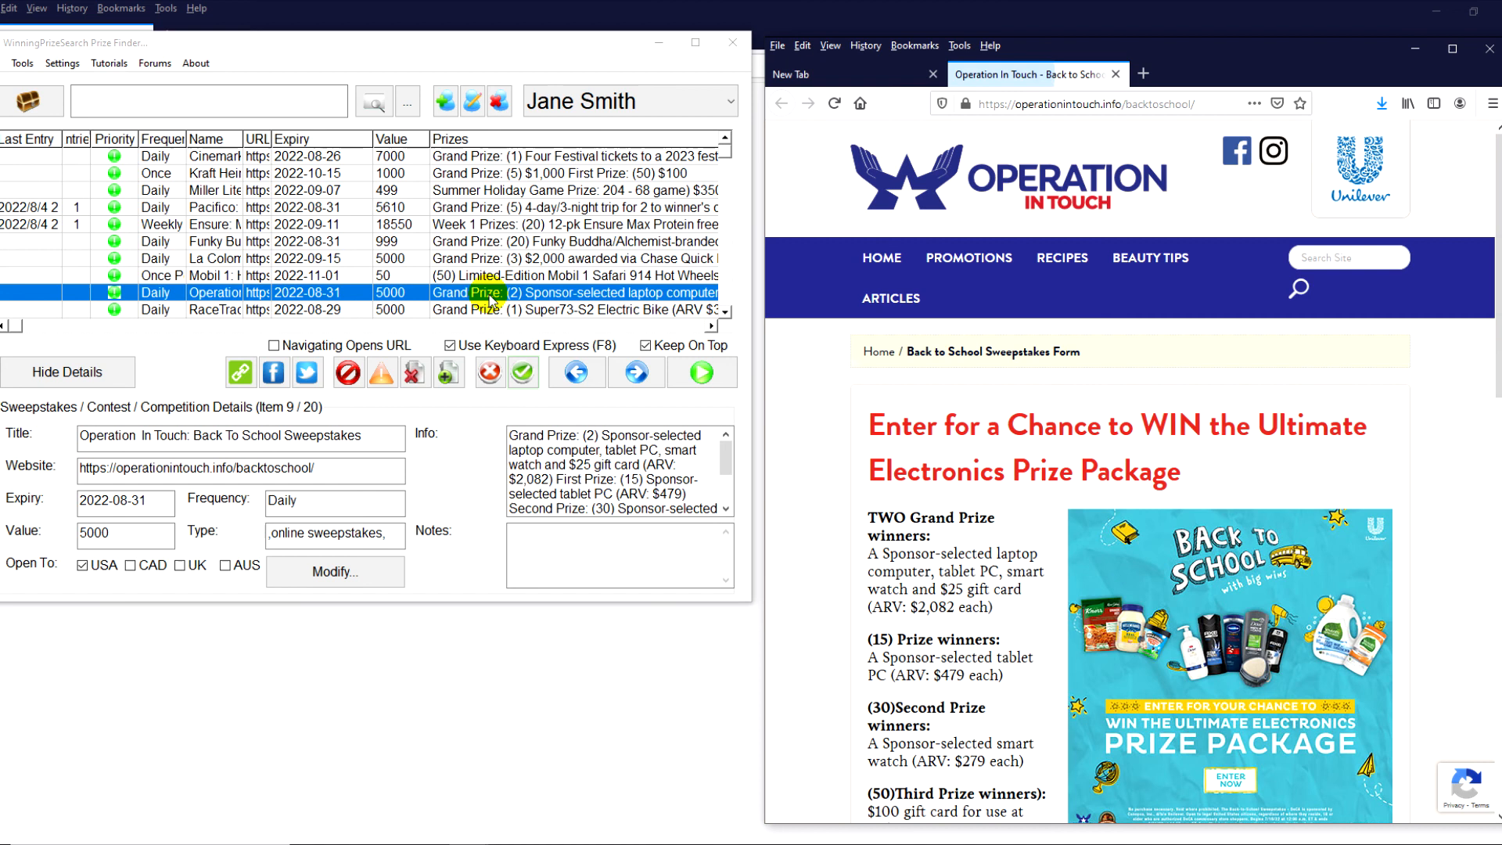
{"action": "triple_click", "coordinate": [198, 470]}
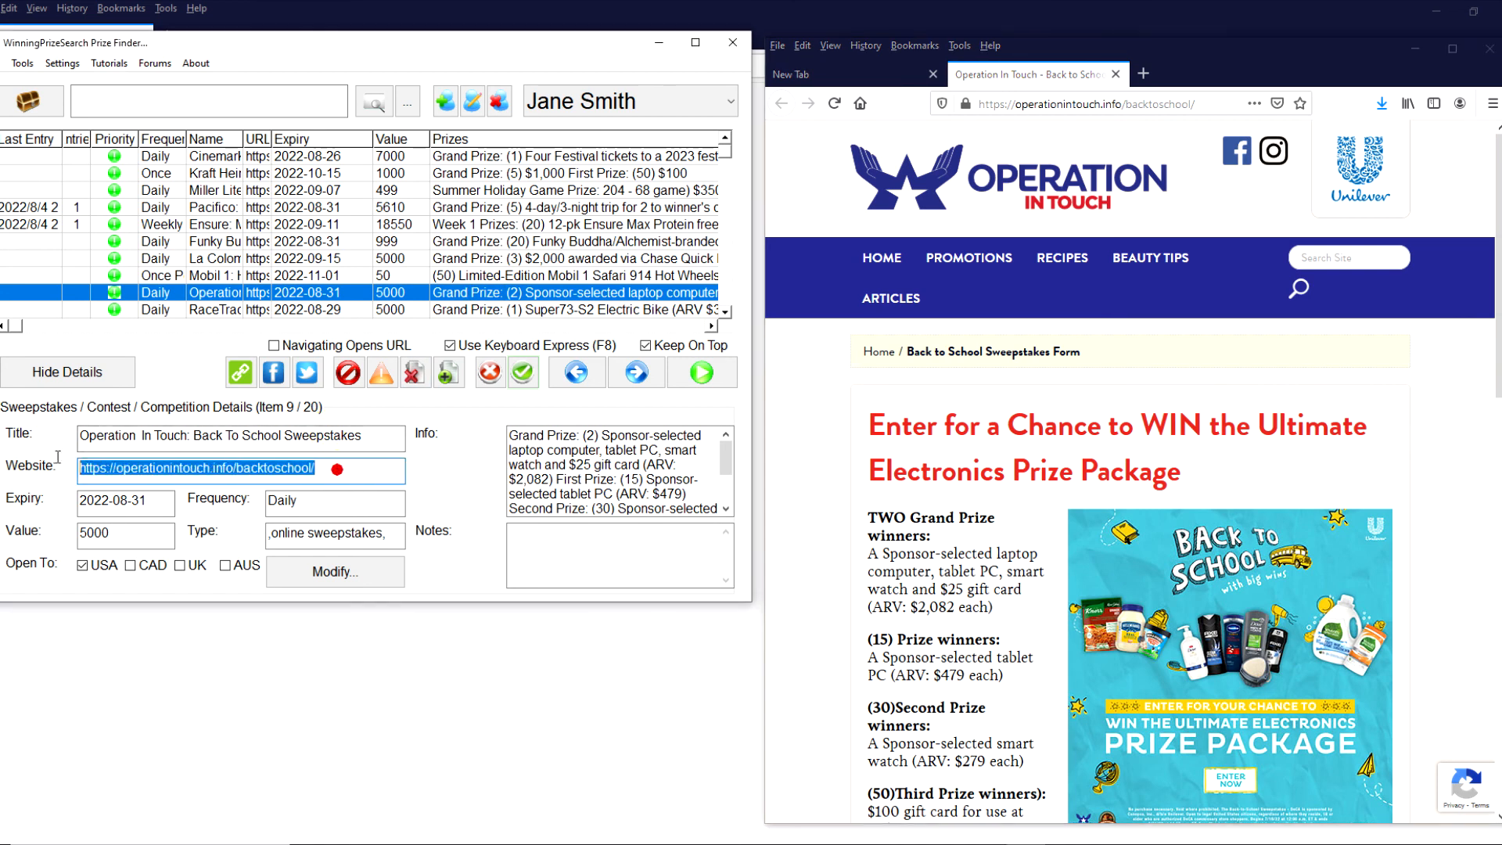
{"action": "mouse_move", "coordinate": [1436, 260]}
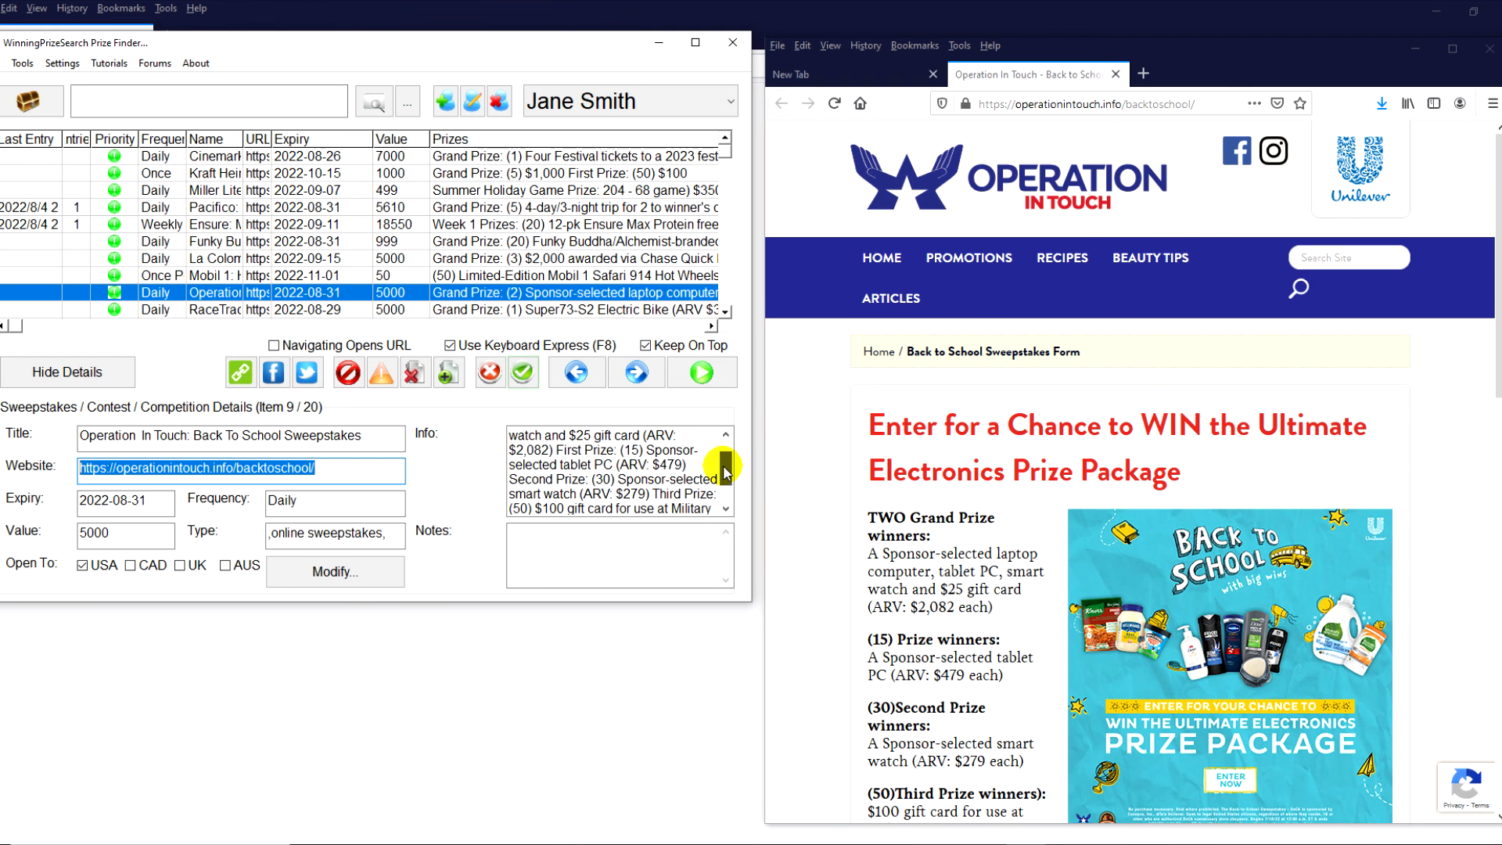
{"action": "scroll", "scroll_direction": "down", "scroll_amount": 3}
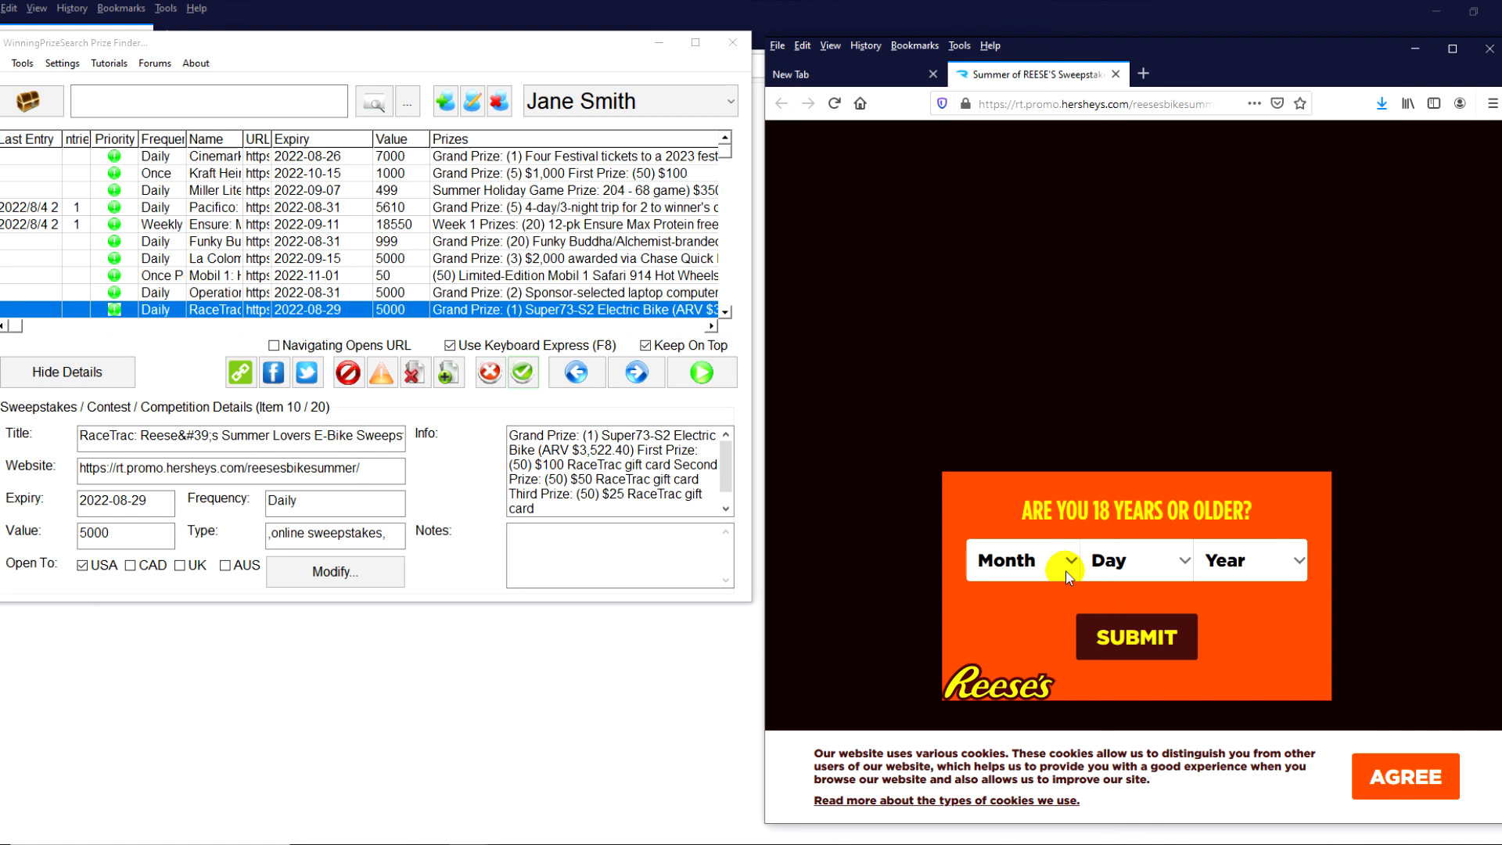
{"action": "mouse_move", "coordinate": [1226, 560]}
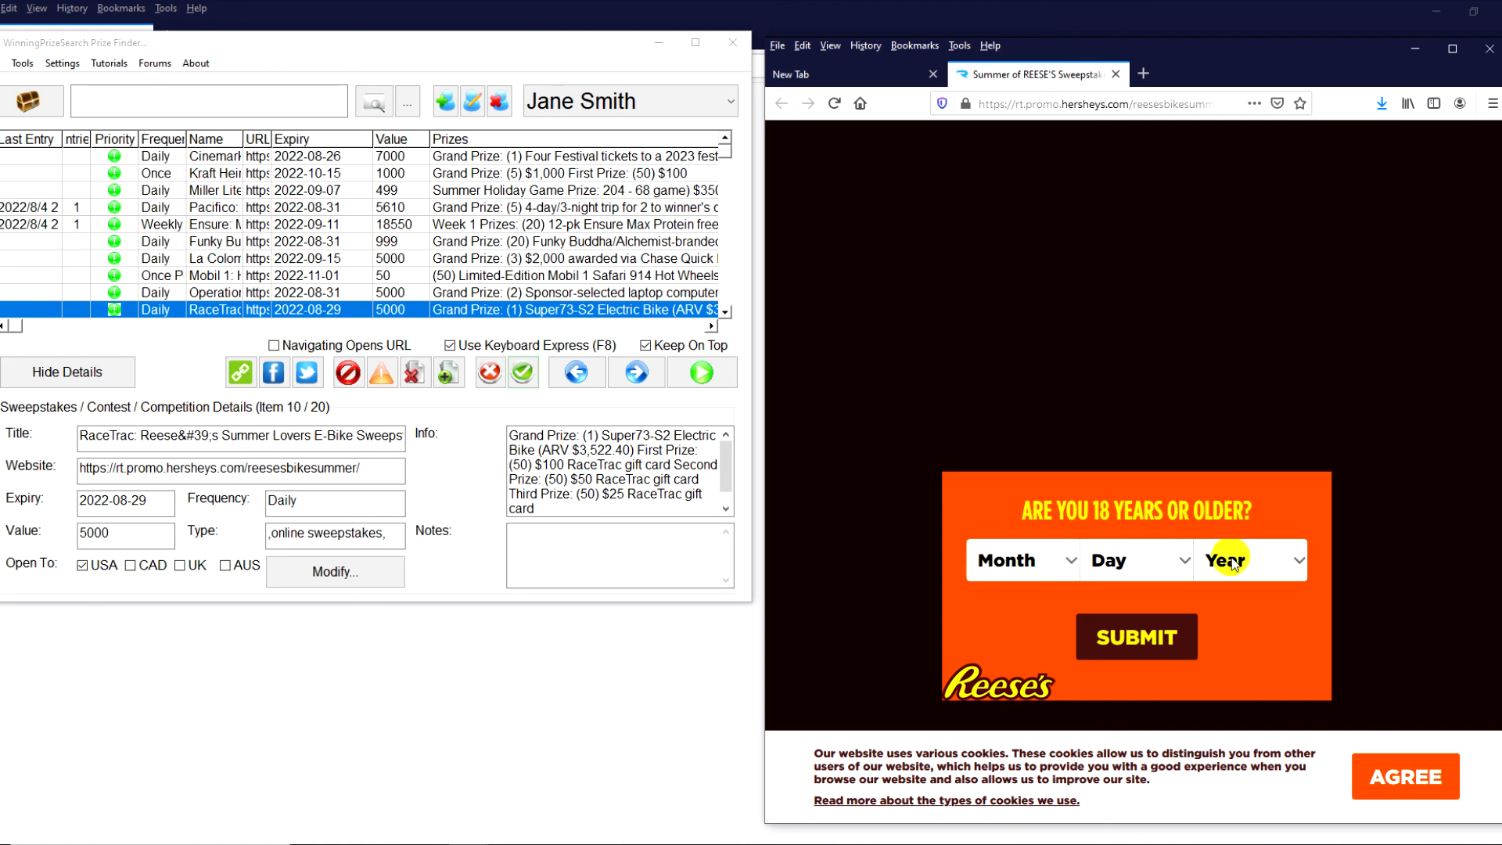
{"action": "mouse_move", "coordinate": [1050, 565]}
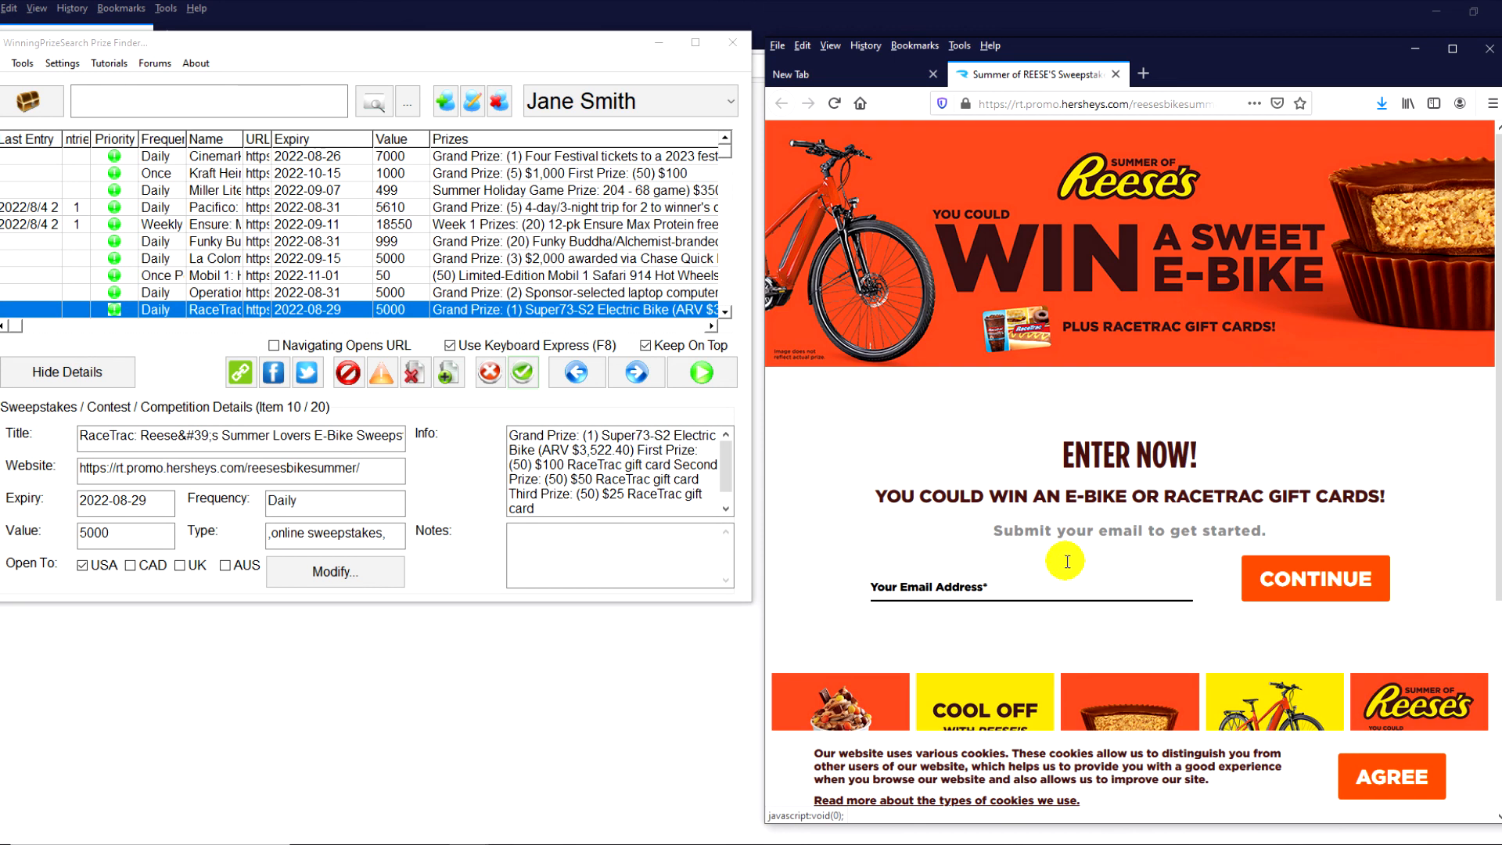
{"action": "mouse_move", "coordinate": [1000, 491]}
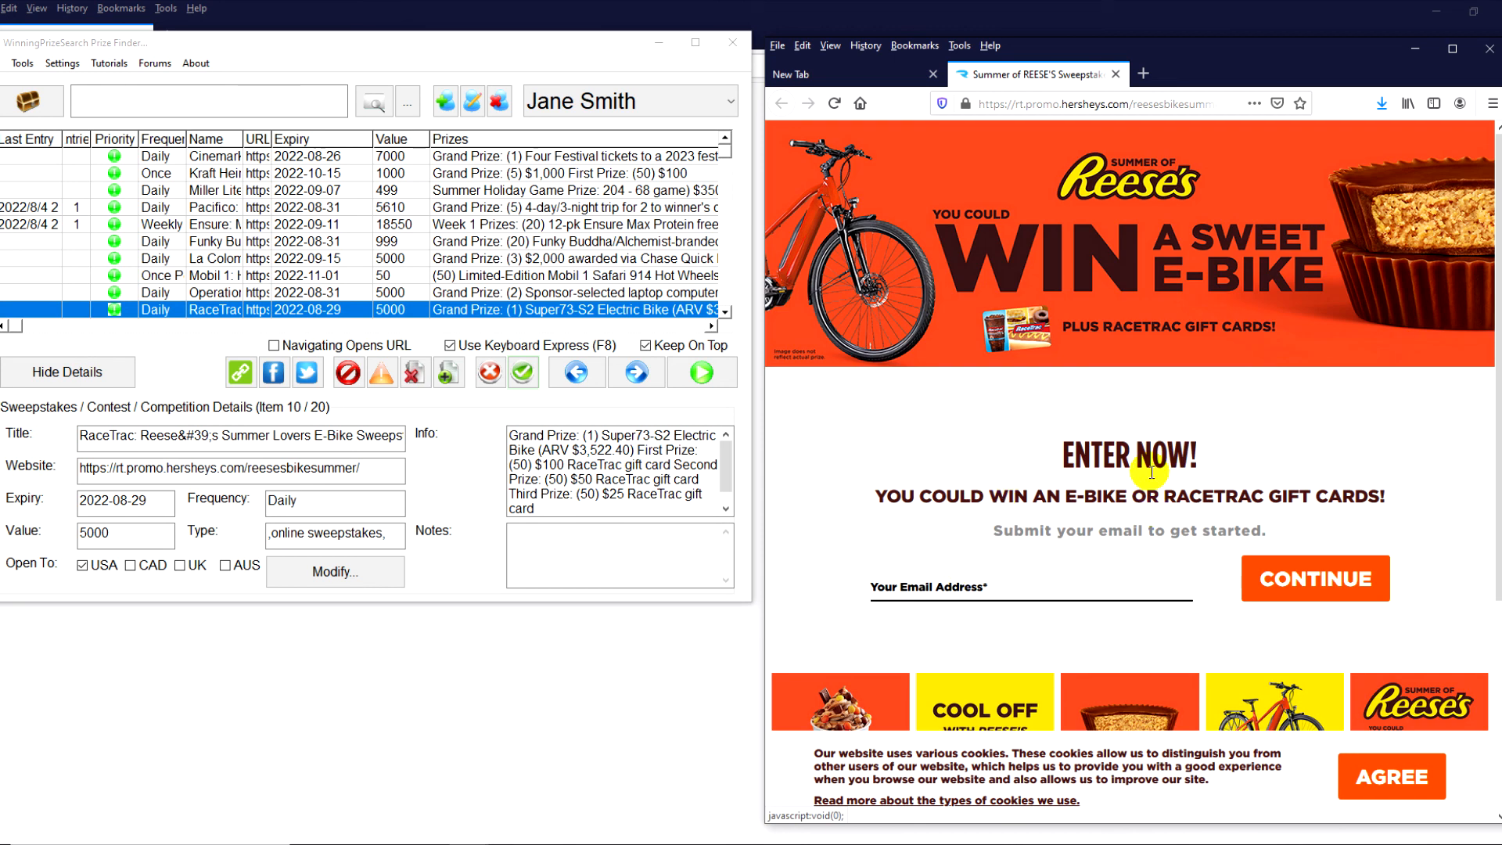
{"action": "mouse_move", "coordinate": [1106, 465]}
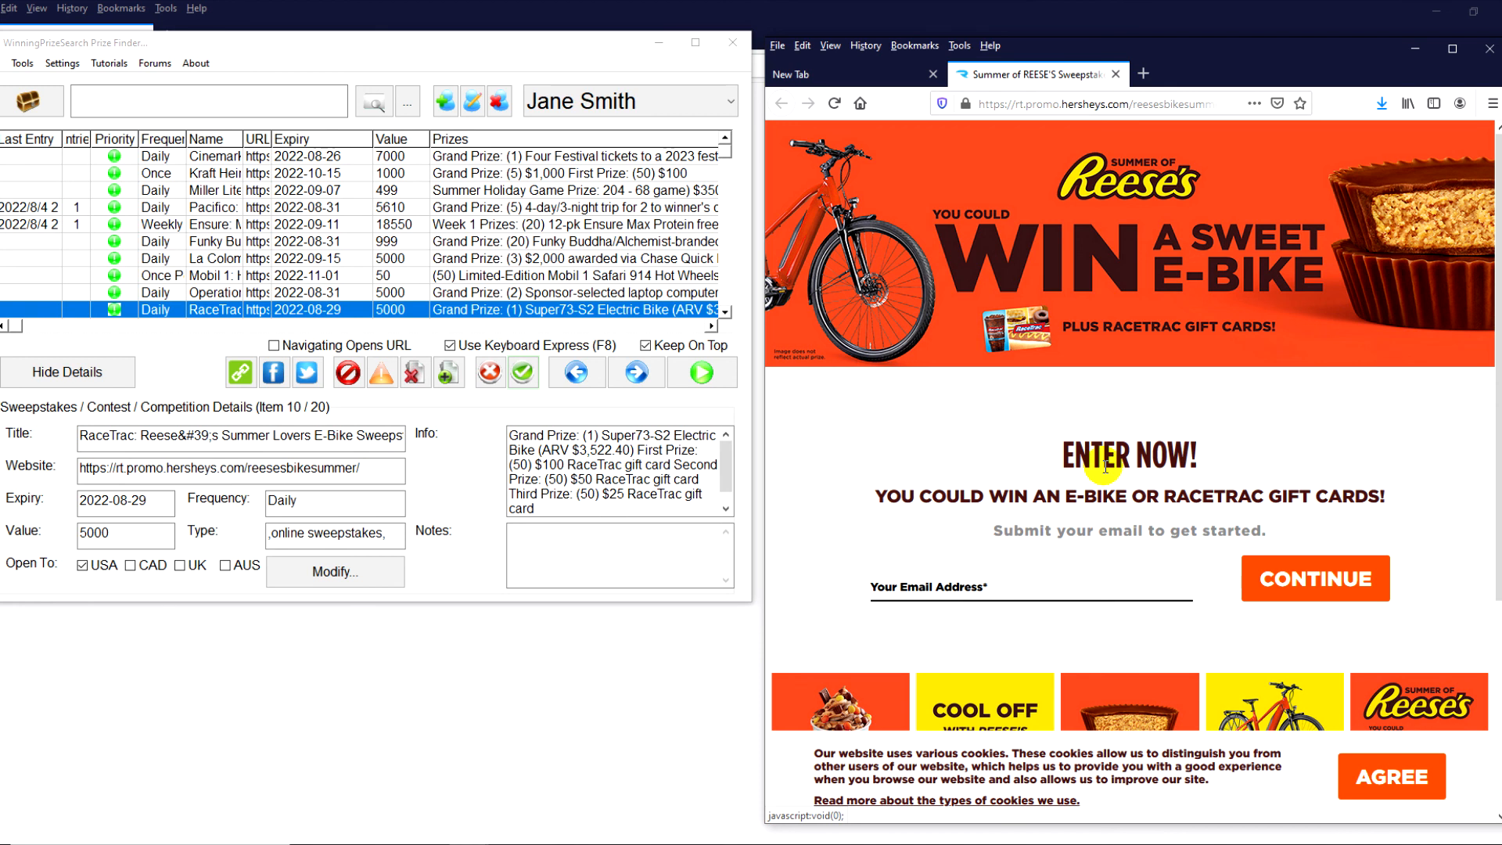